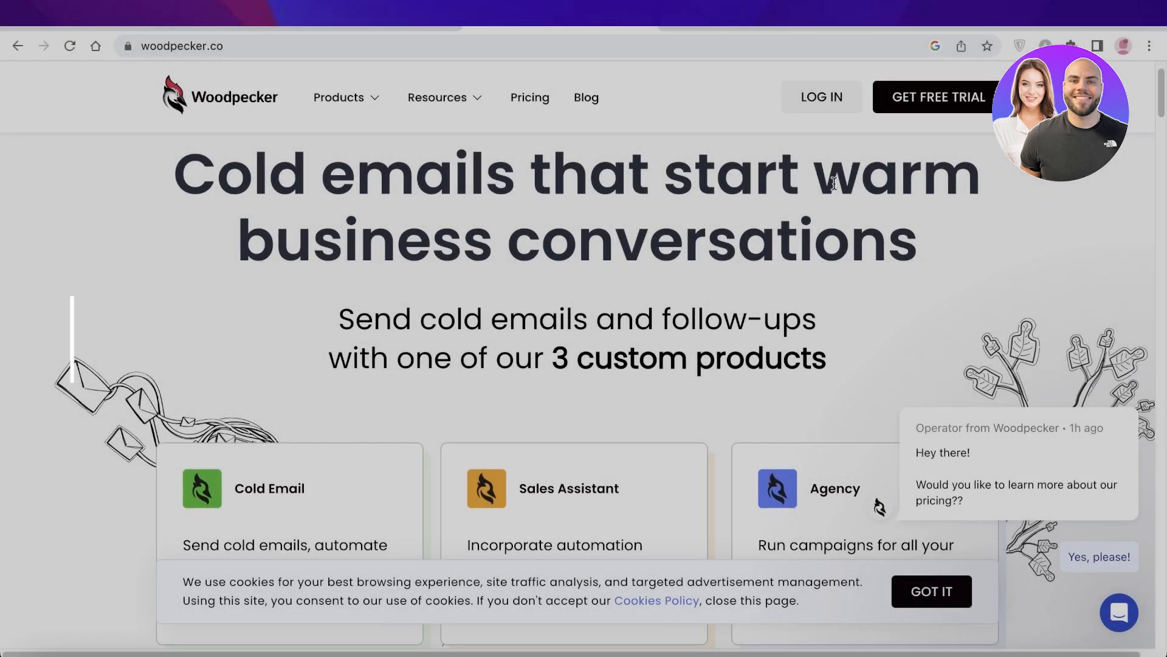
Scroll down to Pricing and set the Cold Email plan to unlimited prospects.
{"action": "scroll", "scroll_direction": "down", "scroll_amount": 3}
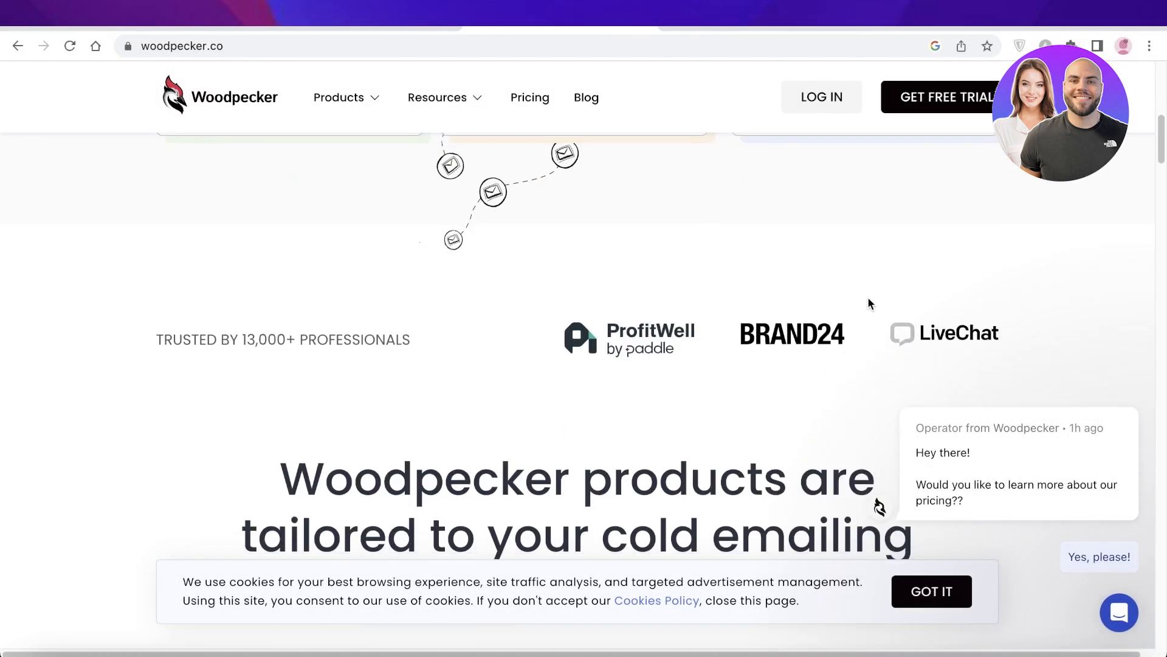
{"action": "scroll", "scroll_direction": "up", "scroll_amount": 3}
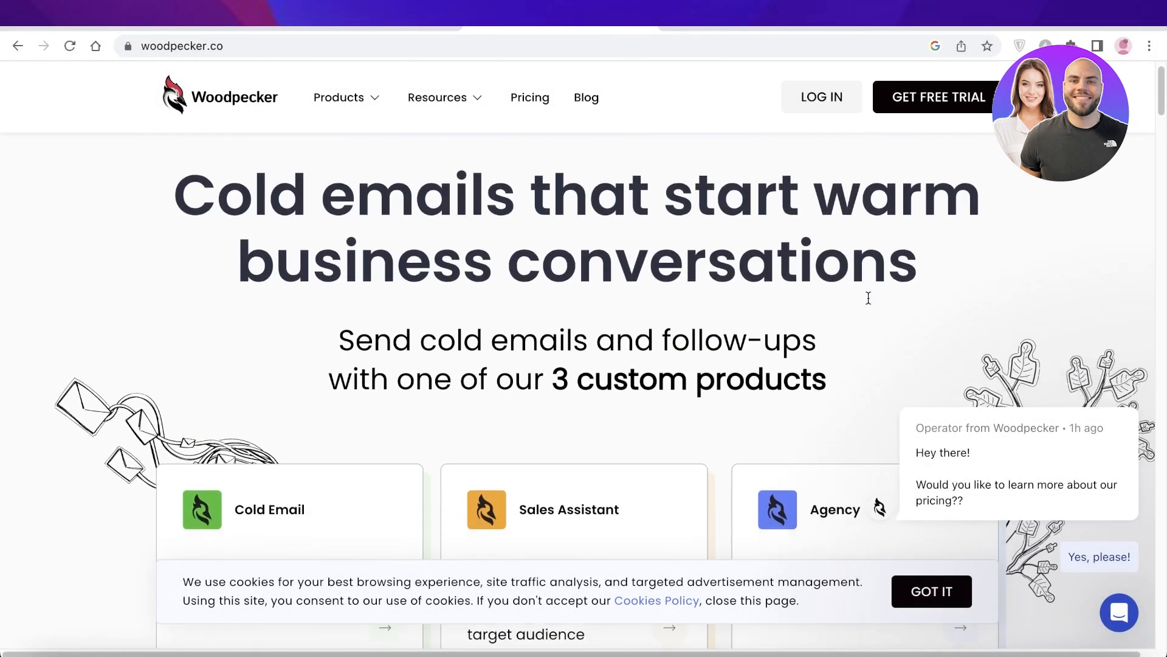
{"action": "scroll", "scroll_direction": "down", "scroll_amount": 3}
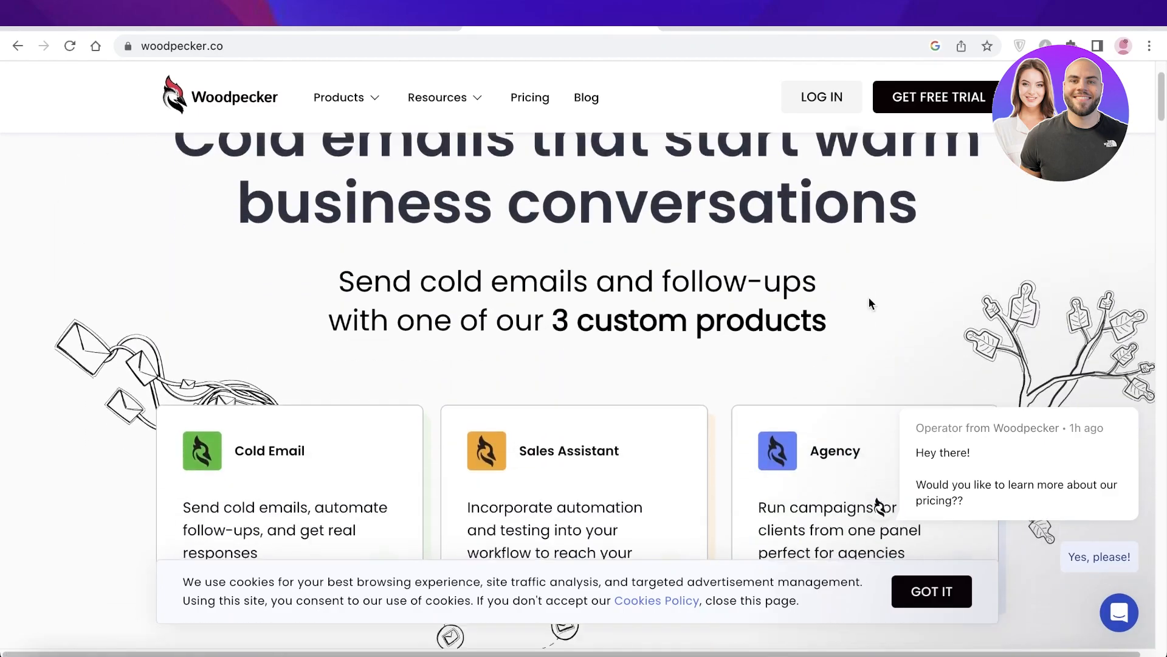
{"action": "scroll", "scroll_direction": "up", "scroll_amount": 3}
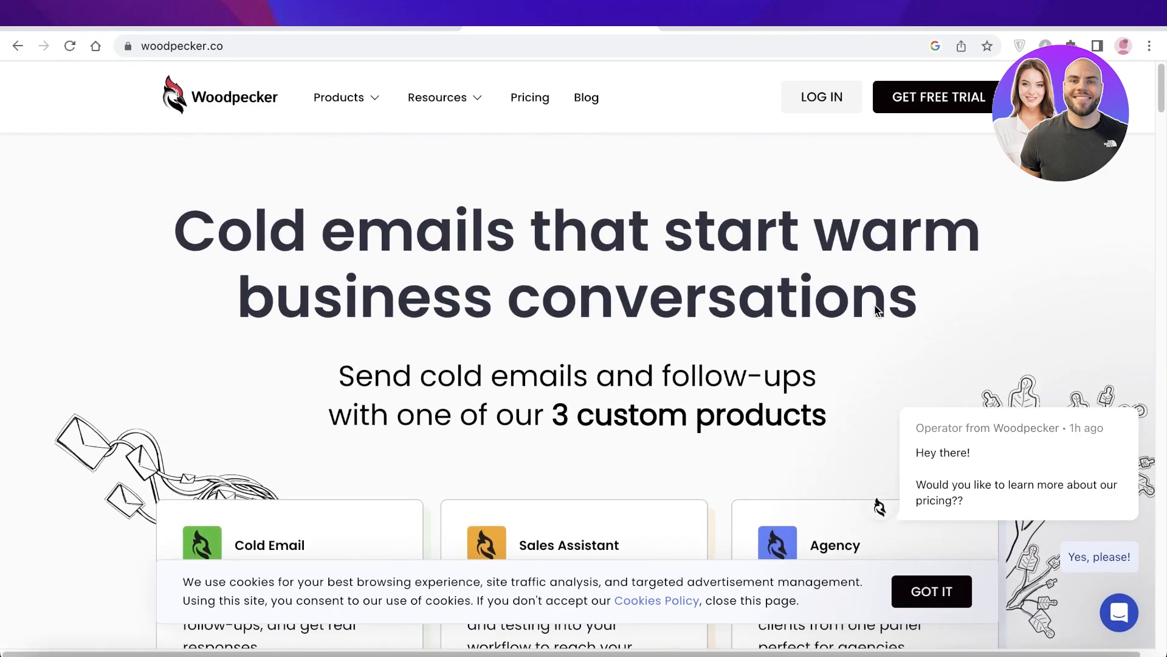
{"action": "scroll", "scroll_direction": "down", "scroll_amount": 3}
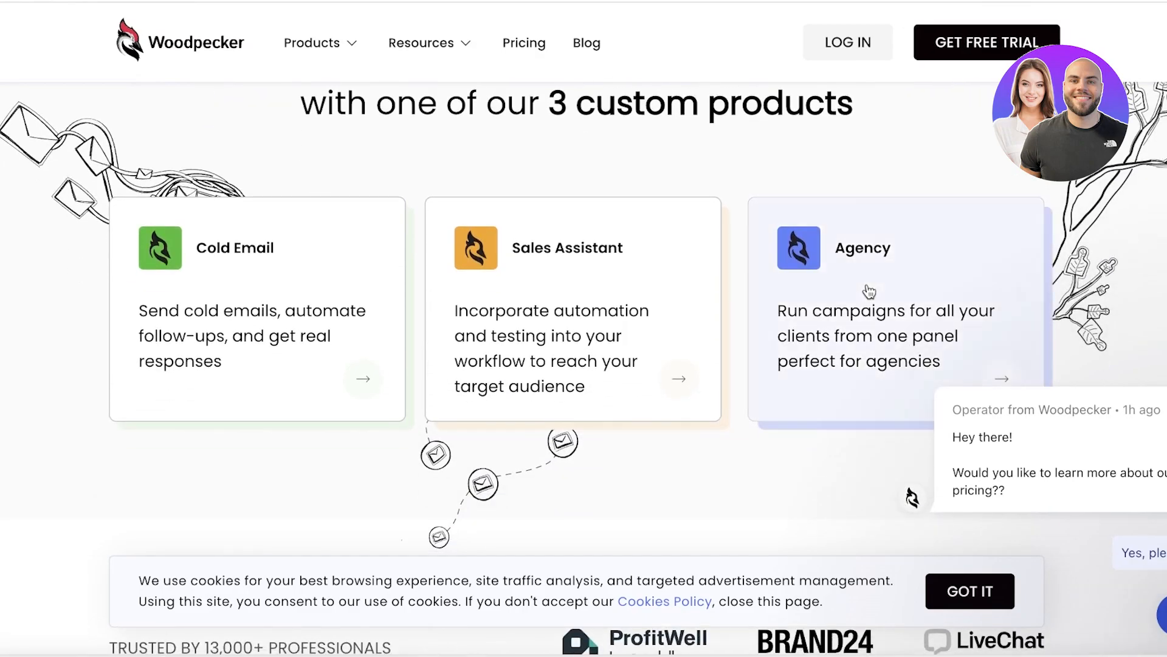
{"action": "scroll", "scroll_direction": "down", "scroll_amount": 3}
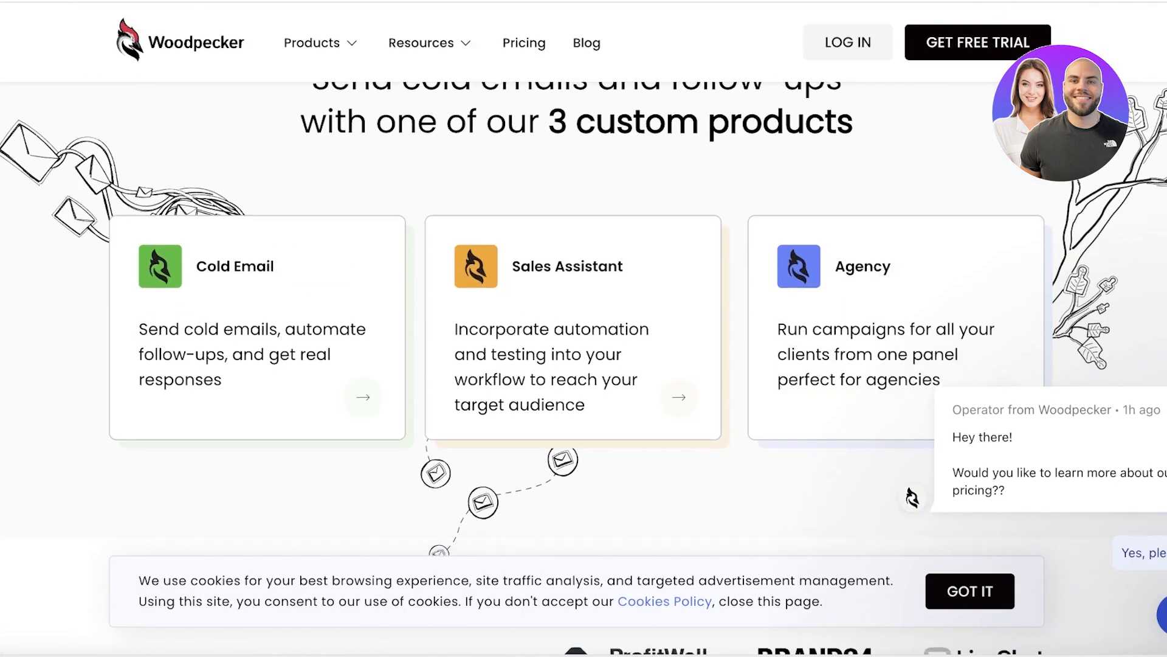
{"action": "scroll", "scroll_direction": "down", "scroll_amount": 3}
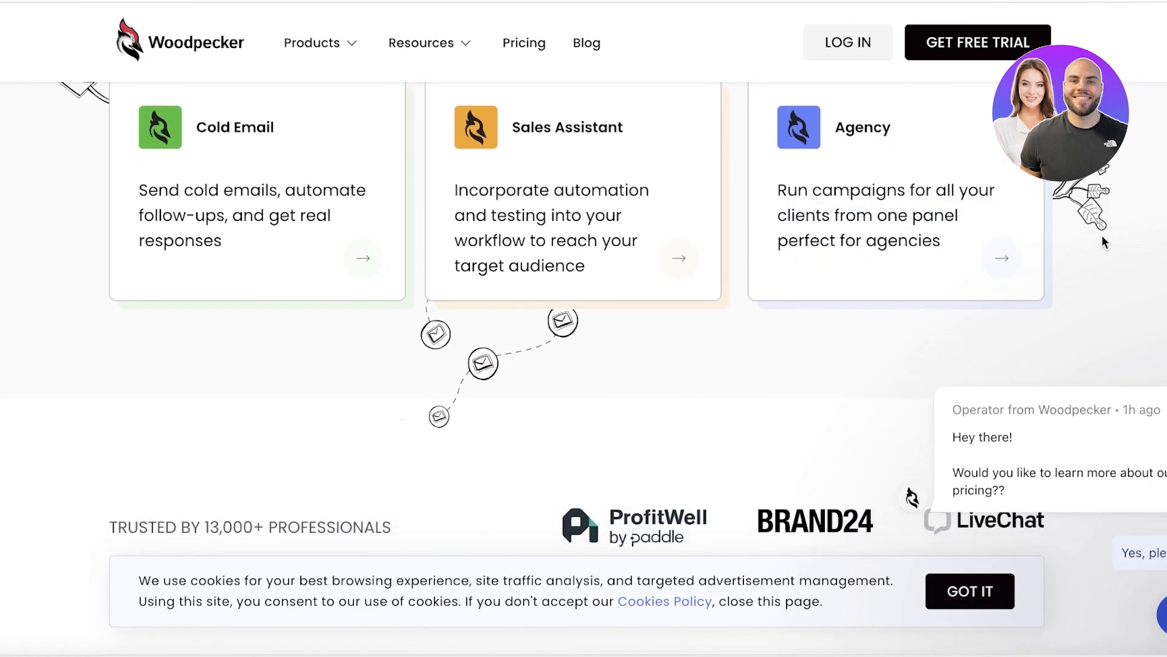
{"action": "scroll", "scroll_direction": "up", "scroll_amount": 3}
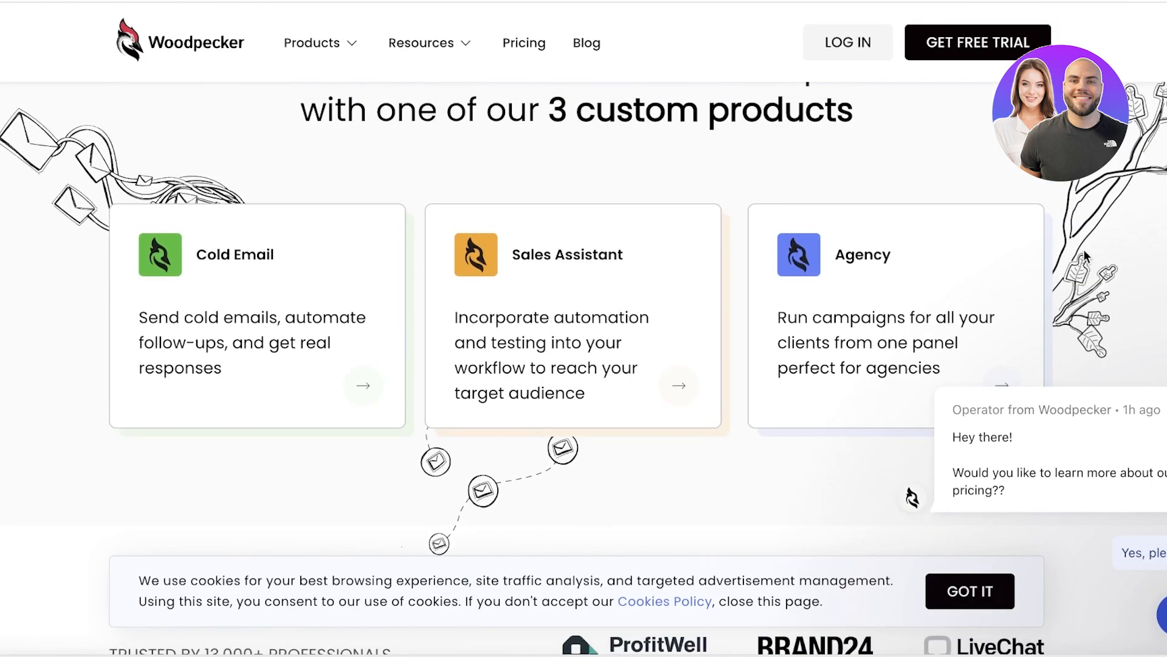
{"action": "scroll", "scroll_direction": "up", "scroll_amount": 3}
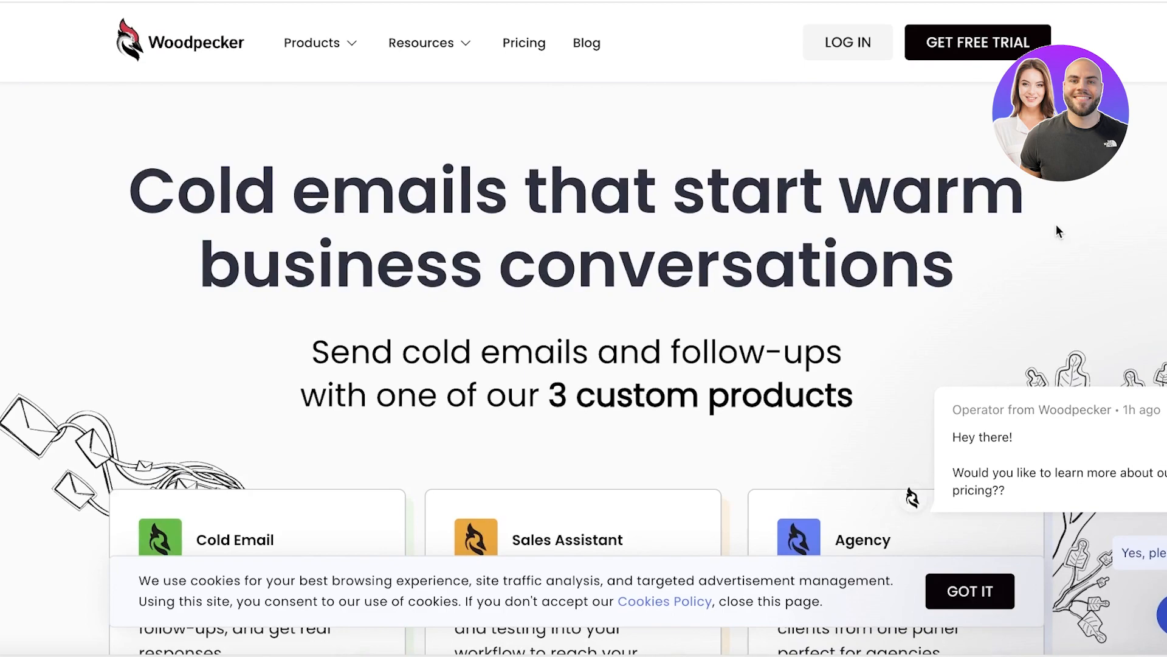
{"action": "mouse_move", "coordinate": [1059, 231]}
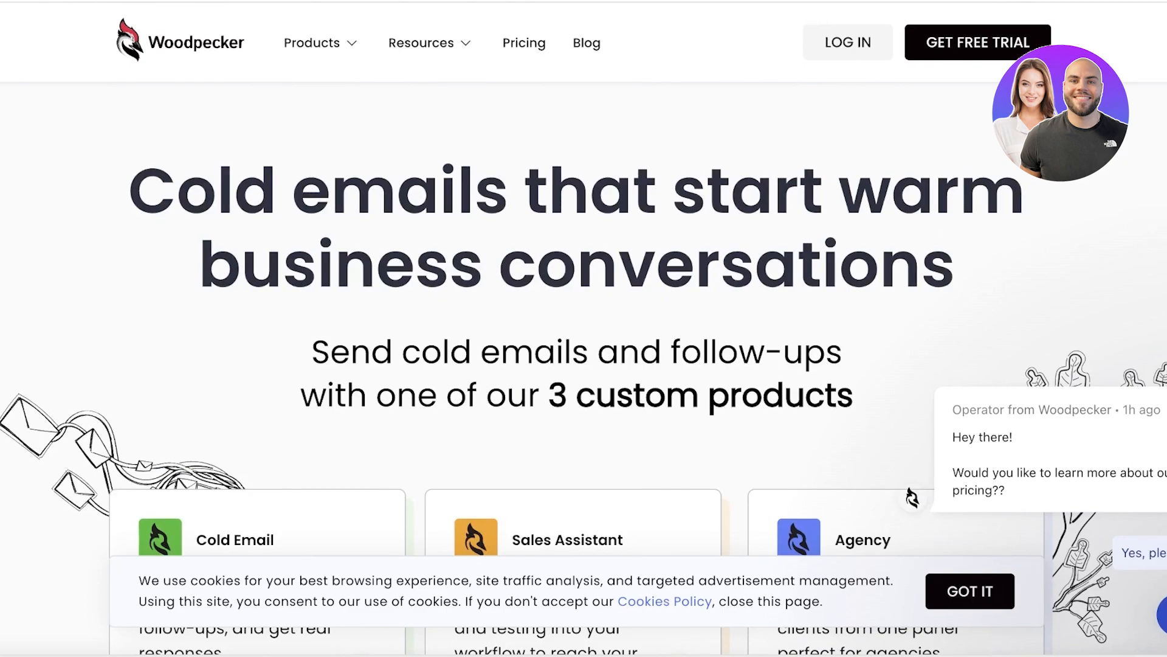
{"action": "scroll", "scroll_direction": "down", "scroll_amount": 3}
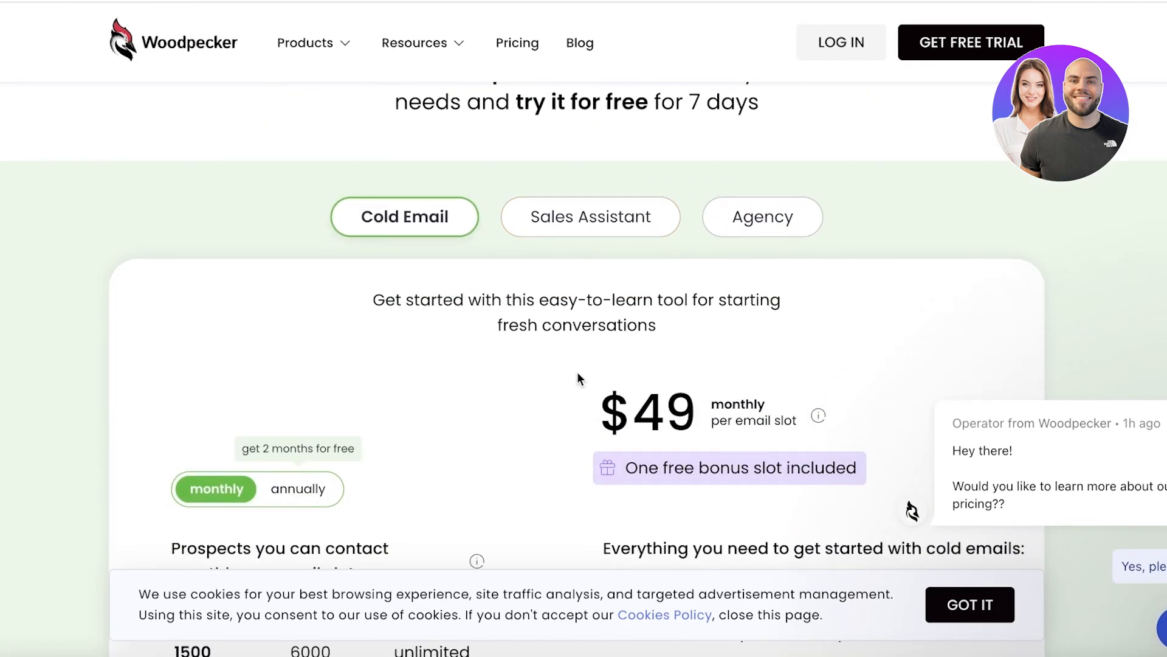
{"action": "scroll", "scroll_direction": "down", "scroll_amount": 3}
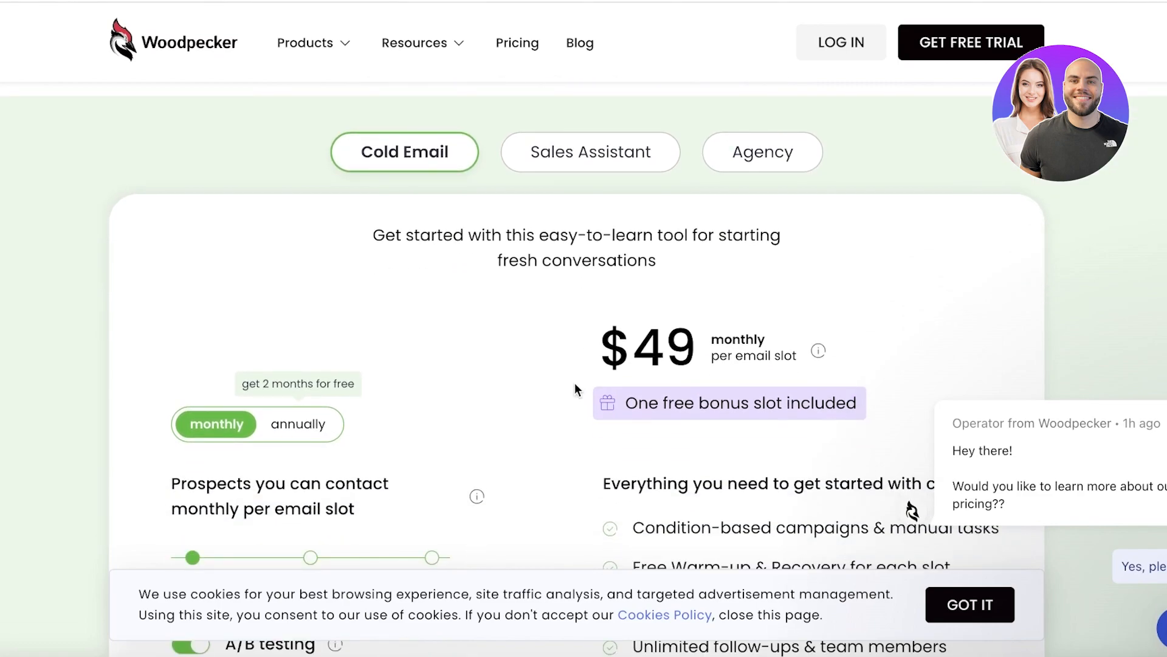
{"action": "mouse_move", "coordinate": [612, 364]}
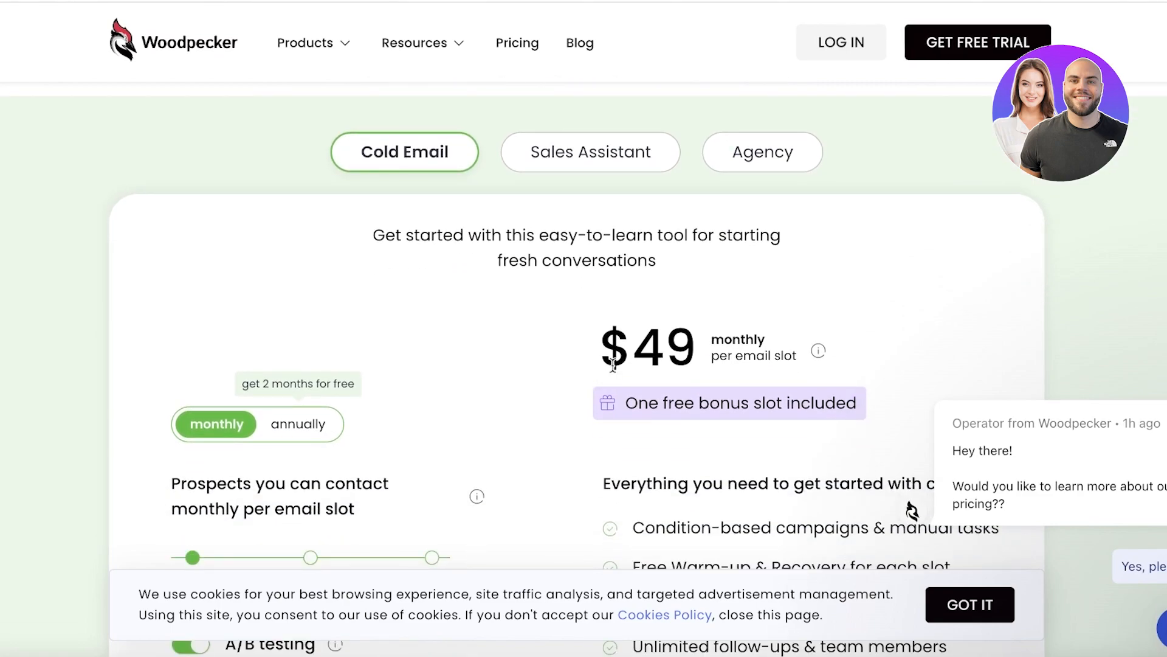
{"action": "scroll", "scroll_direction": "down", "scroll_amount": 3}
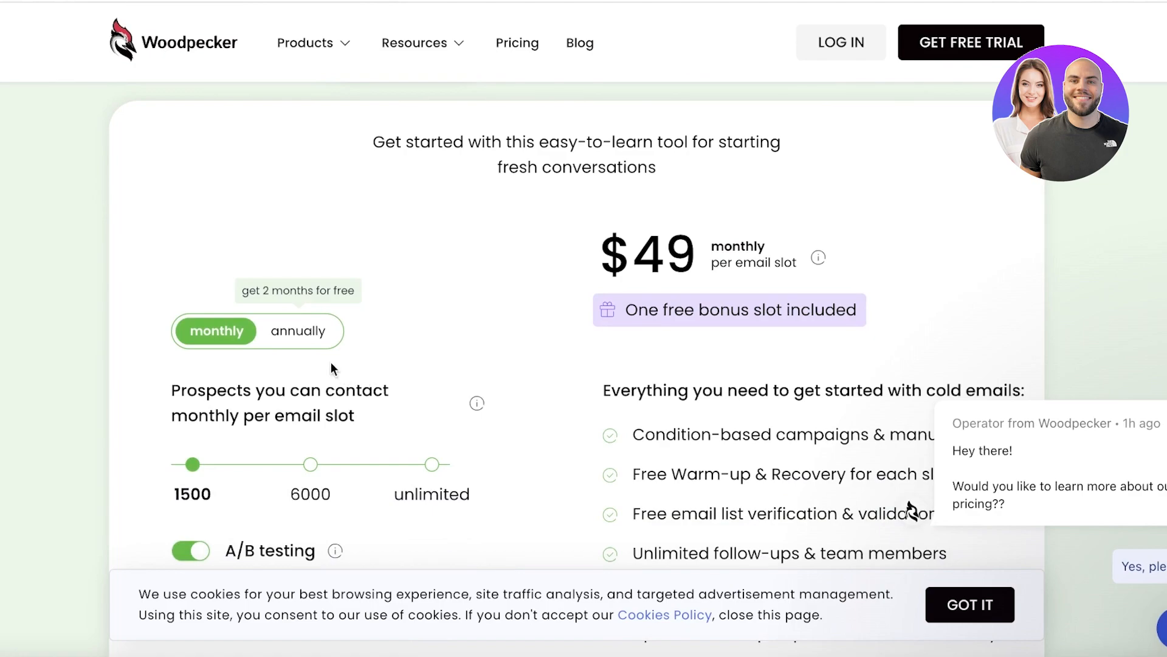
{"action": "scroll", "scroll_direction": "down", "scroll_amount": 3}
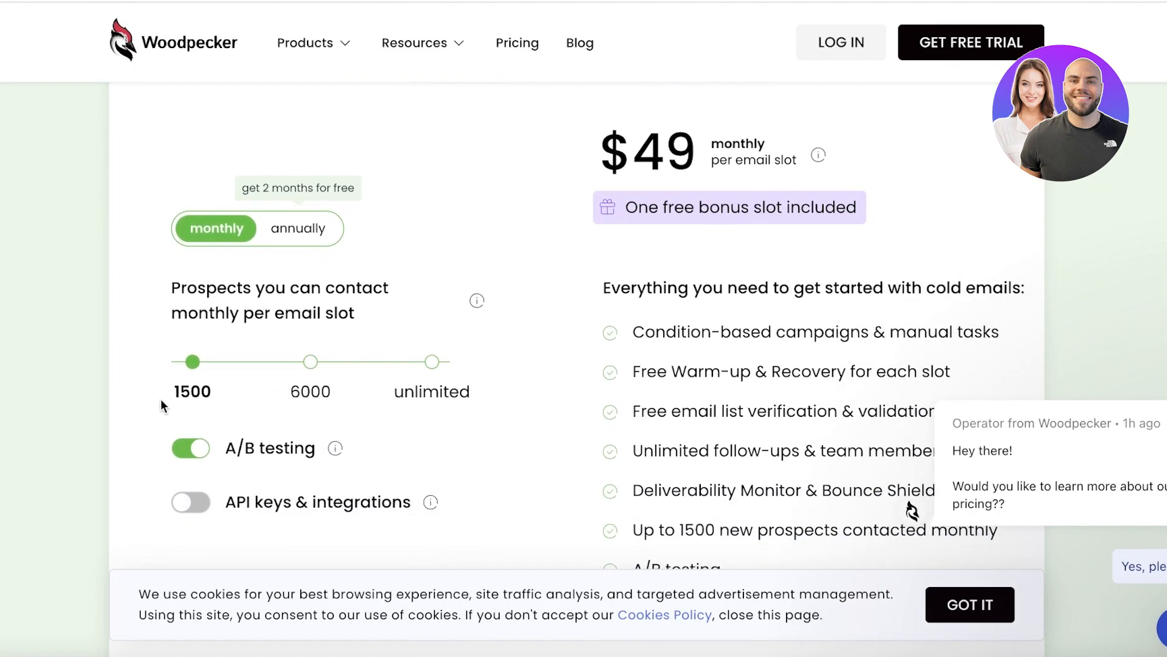
{"action": "left_click", "coordinate": [310, 361]}
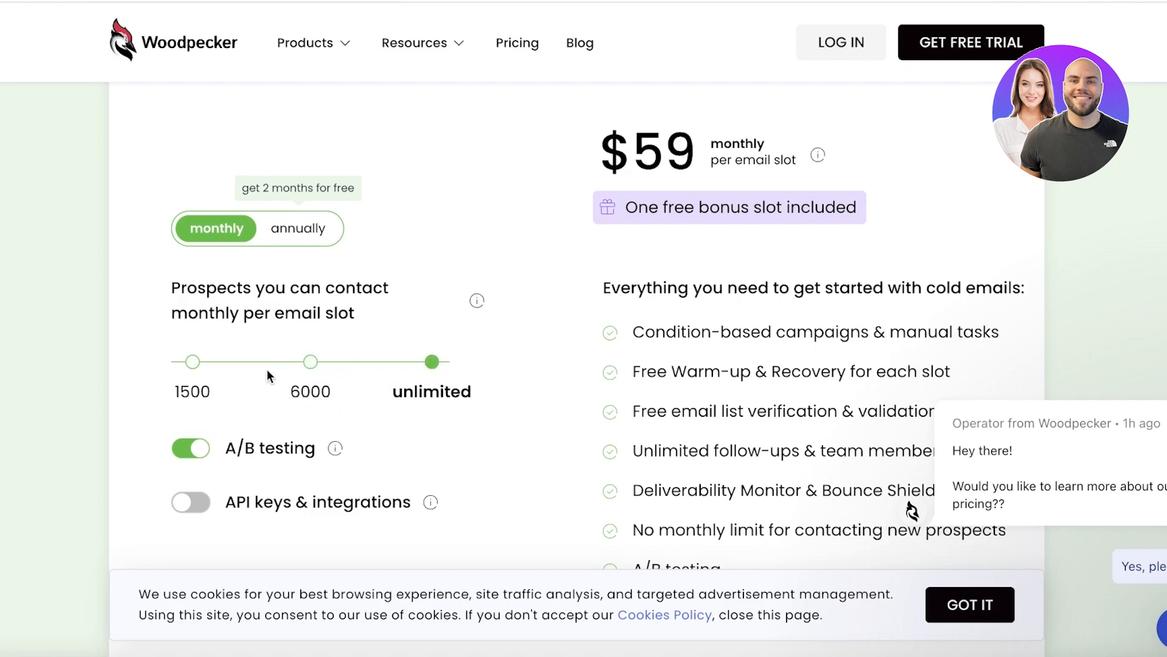
{"action": "mouse_move", "coordinate": [465, 369]}
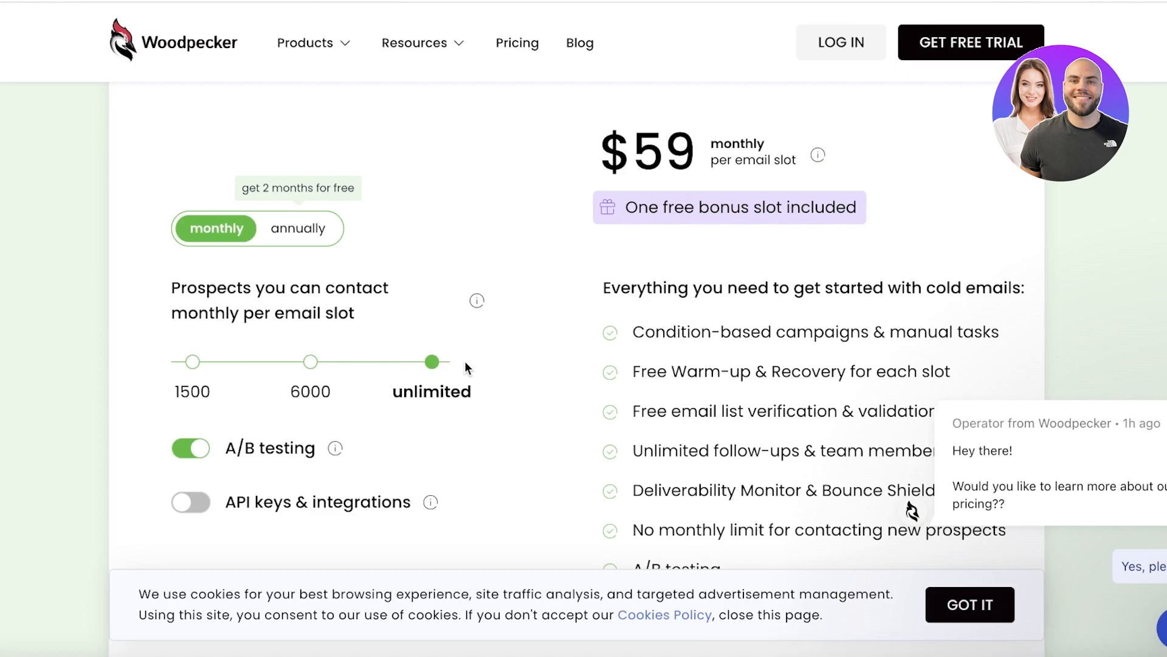
Add the API keys & integrations add-on ($64), then remove it to return to $59.
{"action": "scroll", "scroll_direction": "down", "scroll_amount": 3}
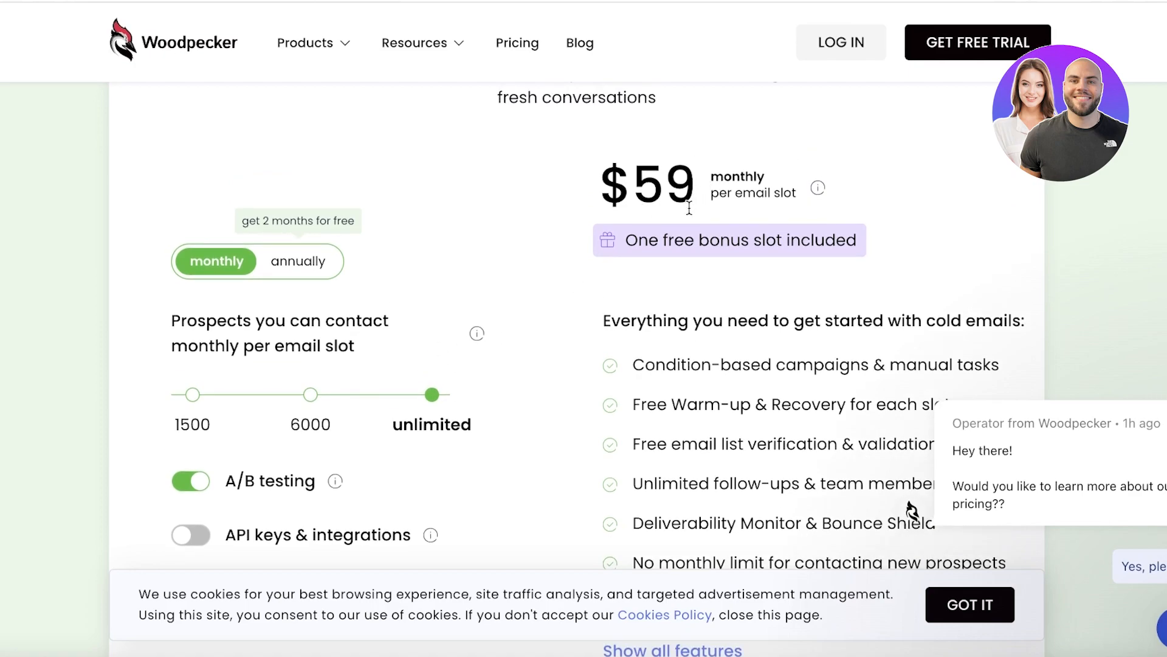
{"action": "scroll", "scroll_direction": "up", "scroll_amount": 3}
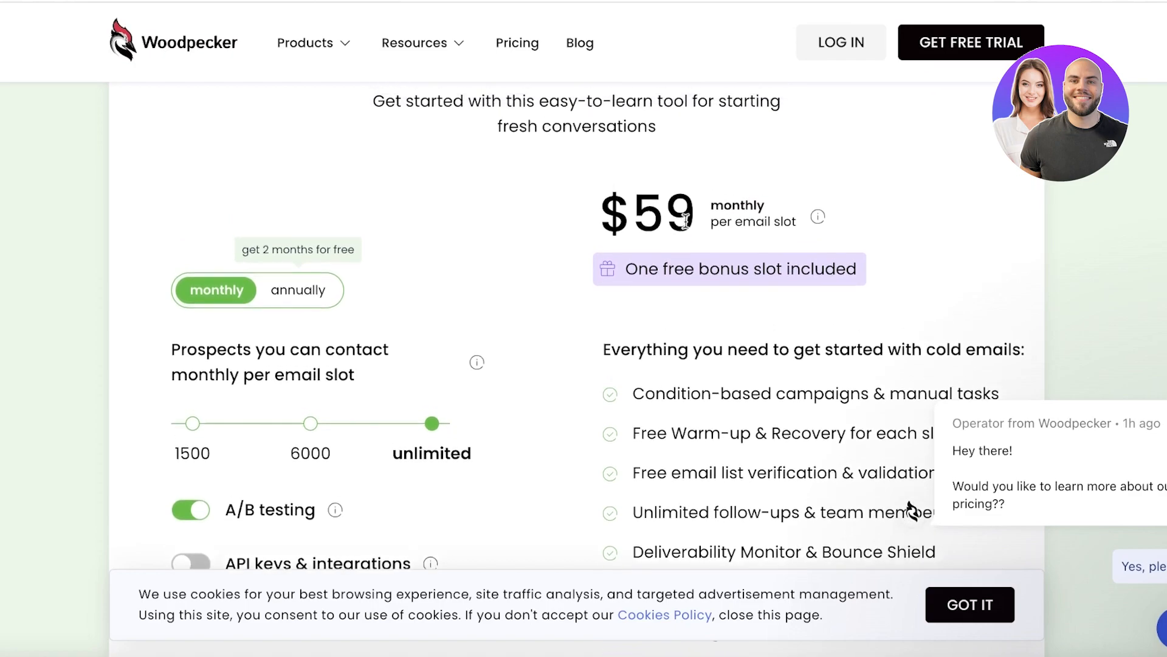
{"action": "scroll", "scroll_direction": "down", "scroll_amount": 3}
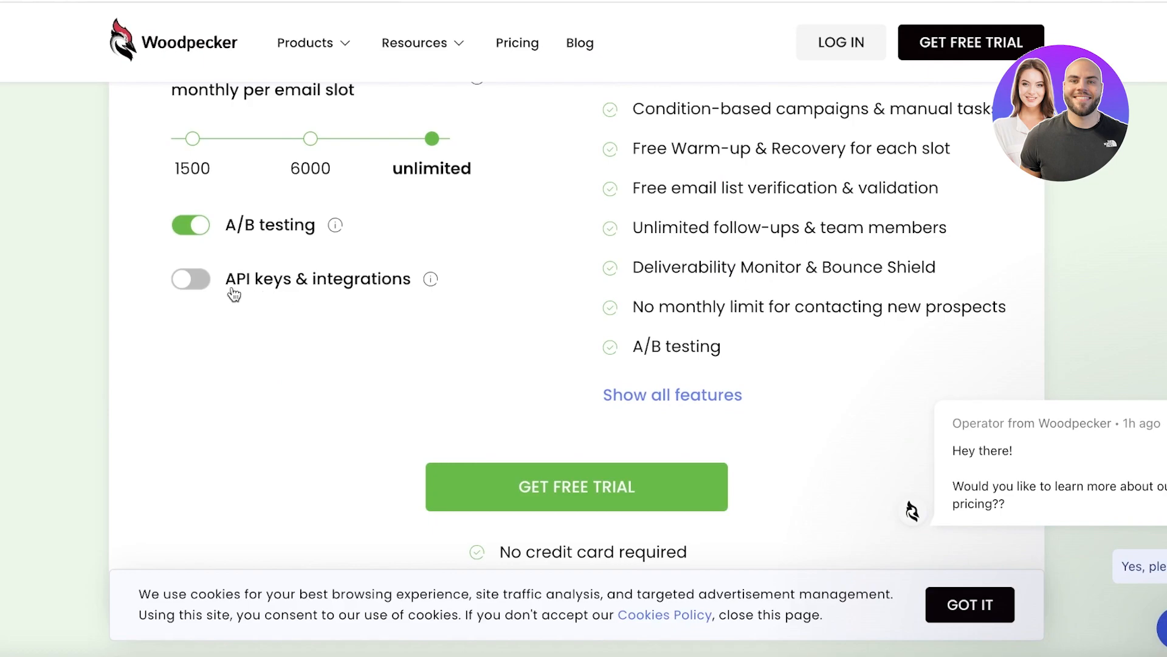
{"action": "left_click", "coordinate": [190, 279]}
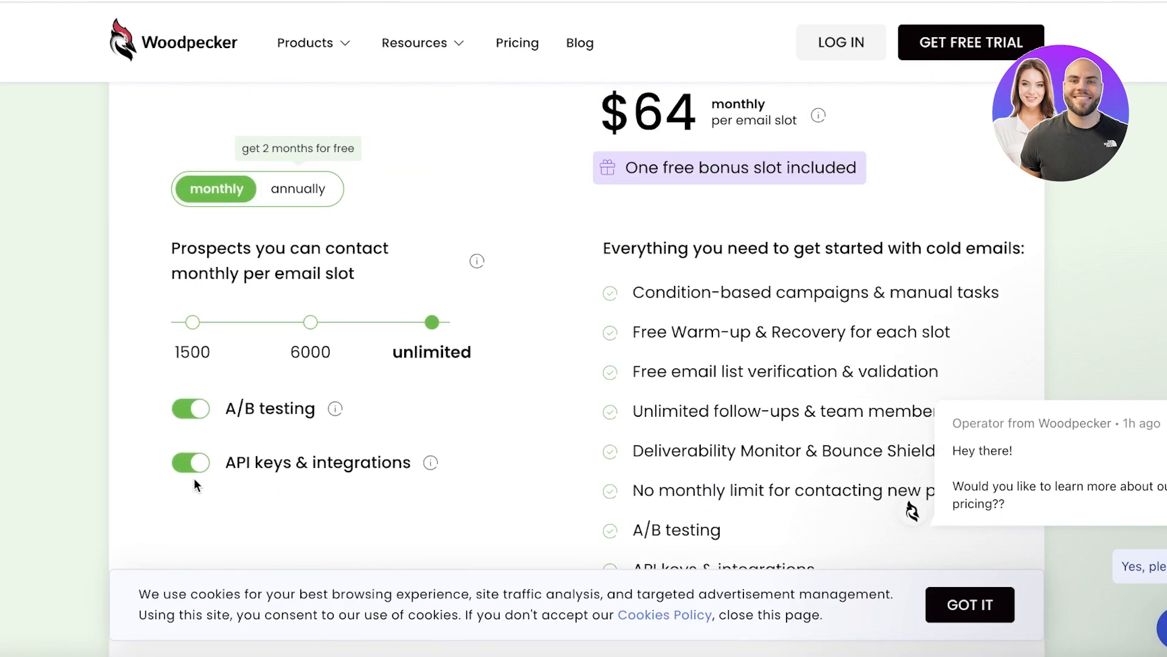
{"action": "left_click", "coordinate": [189, 463]}
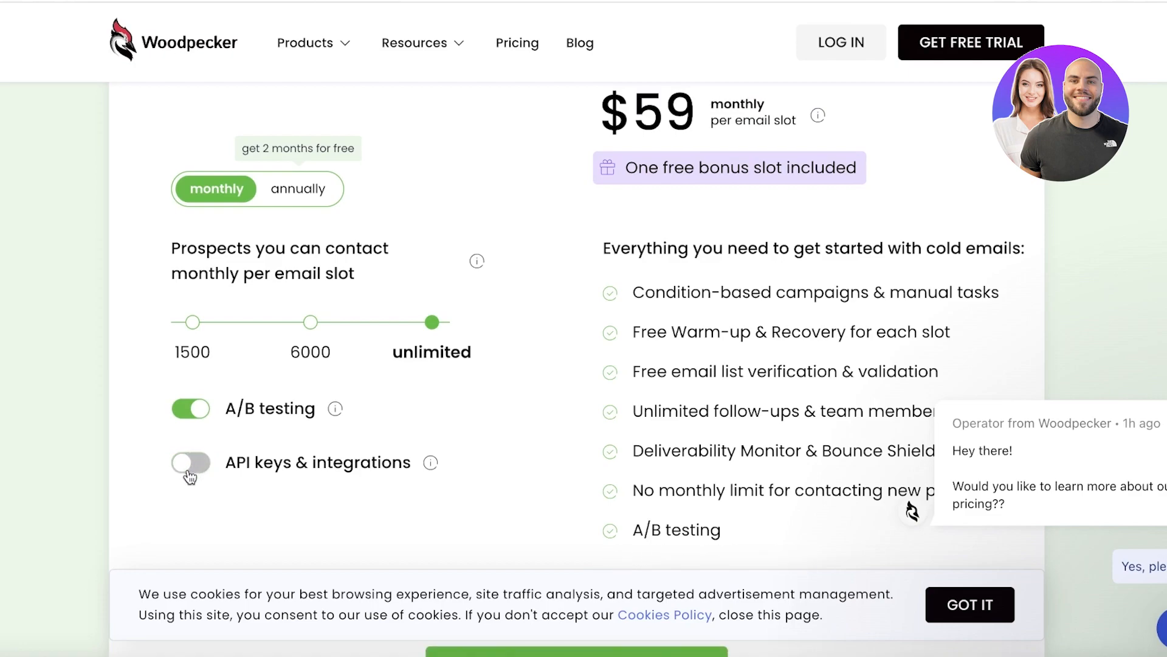
{"action": "mouse_move", "coordinate": [719, 308]}
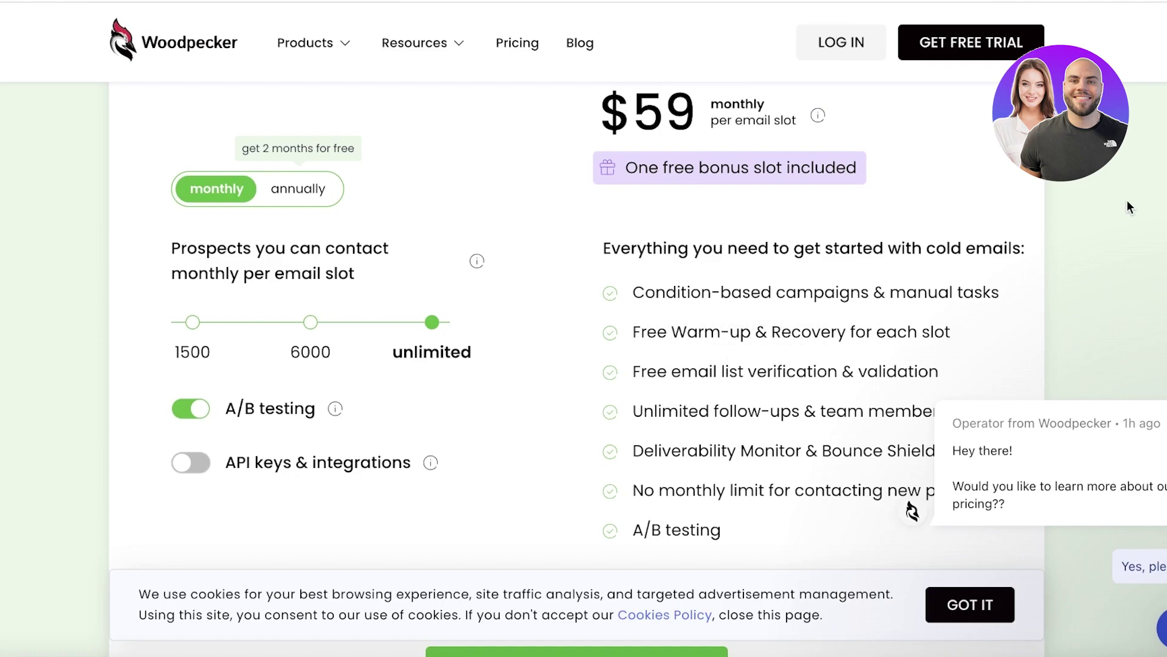
{"action": "scroll", "scroll_direction": "down", "scroll_amount": 3}
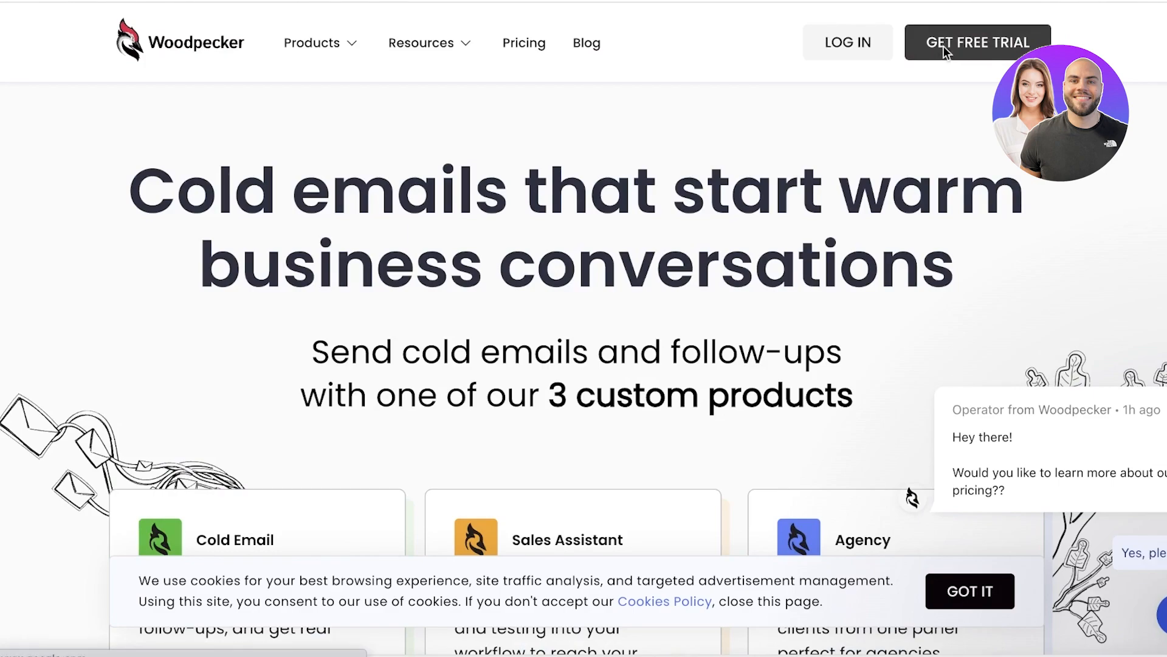
{"action": "mouse_move", "coordinate": [543, 227]}
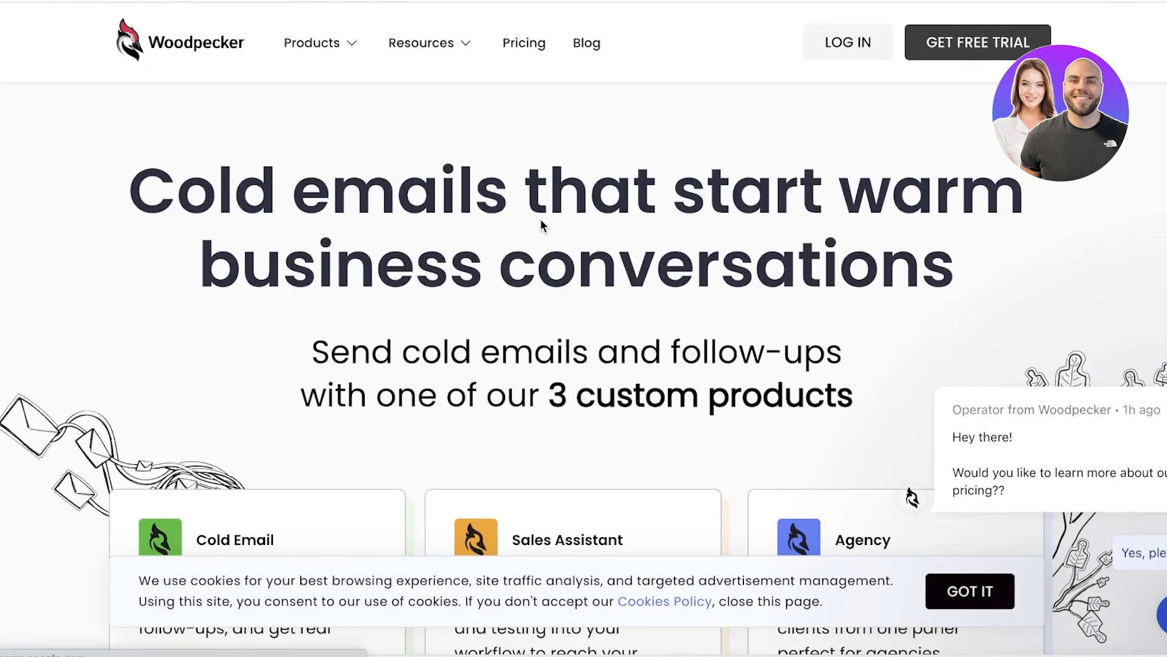
Enter first name, company, work email and password, then start the free trial.
{"action": "left_click", "coordinate": [978, 42]}
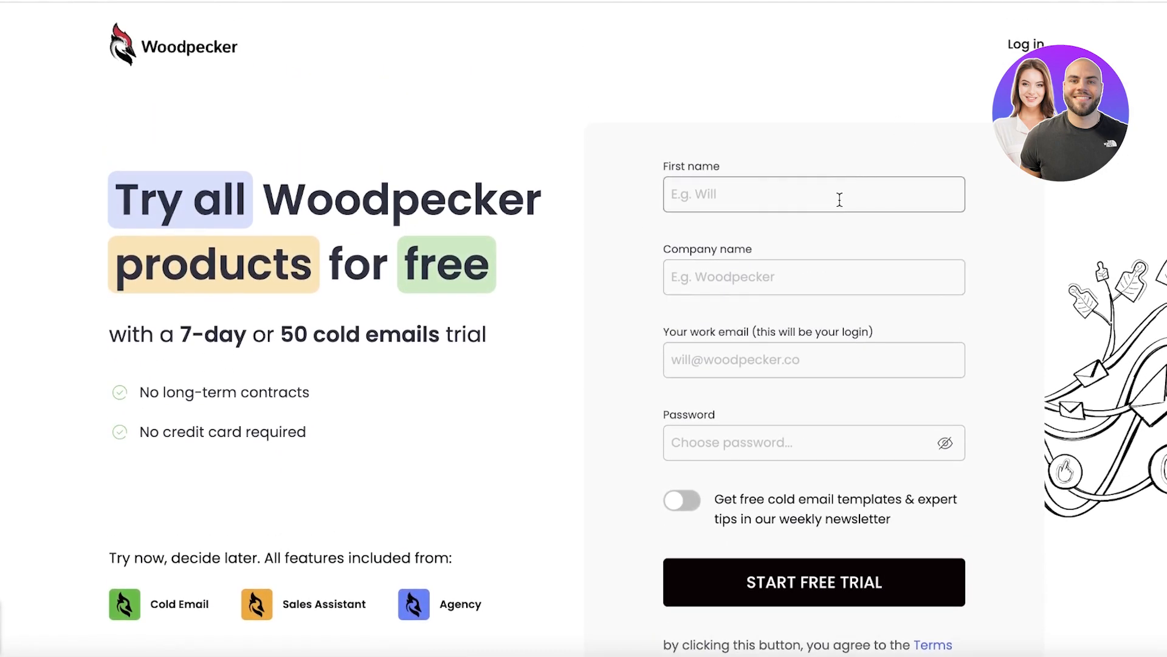
{"action": "left_click", "coordinate": [813, 581]}
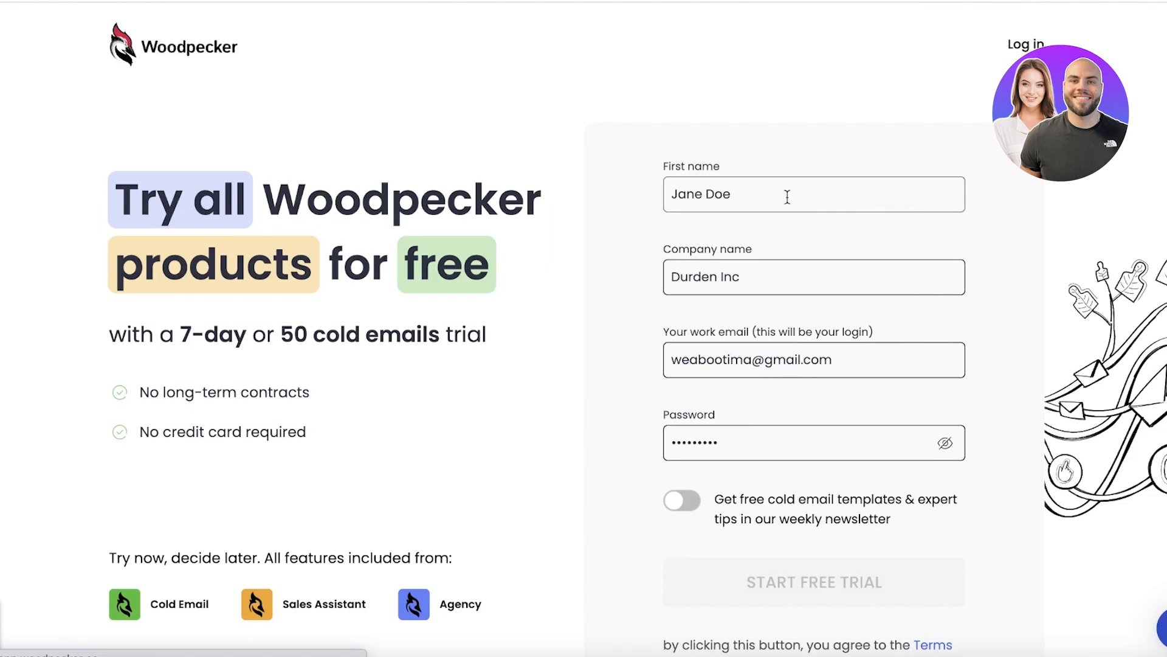
{"action": "mouse_move", "coordinate": [667, 112]}
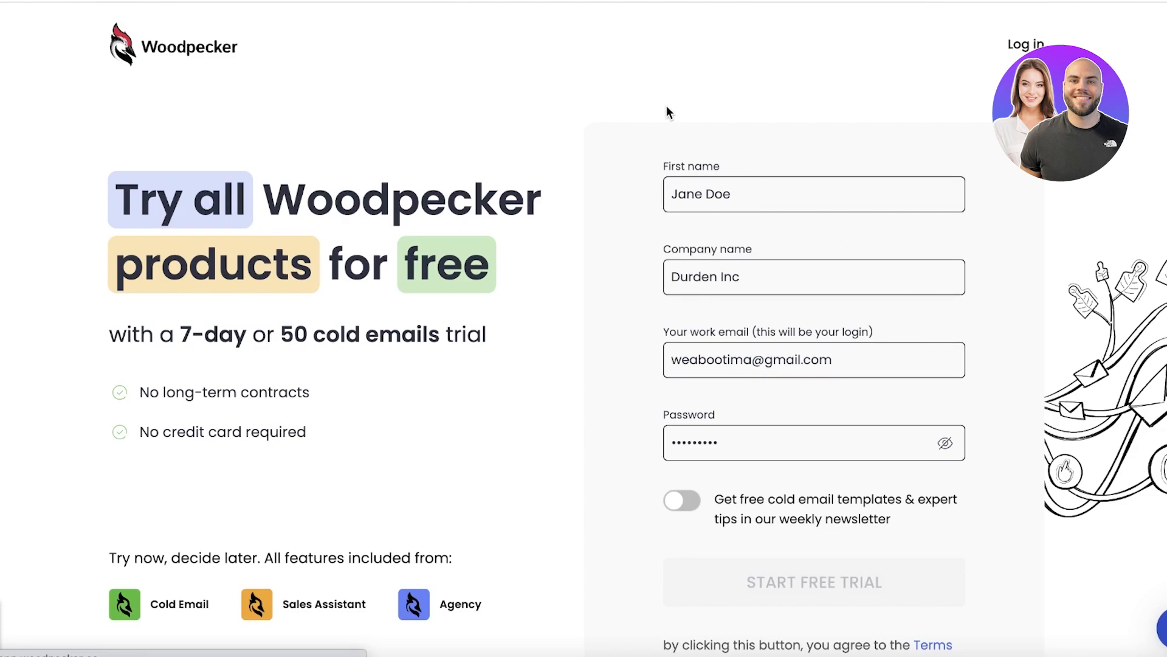
{"action": "mouse_move", "coordinate": [707, 102]}
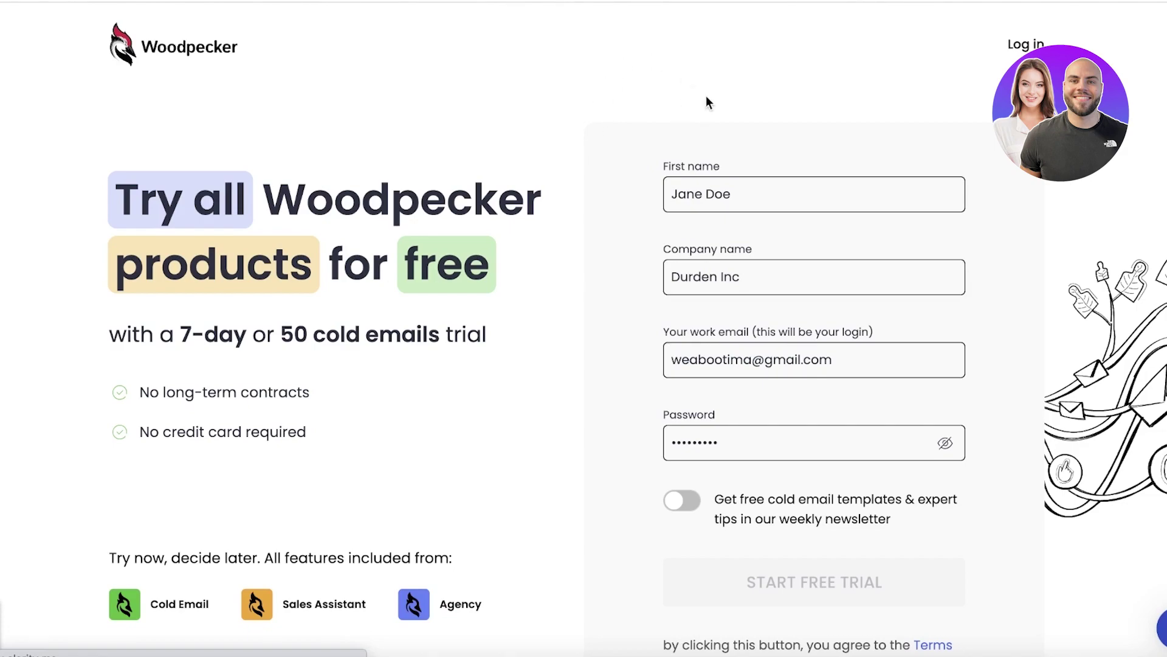
{"action": "left_click", "coordinate": [814, 583]}
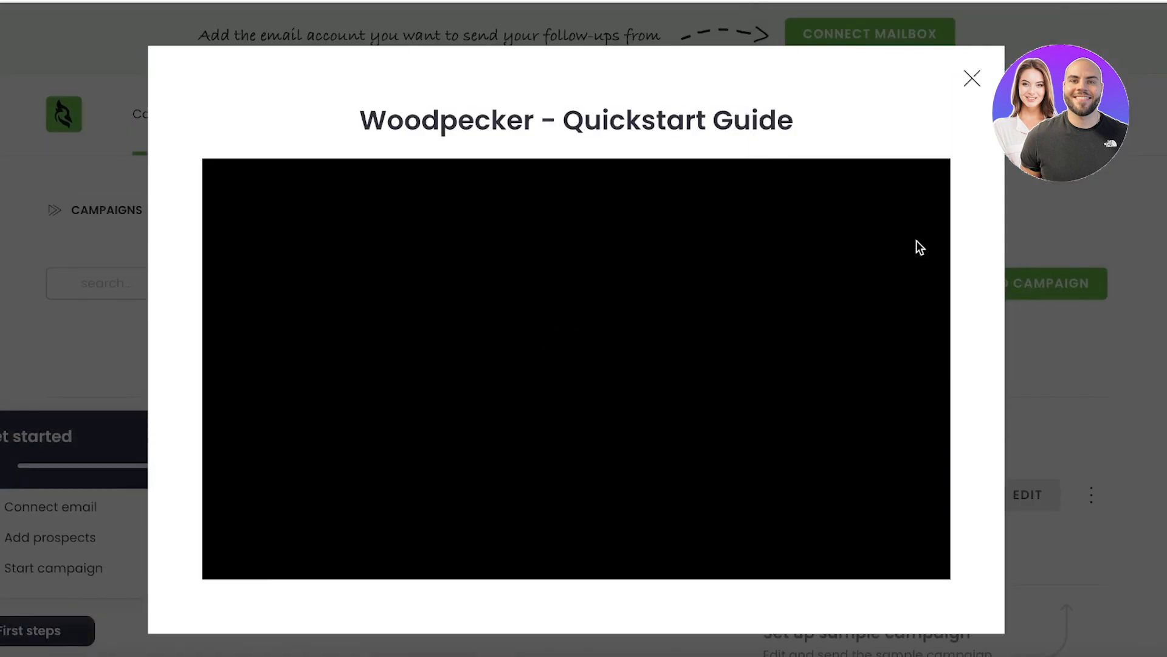
Close the Quickstart Guide video, go to Prospects, and dismiss the help chat.
{"action": "left_click", "coordinate": [972, 77]}
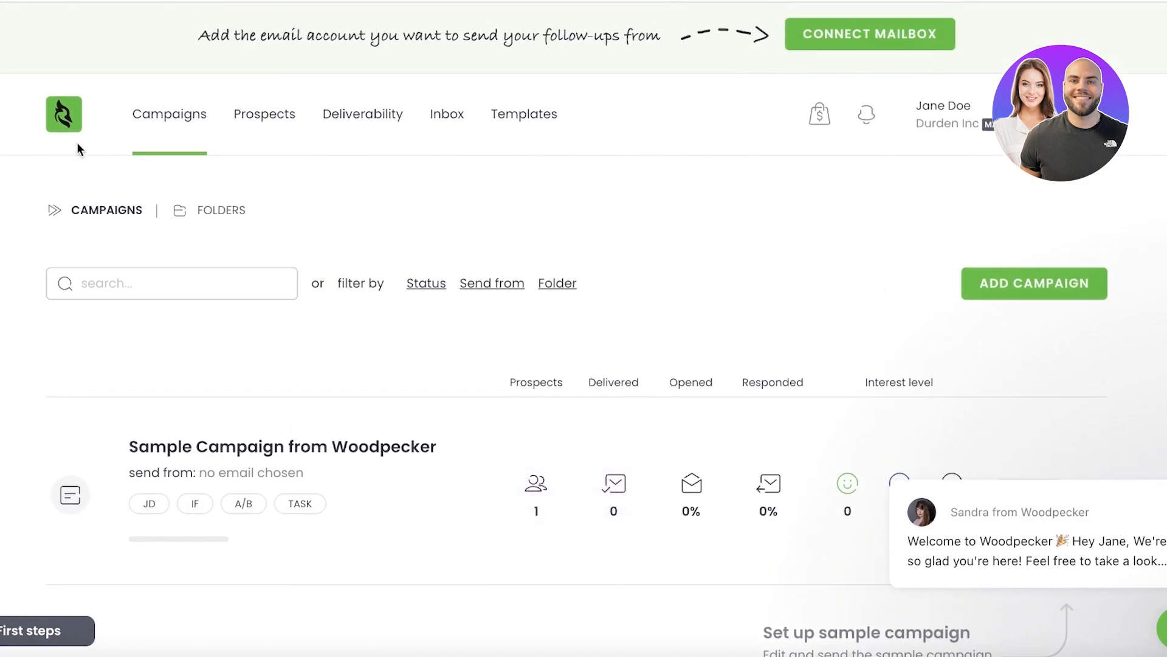
{"action": "mouse_move", "coordinate": [222, 140]}
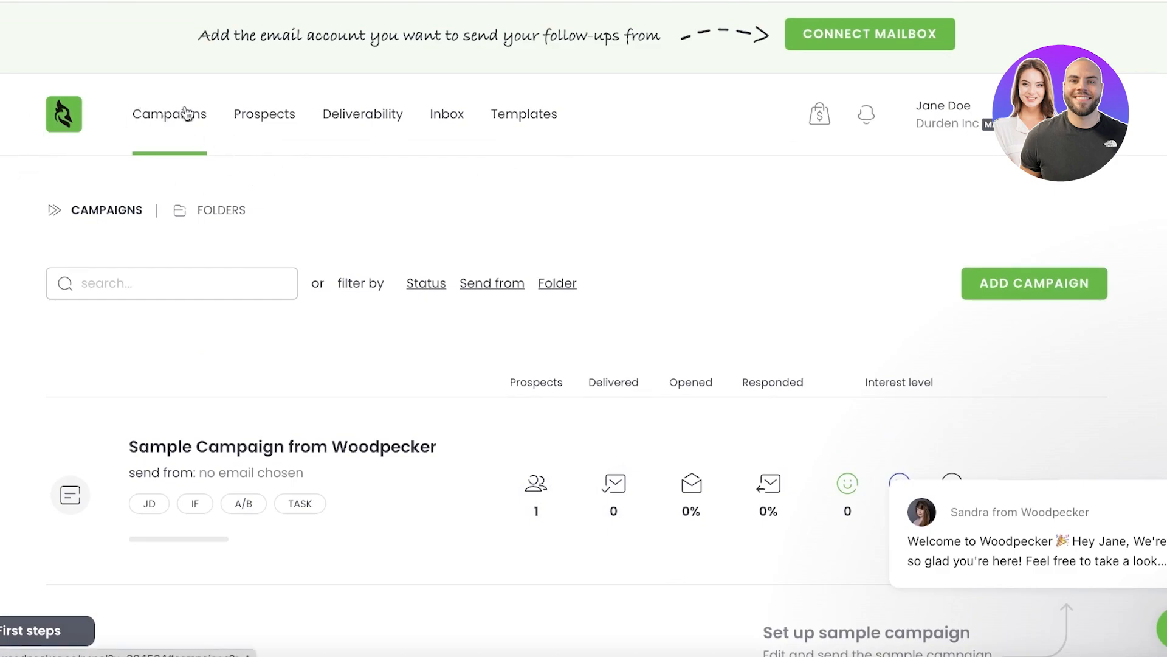
{"action": "left_click", "coordinate": [265, 114]}
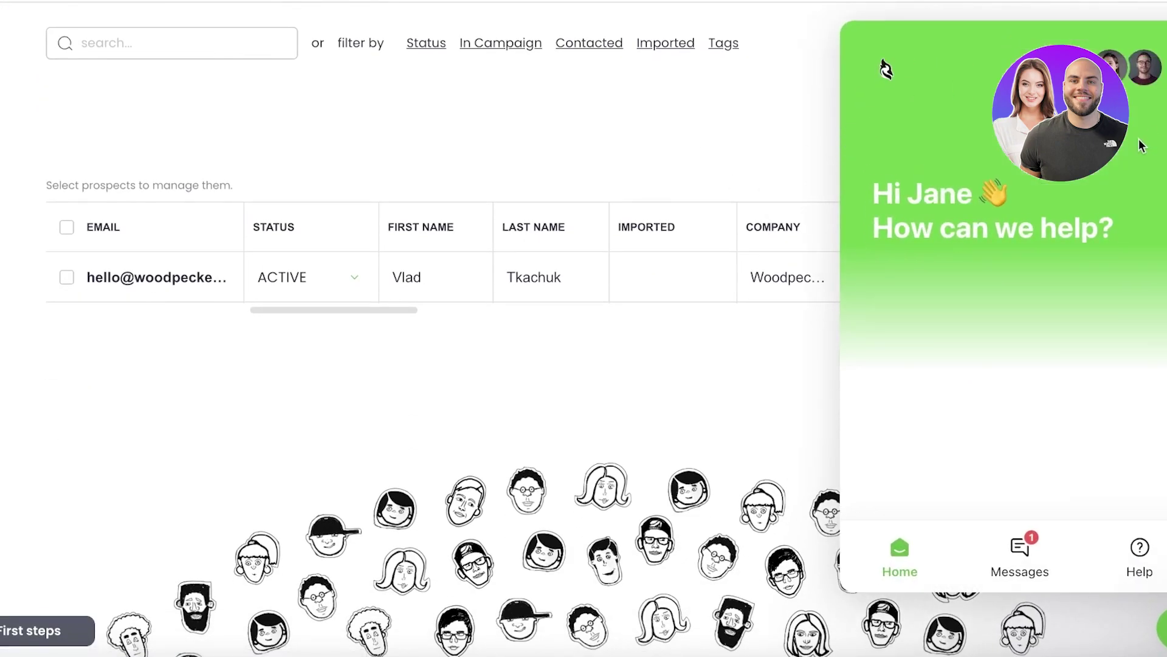
{"action": "left_click", "coordinate": [362, 113]}
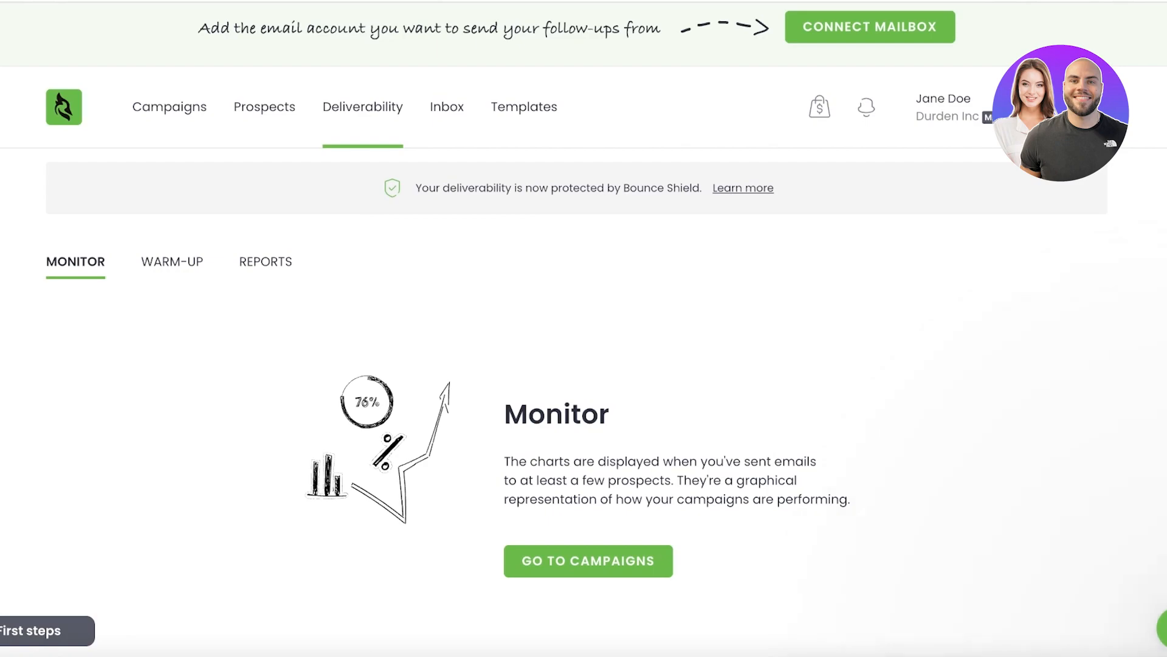
View the Deliverability Warm-up tab, then browse the Reports tab's CSV downloads.
{"action": "left_click", "coordinate": [172, 268]}
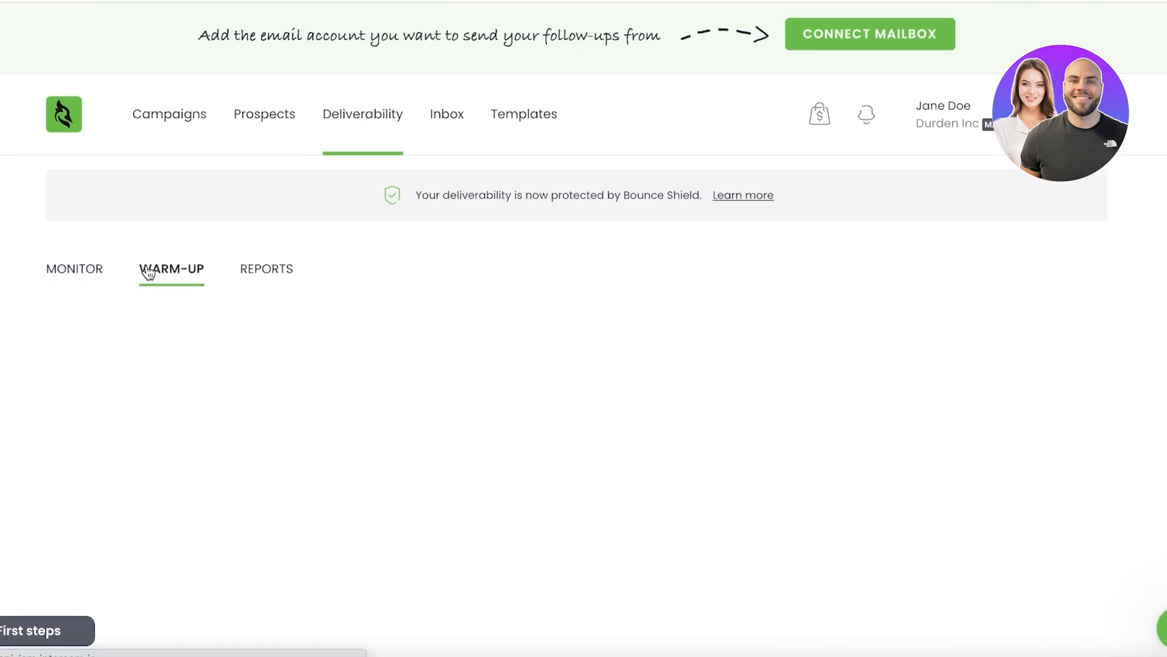
{"action": "left_click", "coordinate": [266, 268]}
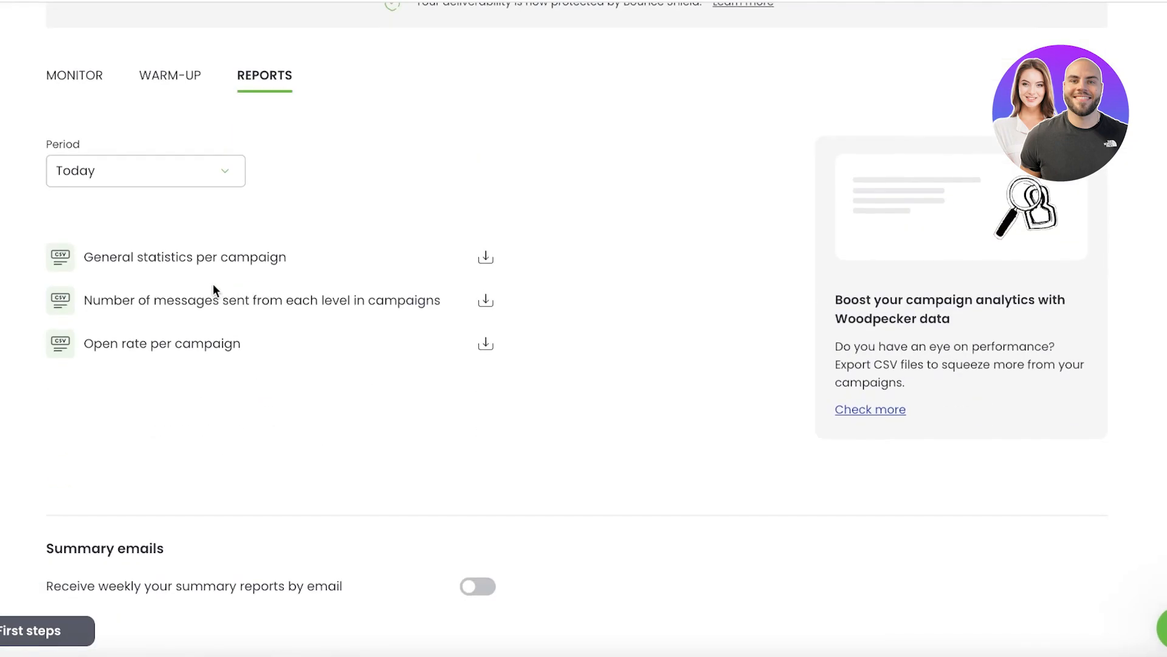
{"action": "scroll", "scroll_direction": "up", "scroll_amount": 3}
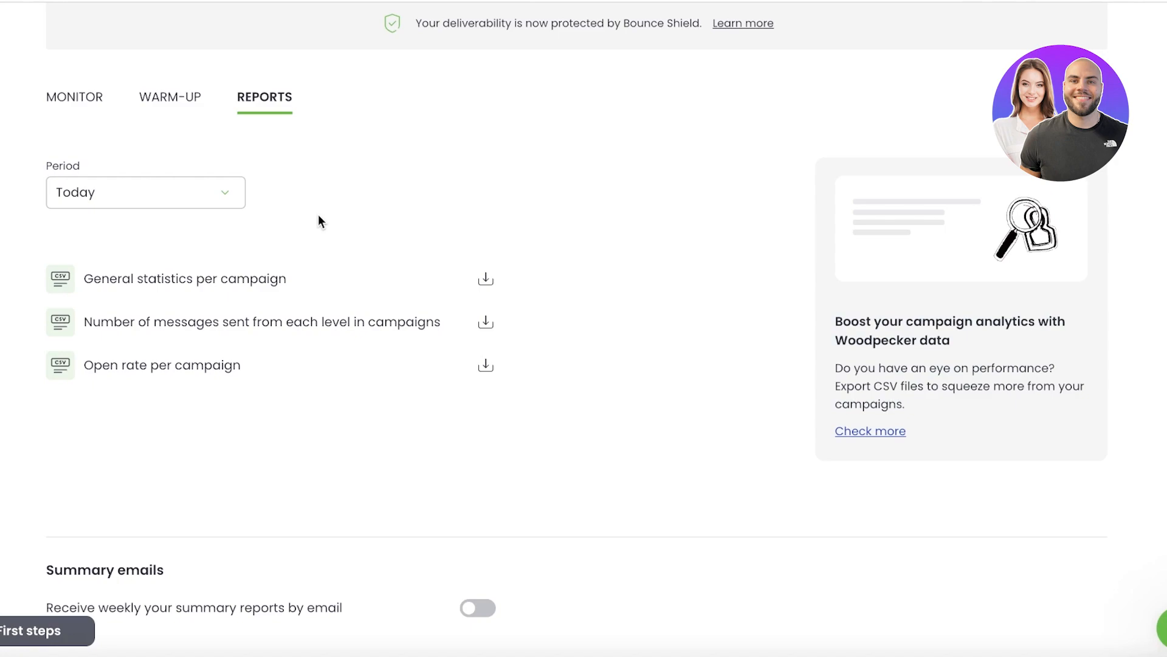
{"action": "scroll", "scroll_direction": "up", "scroll_amount": 3}
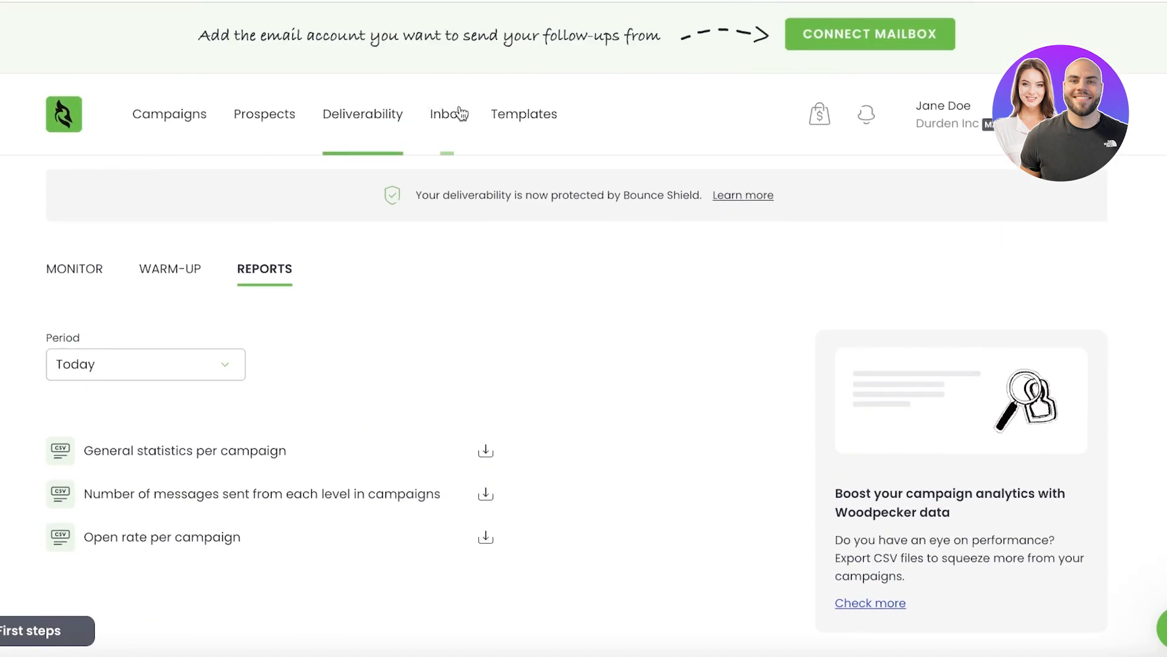
Look at the empty Inbox and Templates pages, then go back to Campaigns.
{"action": "left_click", "coordinate": [447, 114]}
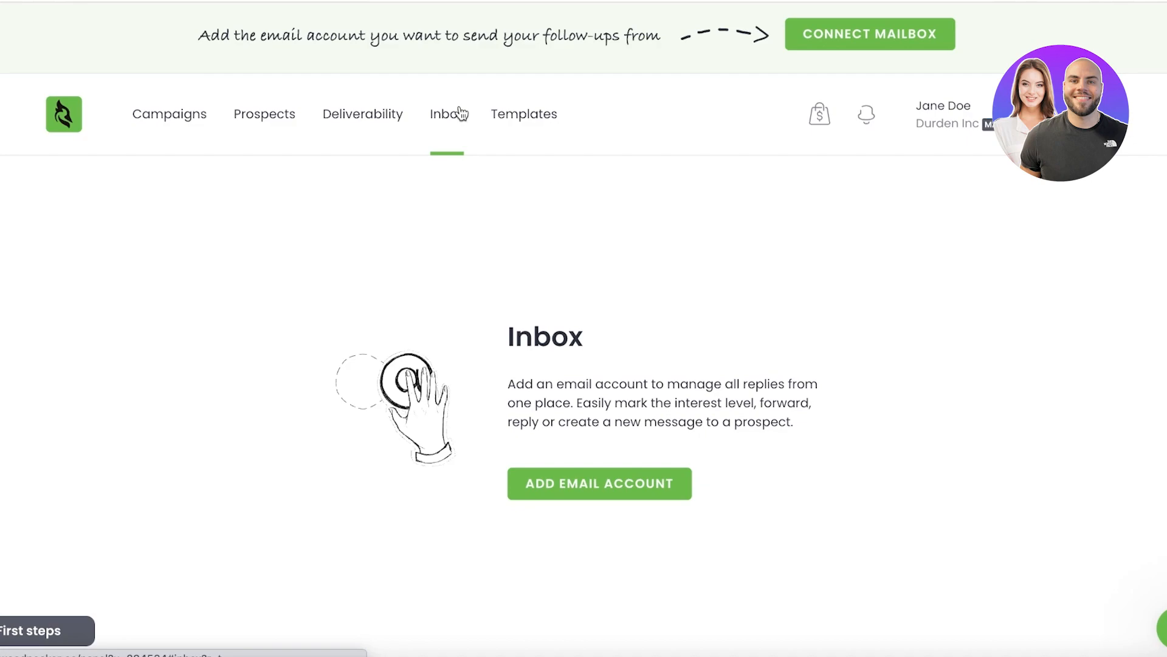
{"action": "mouse_move", "coordinate": [460, 125]}
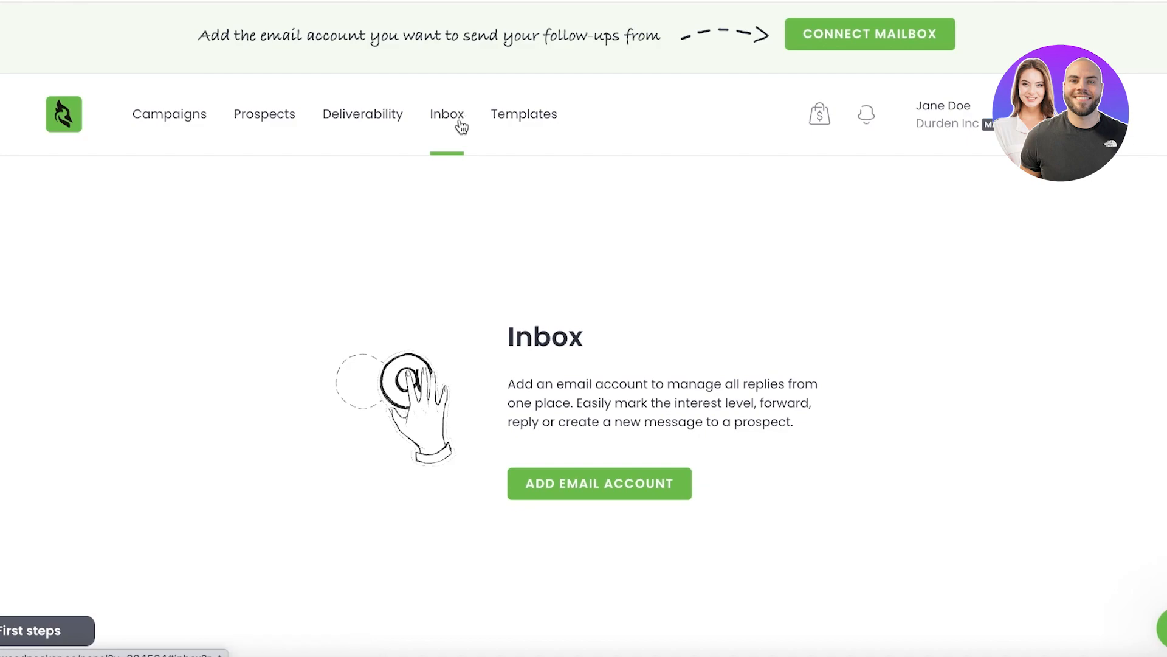
{"action": "mouse_move", "coordinate": [362, 539]}
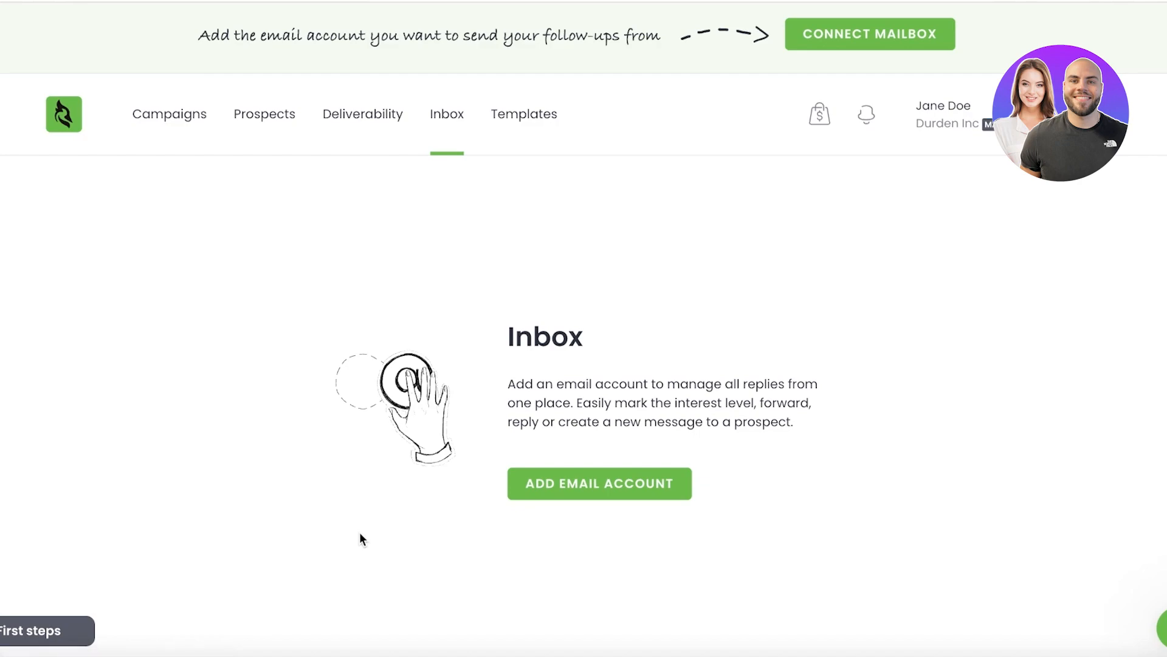
{"action": "mouse_move", "coordinate": [621, 355]}
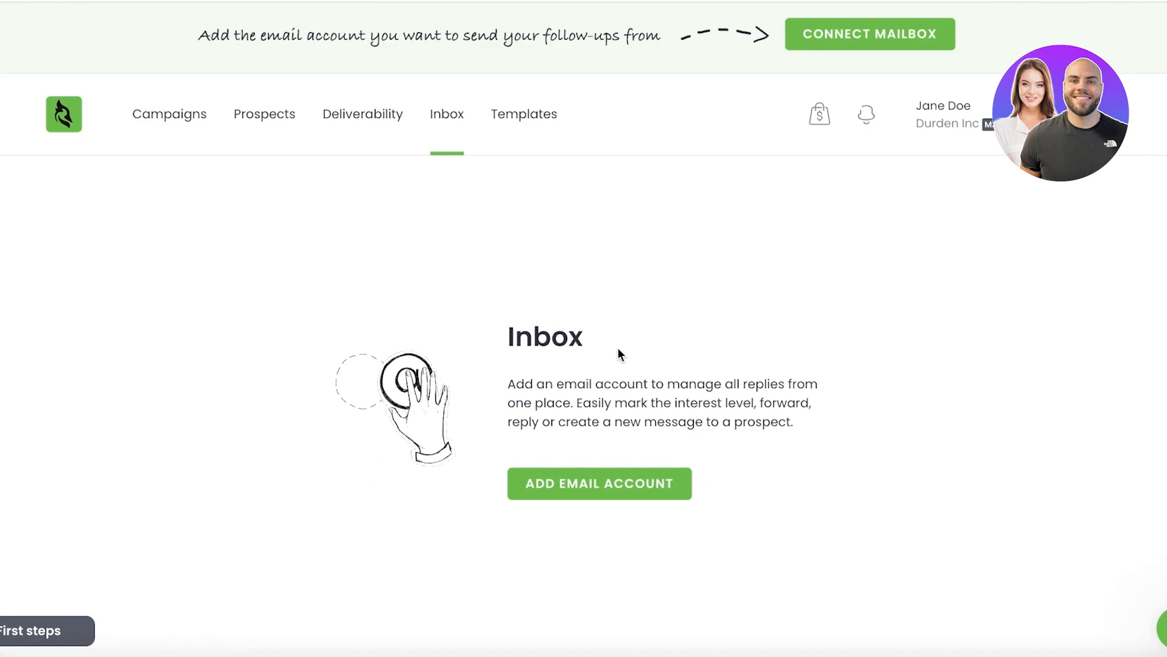
{"action": "mouse_move", "coordinate": [395, 259]}
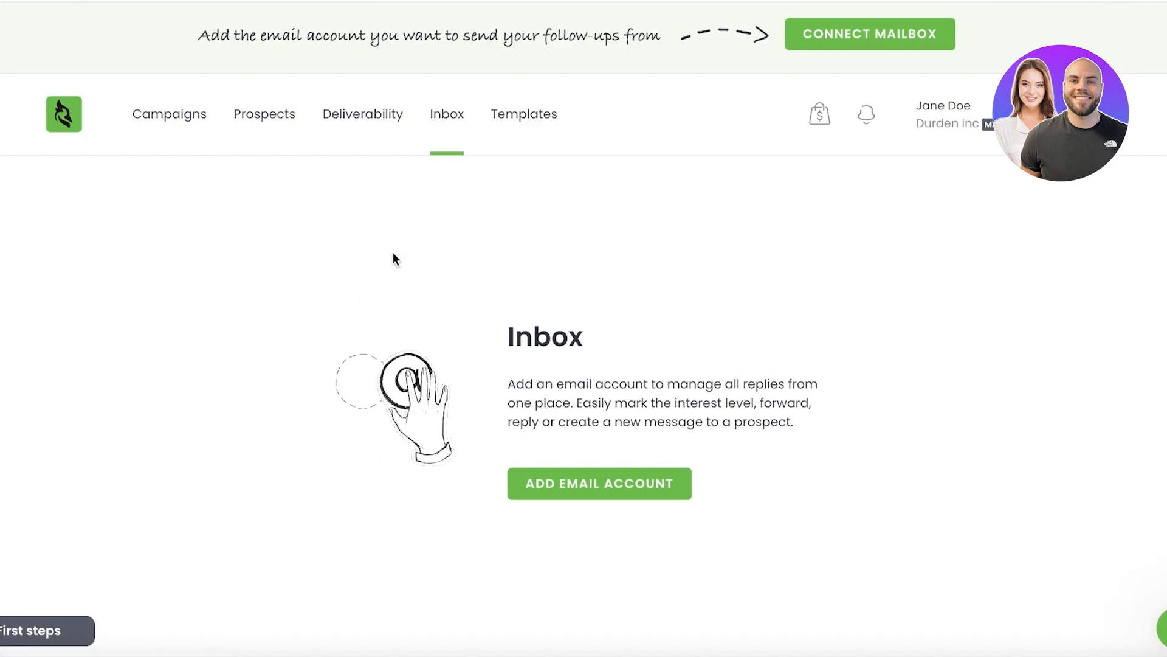
{"action": "left_click", "coordinate": [524, 114]}
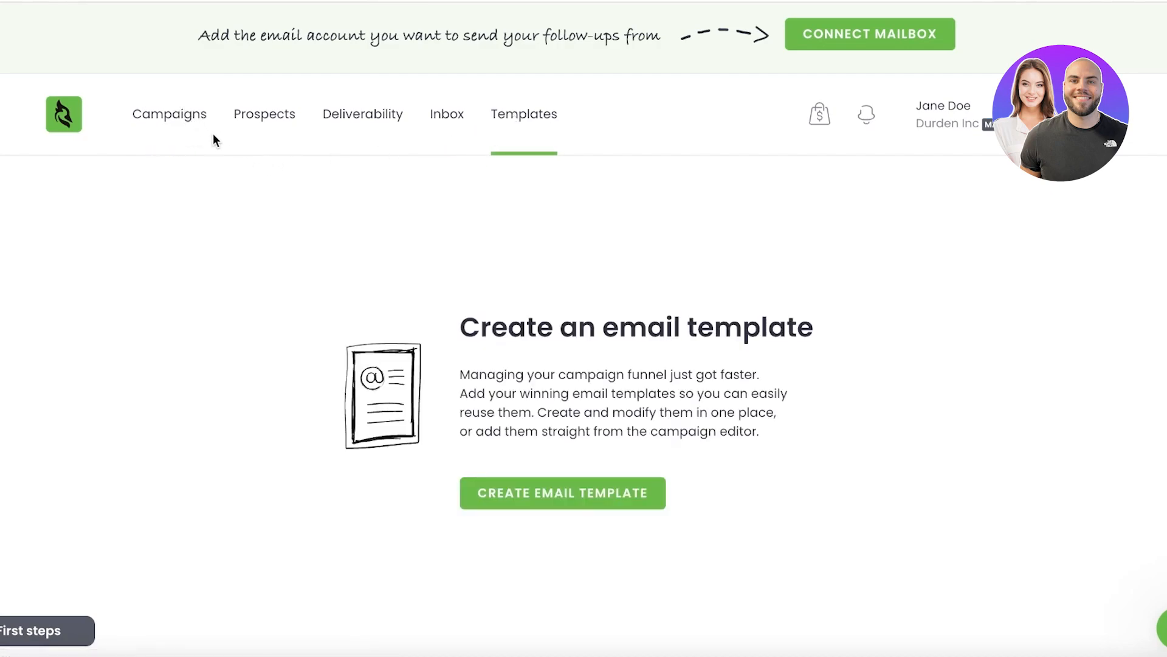
{"action": "left_click", "coordinate": [169, 114]}
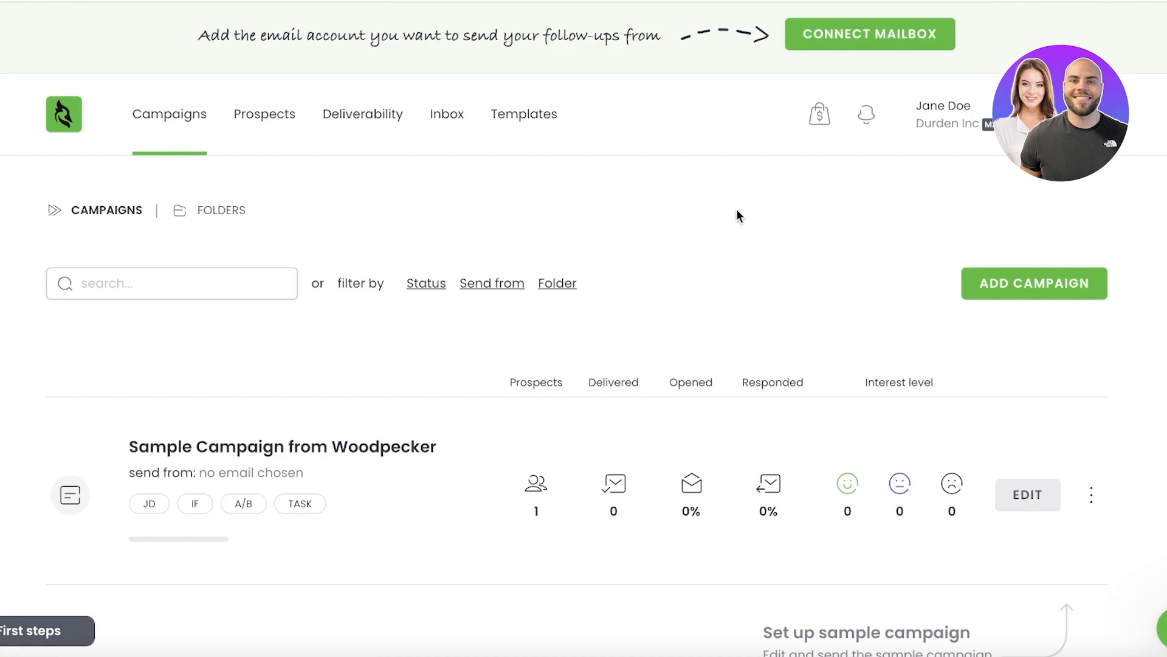
Open Prospects and scroll the list showing sample prospect Vlad Tkachuk.
{"action": "left_click", "coordinate": [265, 114]}
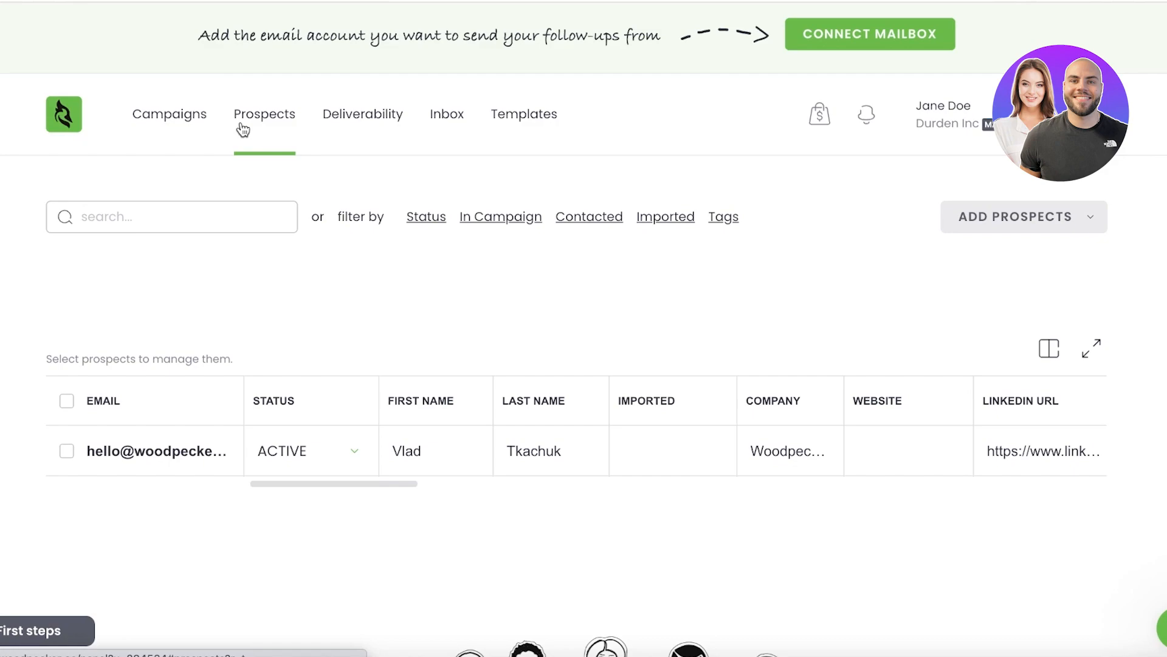
{"action": "mouse_move", "coordinate": [224, 130]}
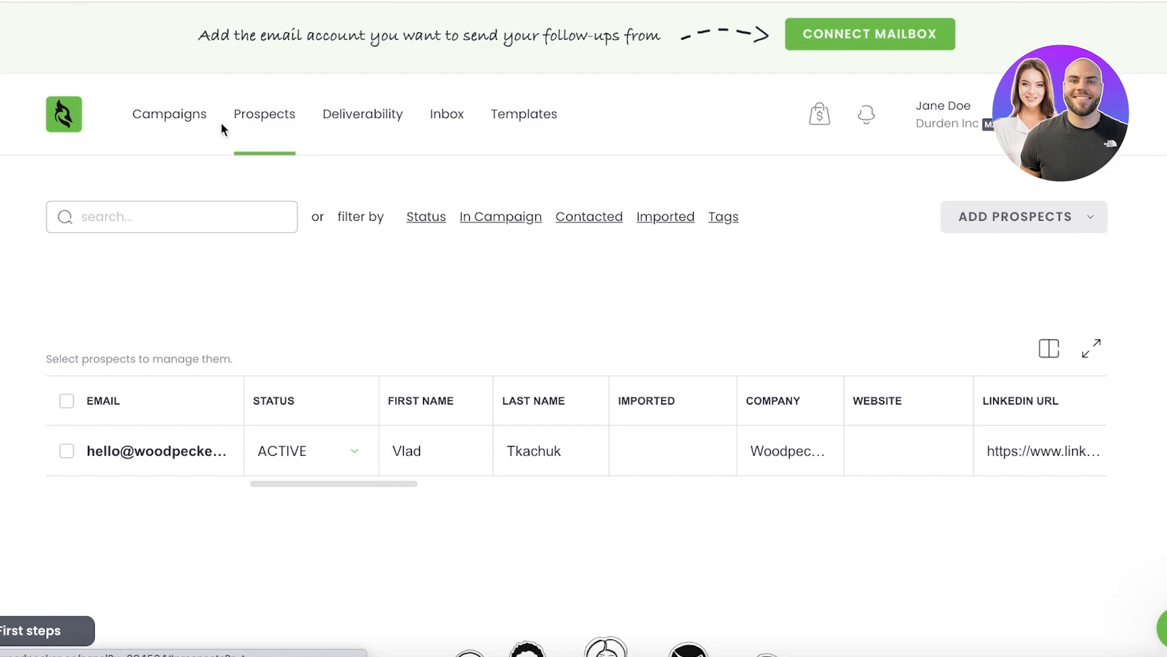
{"action": "scroll", "scroll_direction": "down", "scroll_amount": 3}
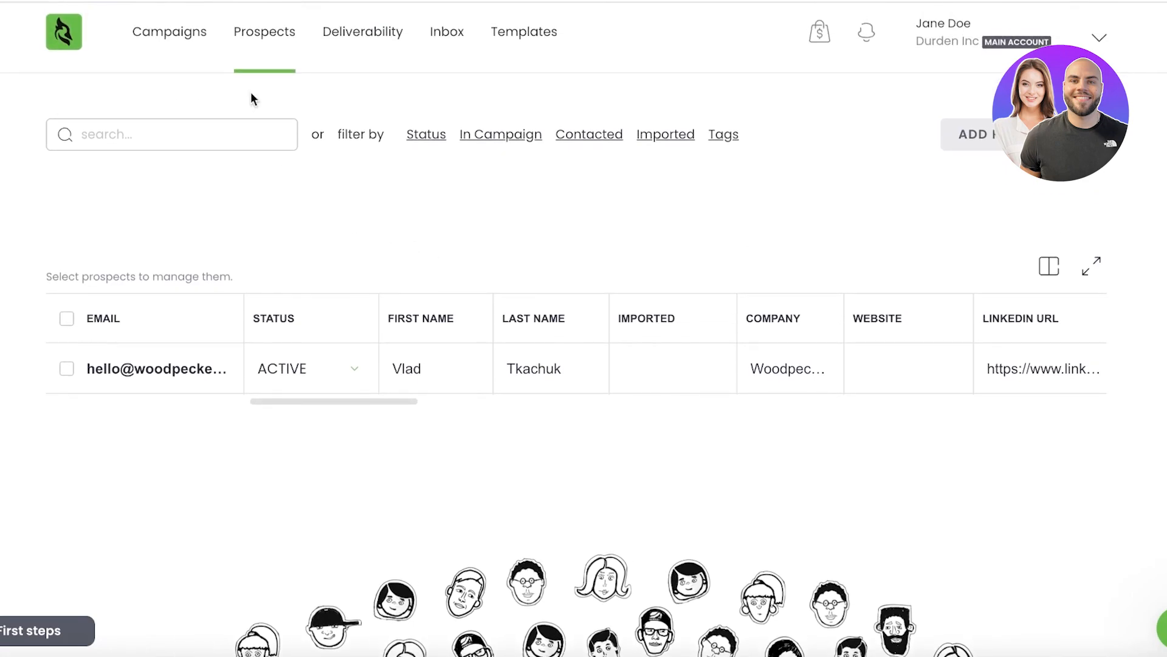
{"action": "mouse_move", "coordinate": [265, 58]}
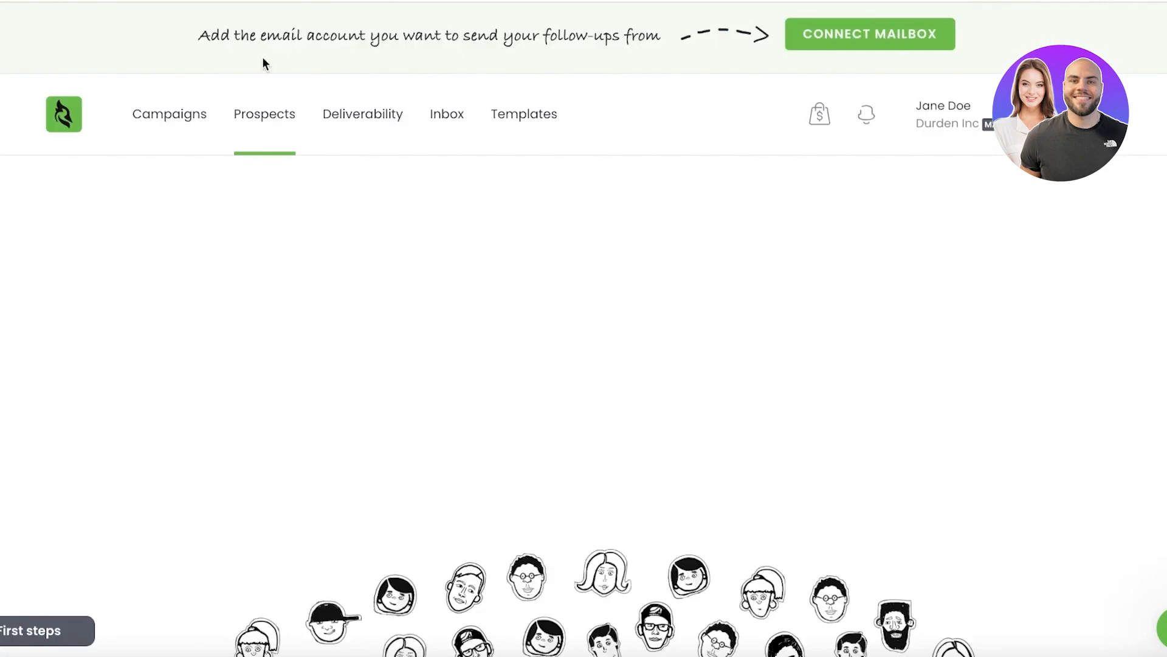
{"action": "left_click", "coordinate": [264, 113]}
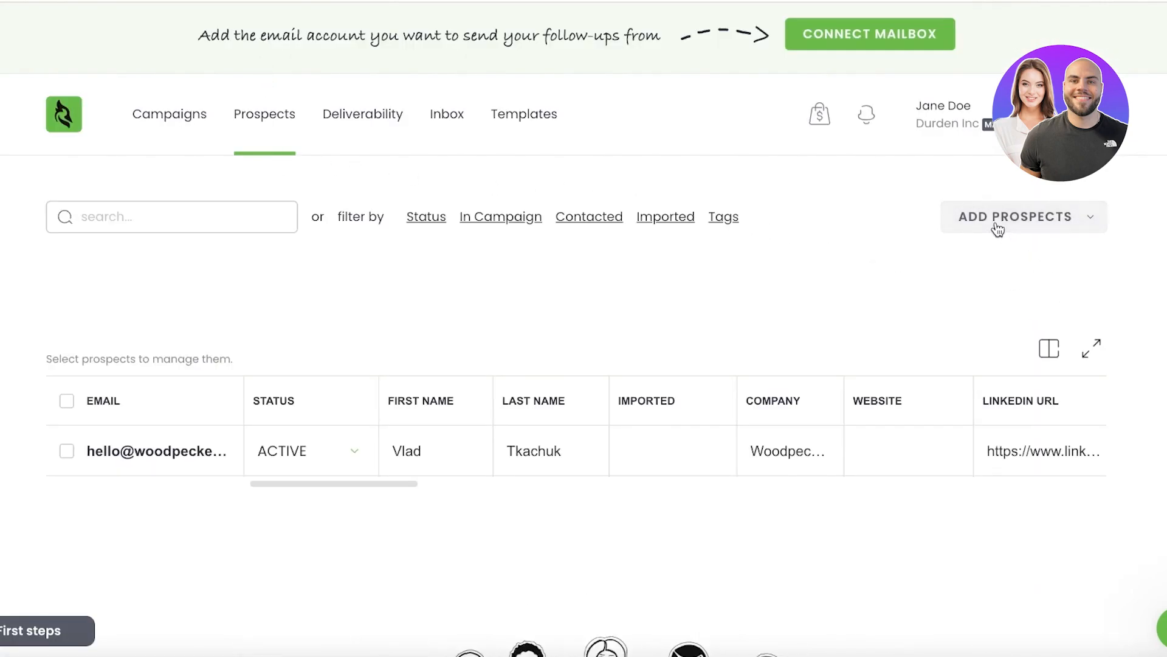
{"action": "left_click", "coordinate": [1024, 217]}
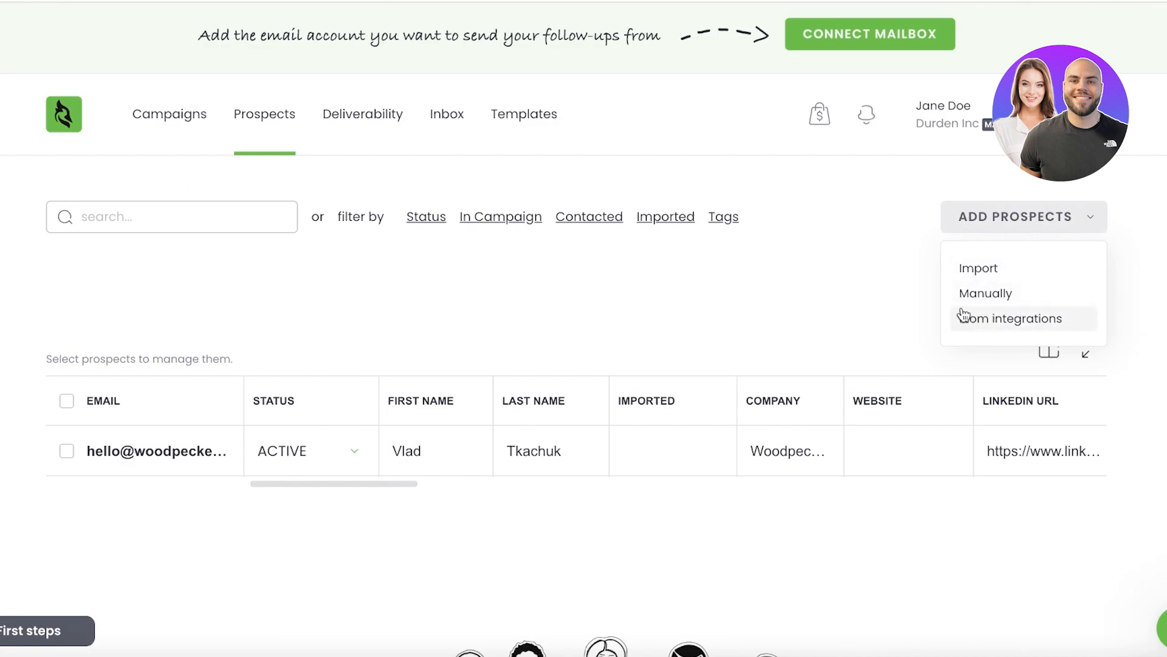
{"action": "left_click", "coordinate": [1009, 318]}
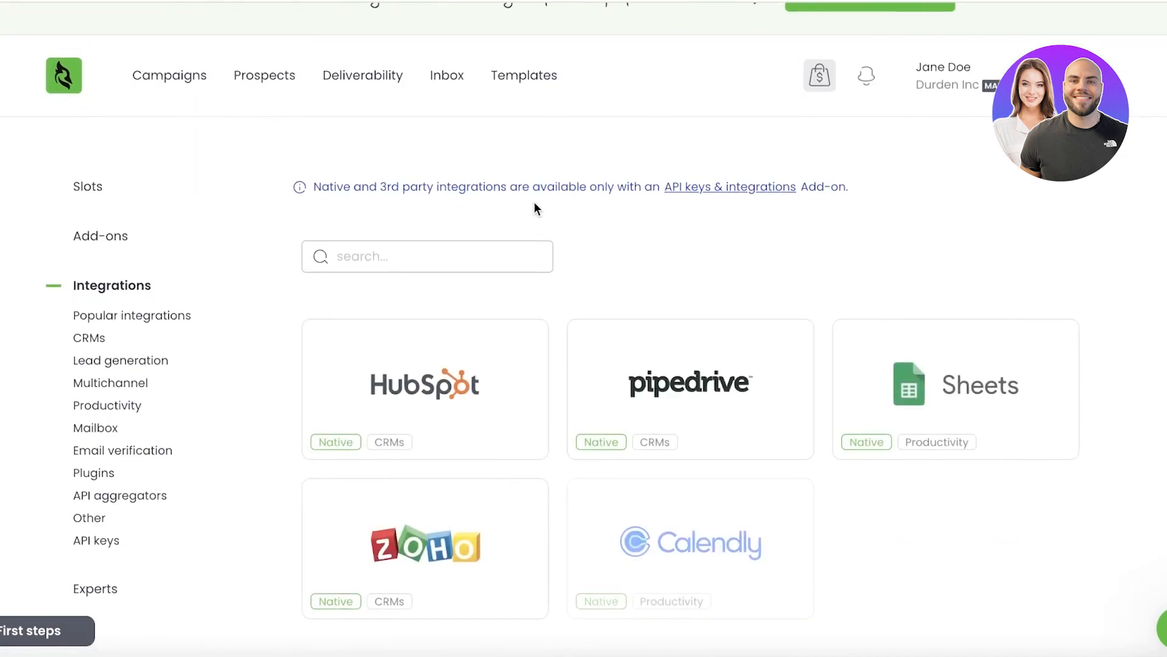
{"action": "scroll", "scroll_direction": "down", "scroll_amount": 3}
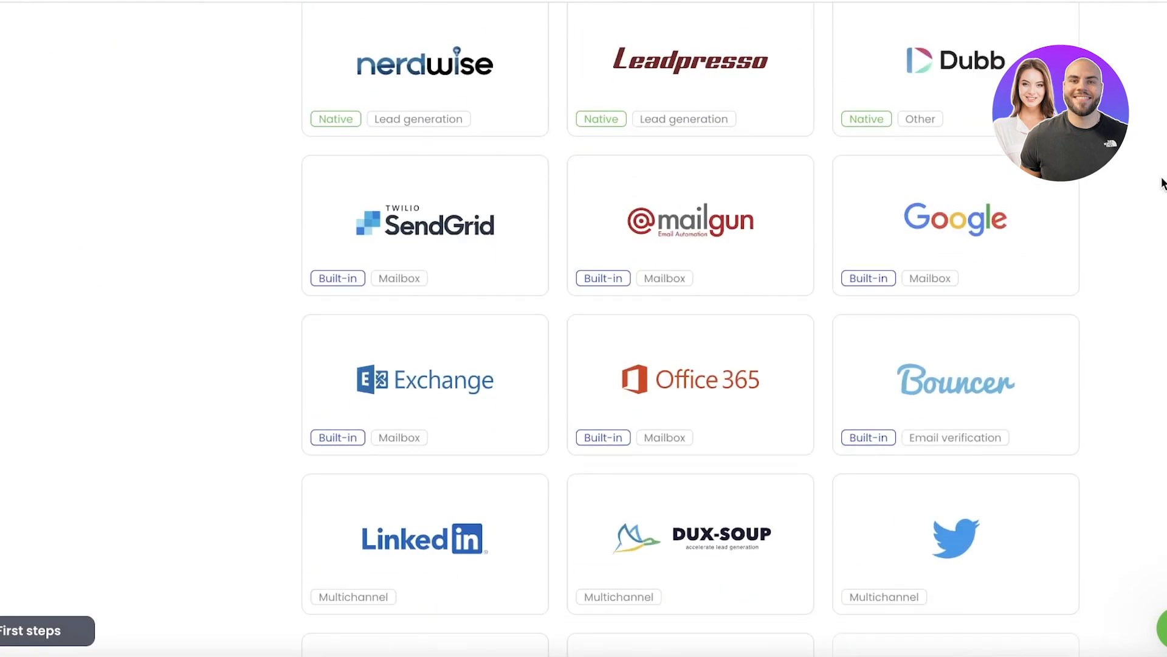
{"action": "scroll", "scroll_direction": "down", "scroll_amount": 3}
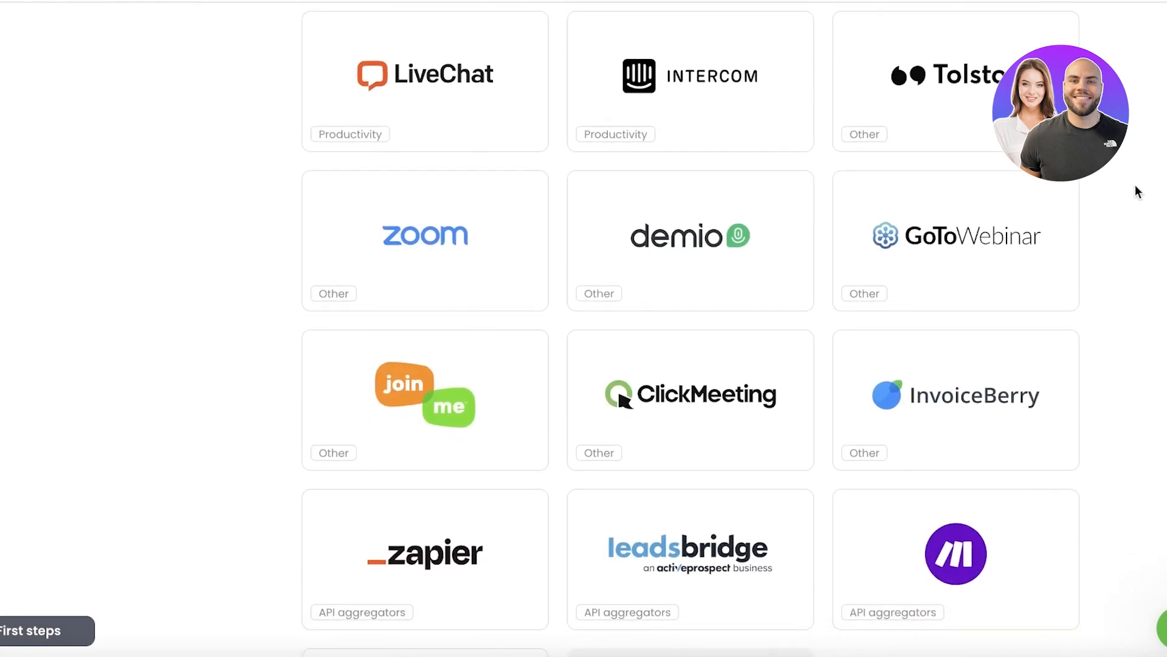
{"action": "scroll", "scroll_direction": "down", "scroll_amount": 3}
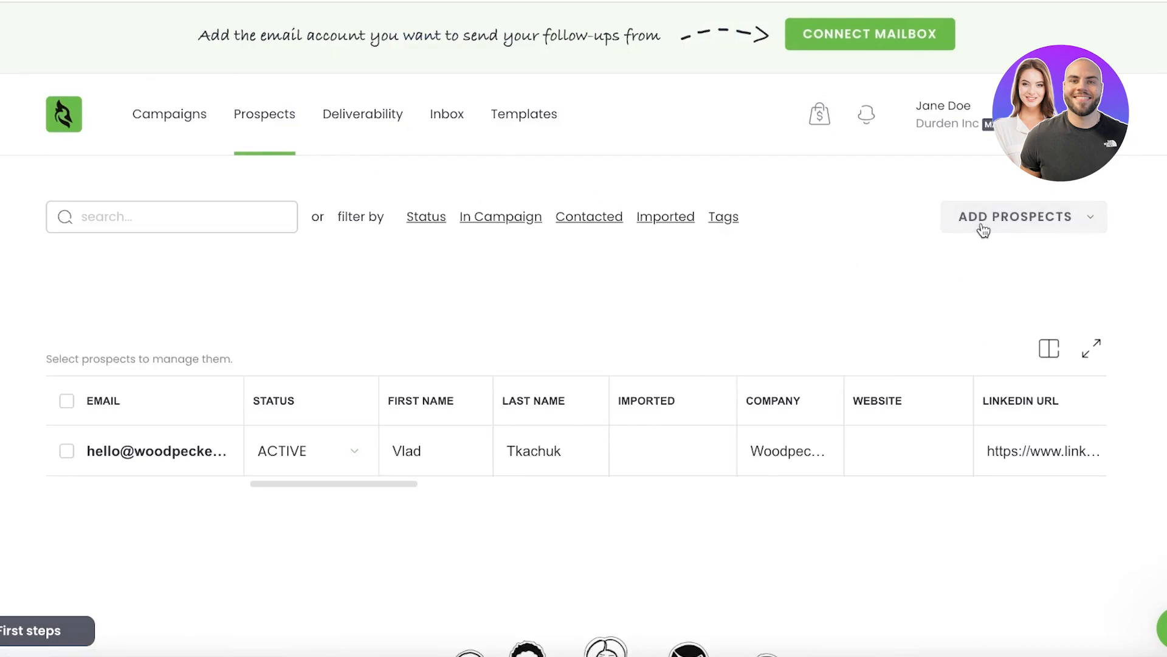
Open Add Prospects > Import from file twice, cancelling the import page.
{"action": "left_click", "coordinate": [1015, 217]}
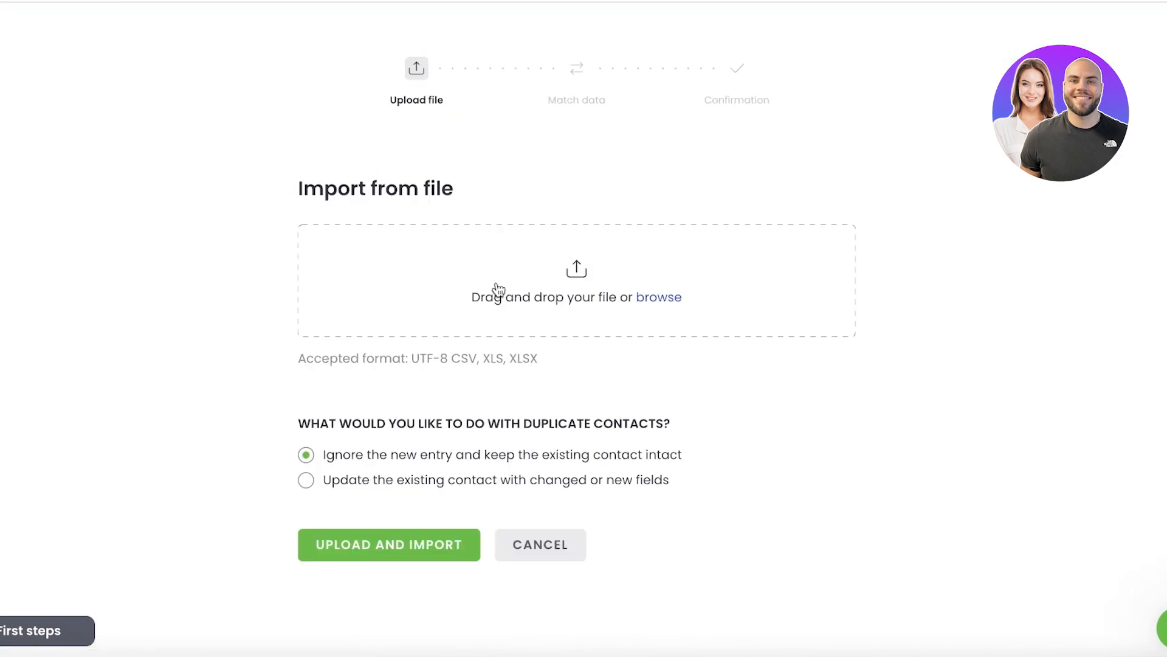
{"action": "mouse_move", "coordinate": [498, 289]}
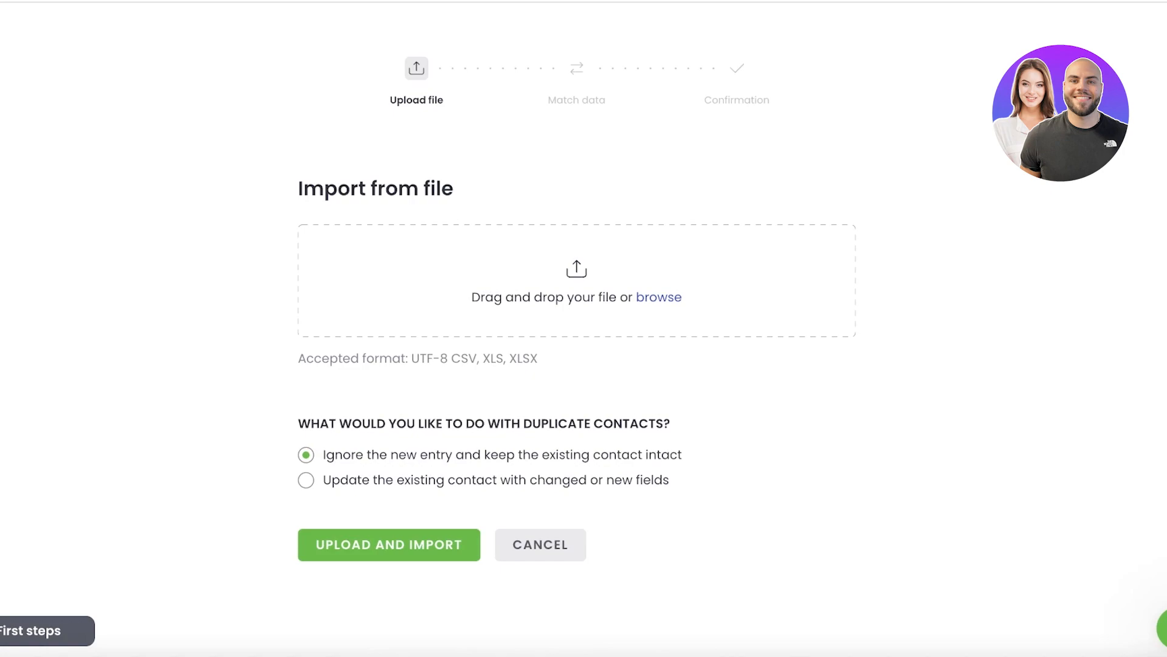
{"action": "left_click", "coordinate": [389, 544]}
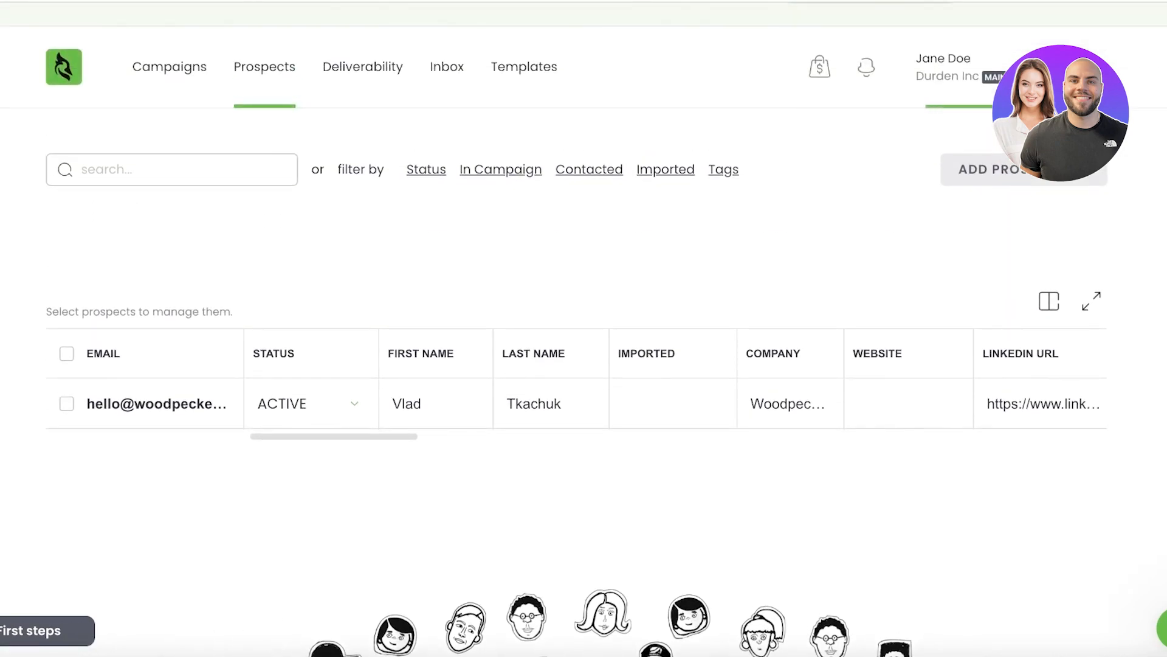
{"action": "left_click", "coordinate": [991, 169]}
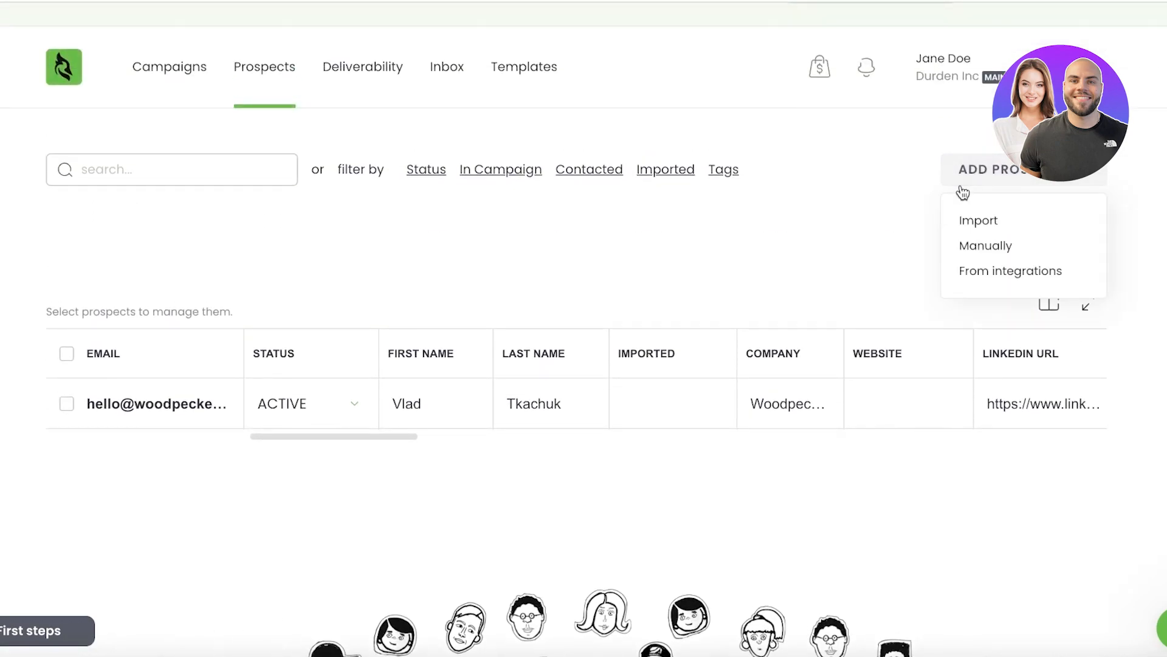
{"action": "left_click", "coordinate": [978, 220]}
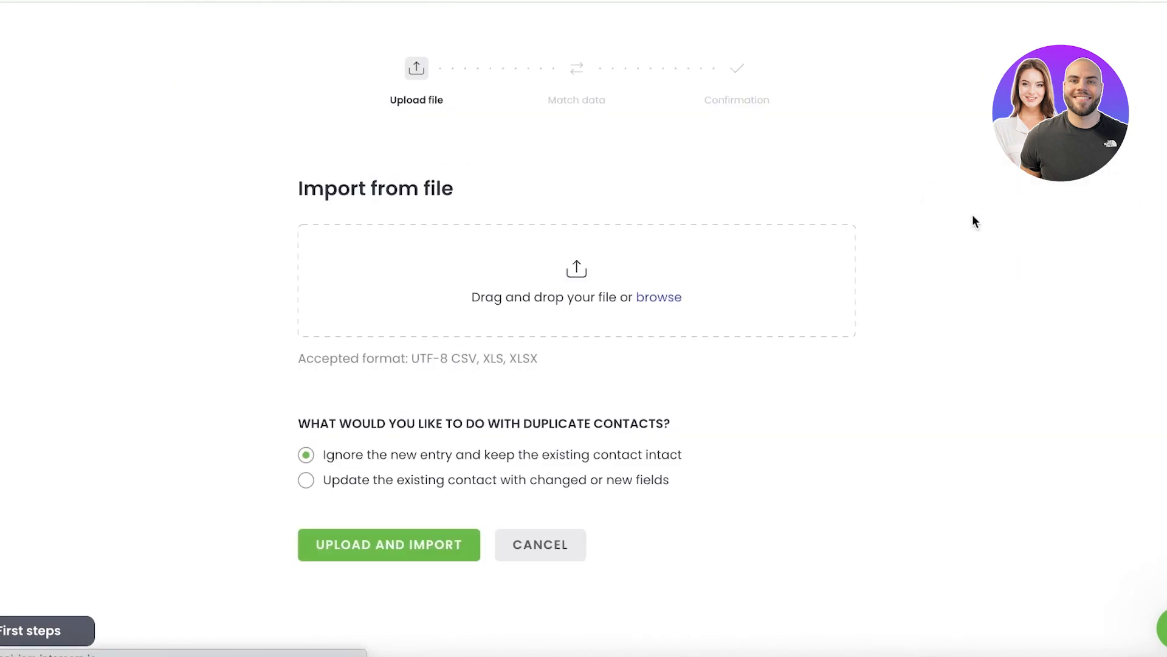
{"action": "mouse_move", "coordinate": [538, 544]}
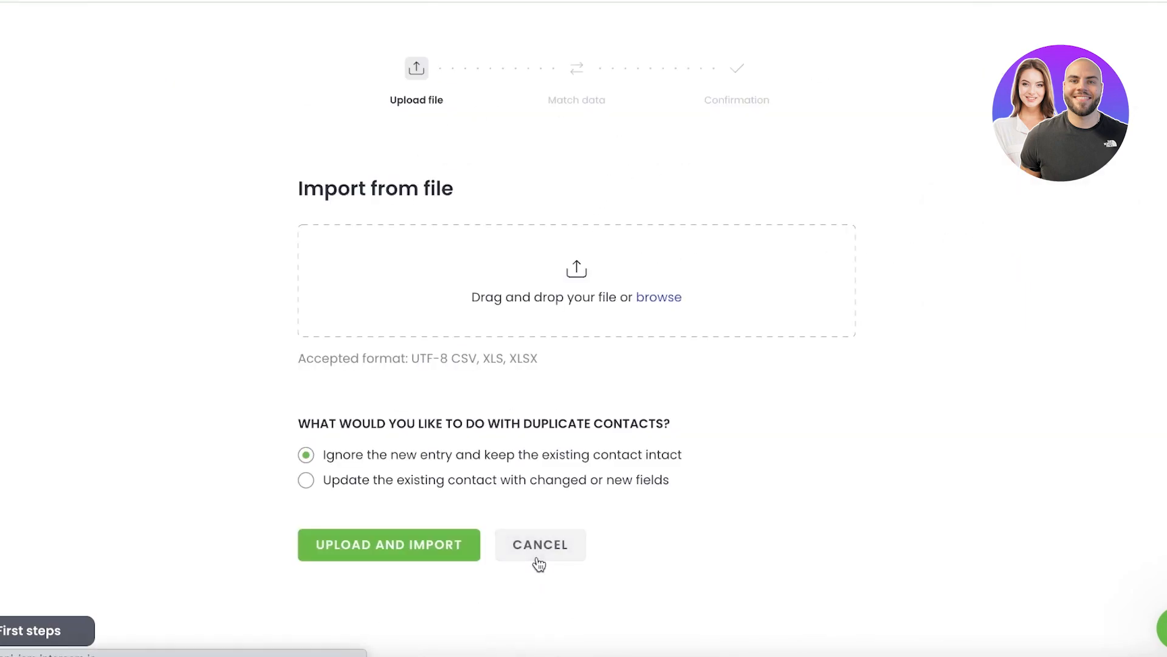
{"action": "left_click", "coordinate": [540, 544]}
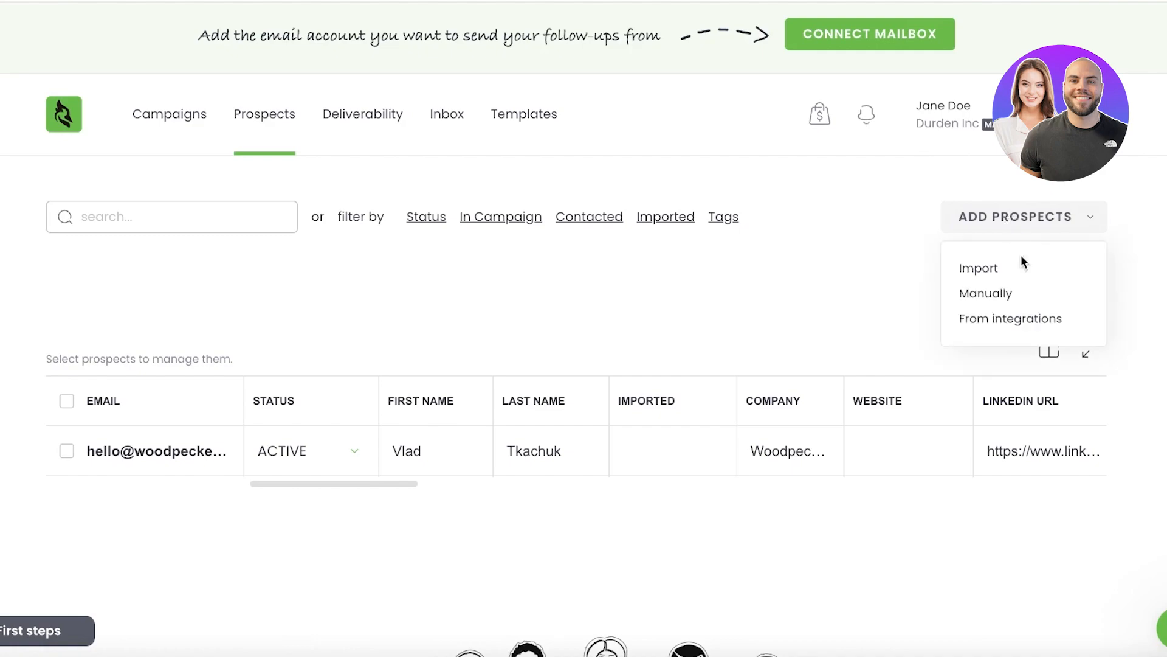
{"action": "mouse_move", "coordinate": [1011, 231]}
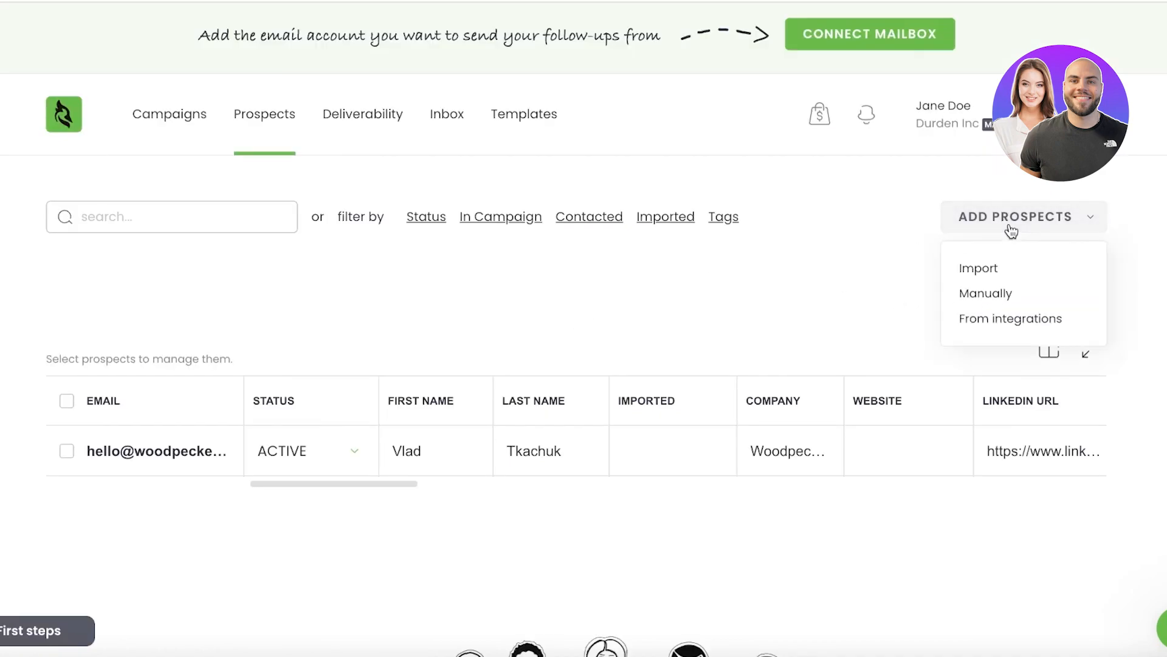
Add a prospect manually with only an email address and no name.
{"action": "scroll", "scroll_direction": "down", "scroll_amount": 3}
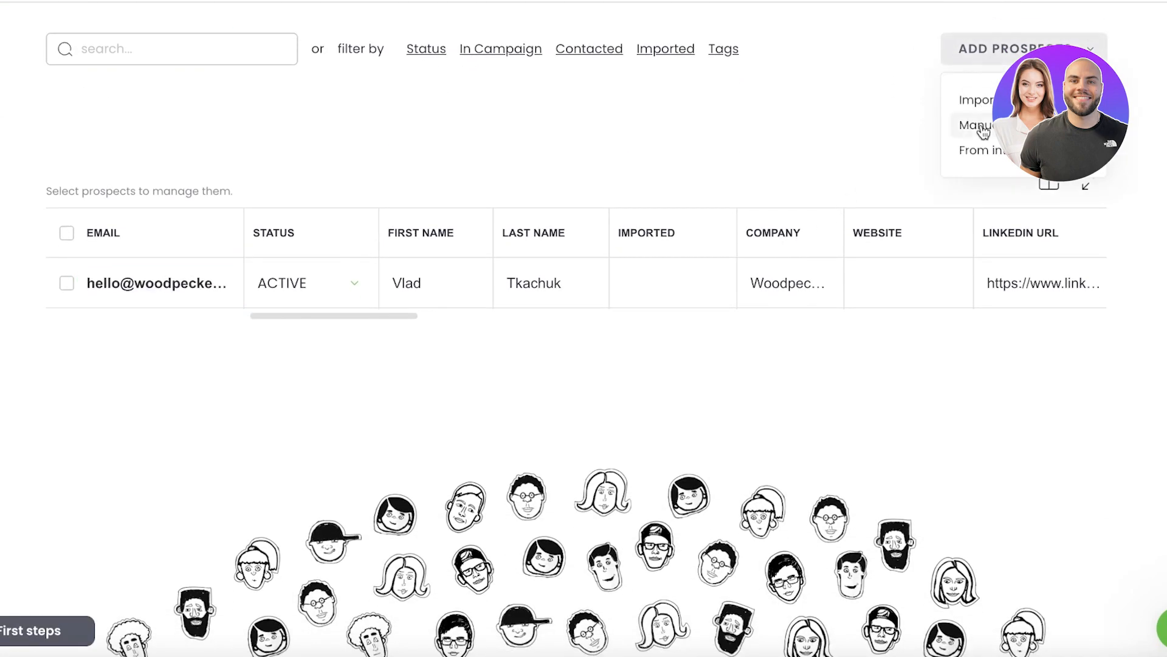
{"action": "left_click", "coordinate": [980, 124]}
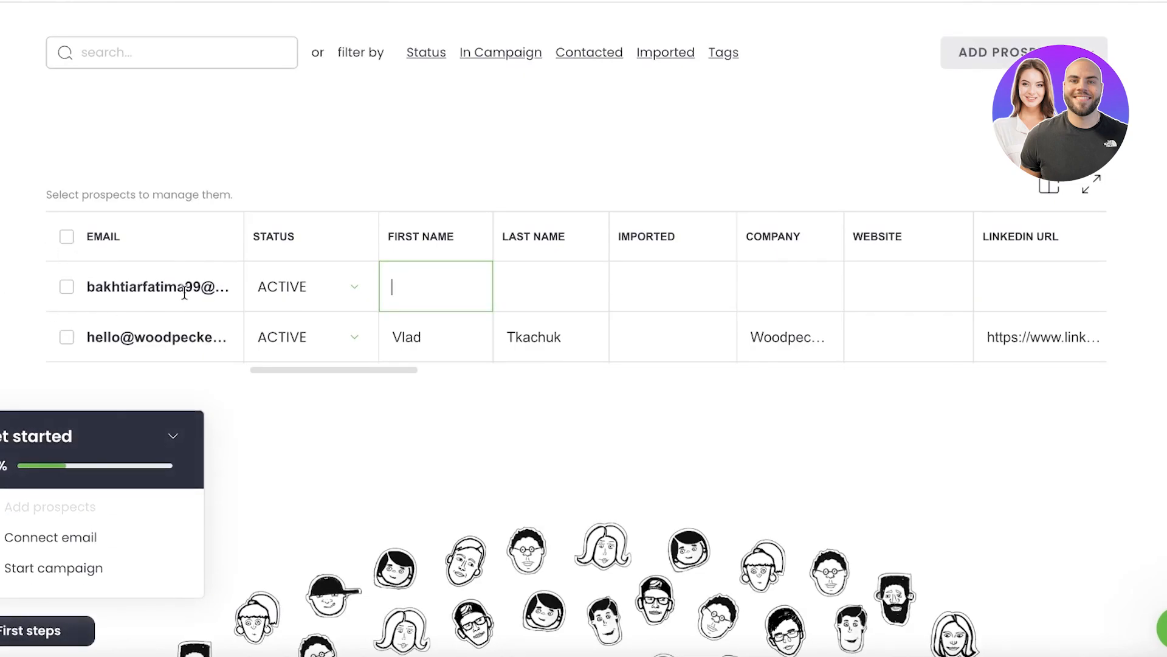
{"action": "mouse_move", "coordinate": [543, 272]}
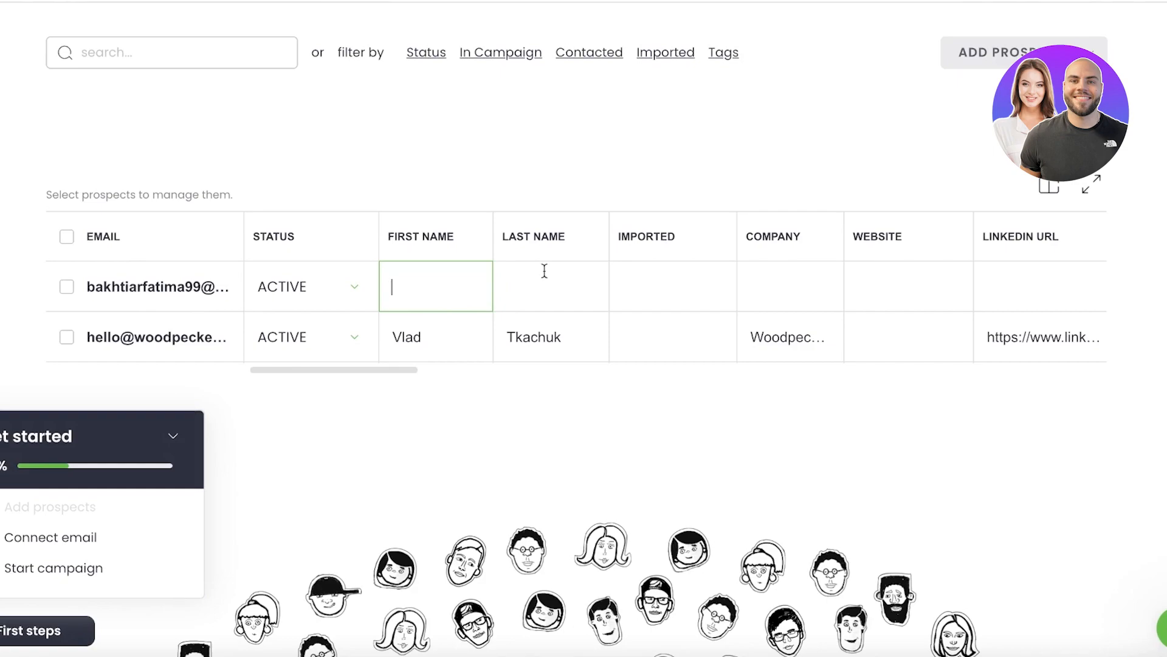
{"action": "mouse_move", "coordinate": [785, 303]}
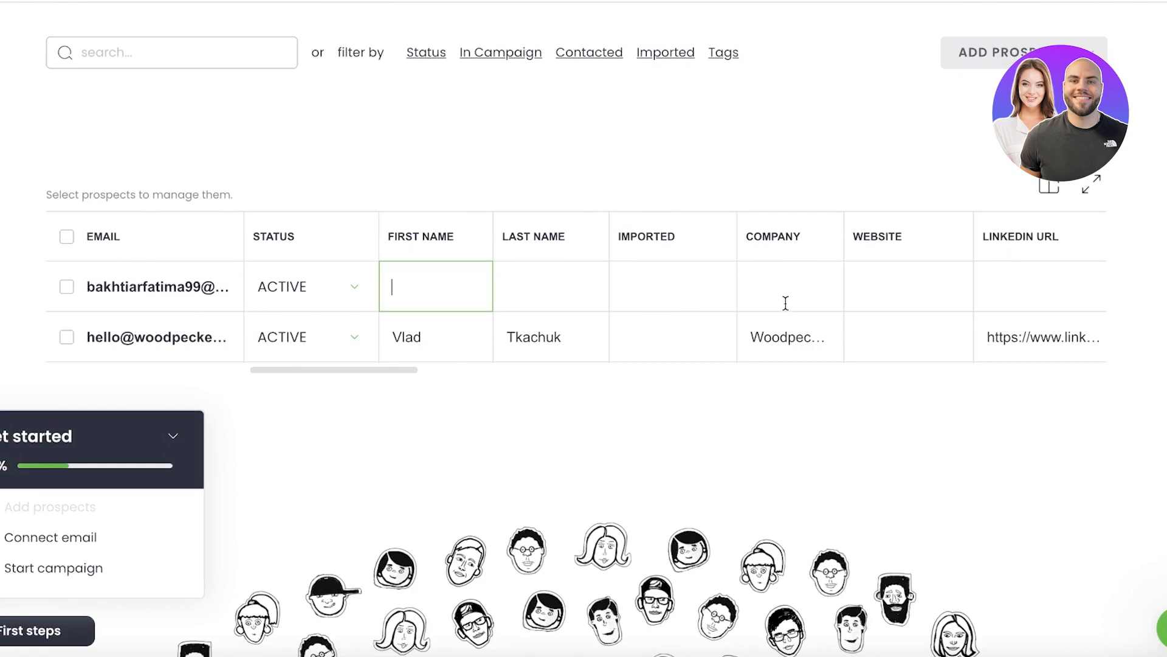
{"action": "mouse_move", "coordinate": [1032, 320]}
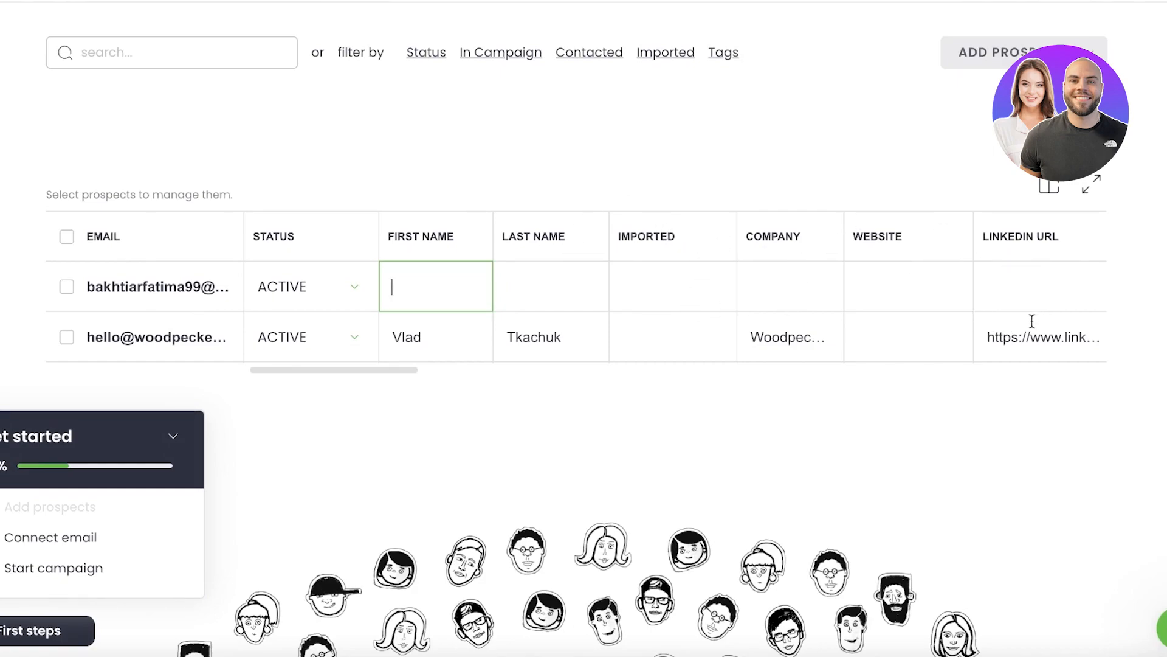
{"action": "mouse_move", "coordinate": [967, 336]}
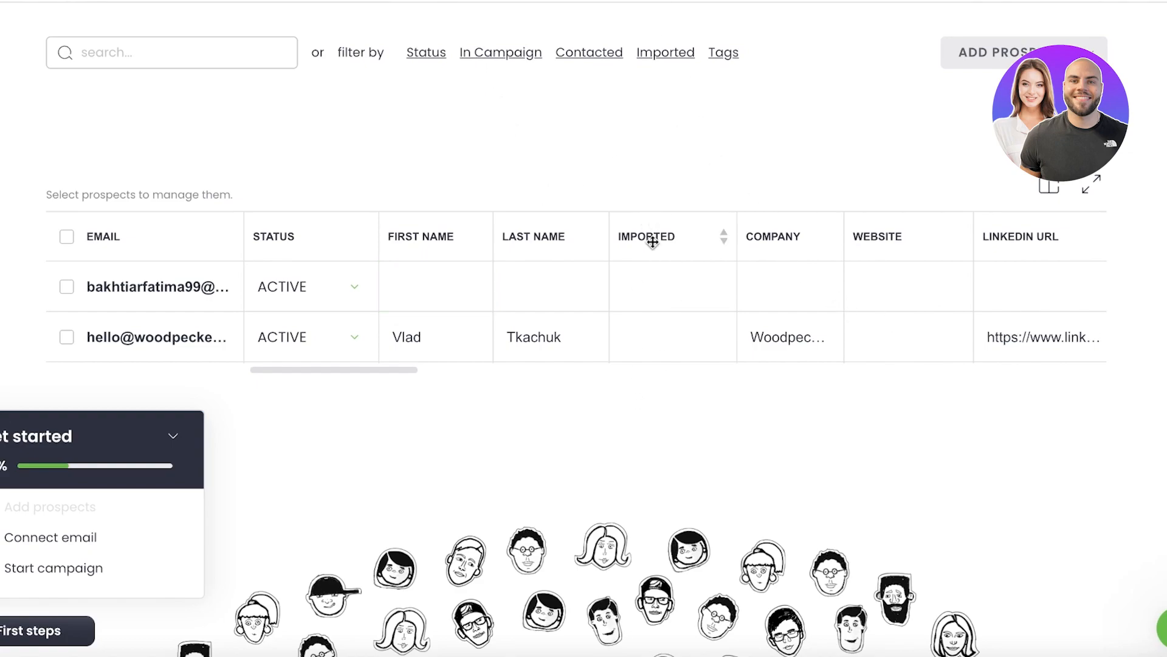
{"action": "mouse_move", "coordinate": [758, 236]}
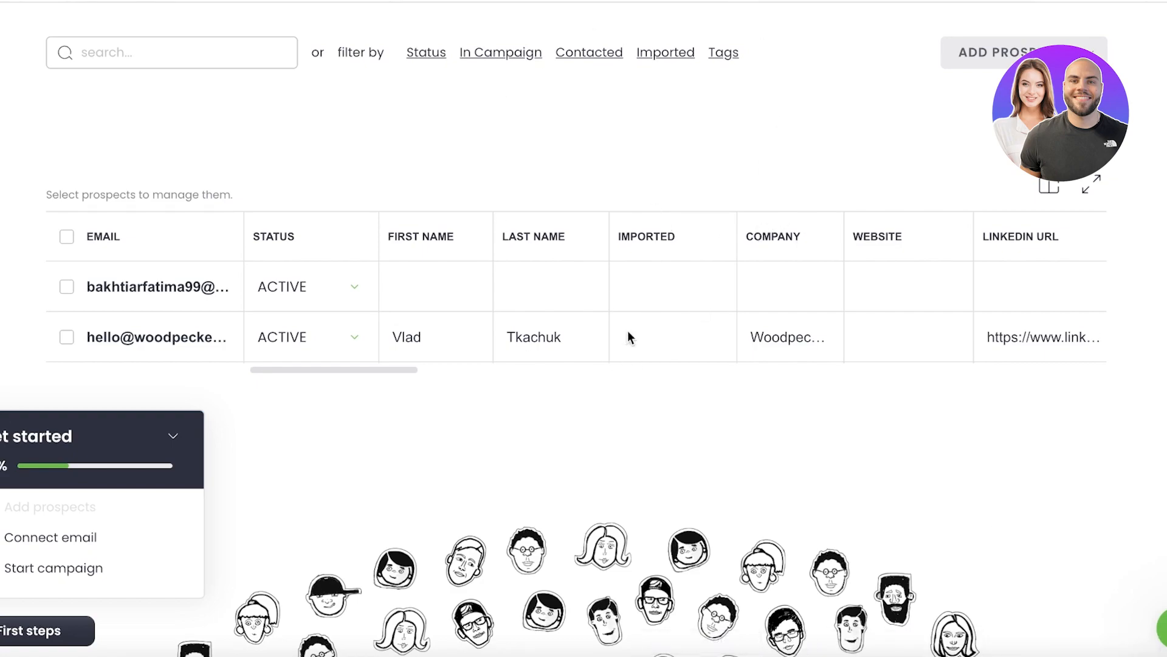
{"action": "mouse_move", "coordinate": [705, 225]}
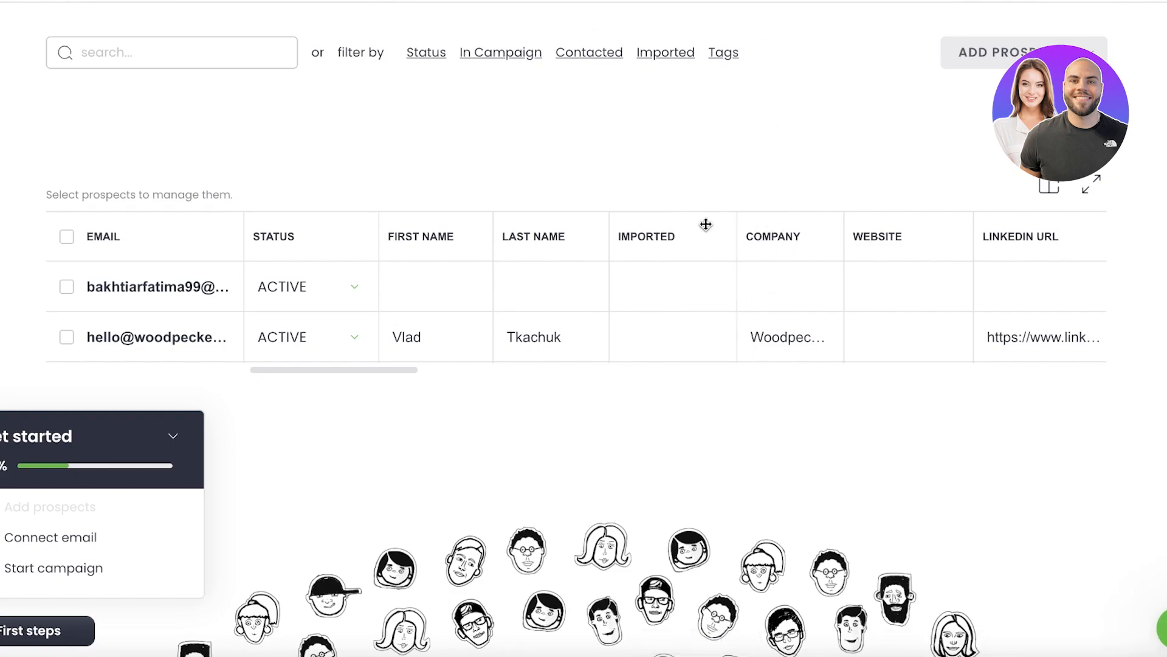
{"action": "scroll", "scroll_direction": "up", "scroll_amount": 3}
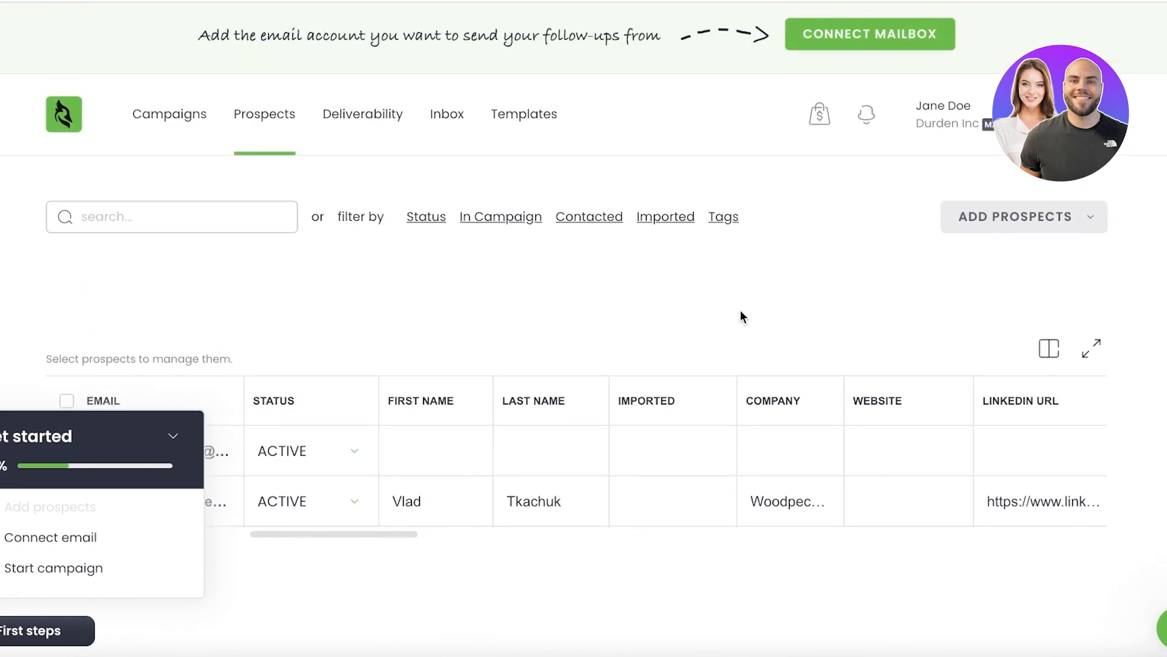
{"action": "mouse_move", "coordinate": [632, 213]}
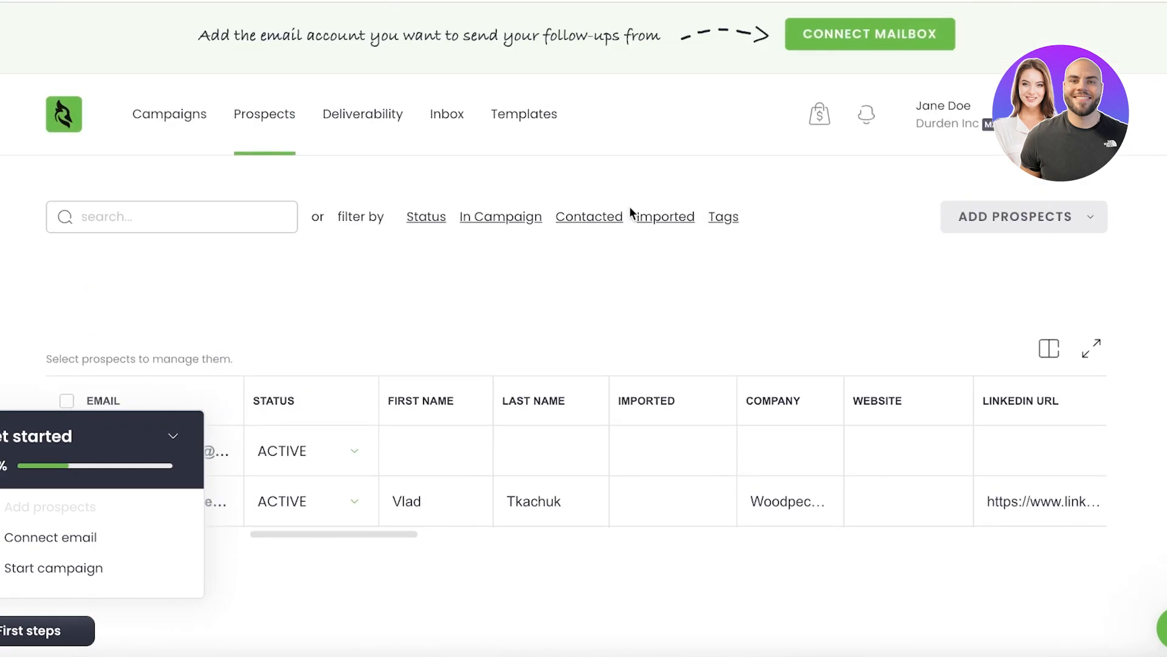
{"action": "mouse_move", "coordinate": [577, 242]}
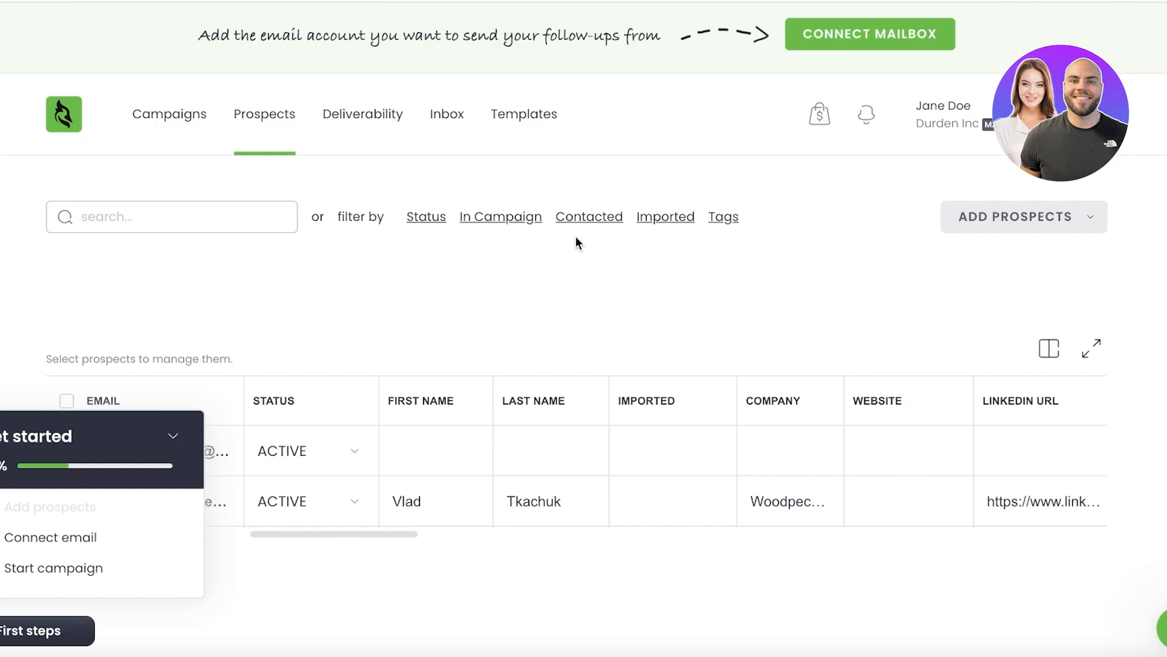
{"action": "mouse_move", "coordinate": [549, 283]}
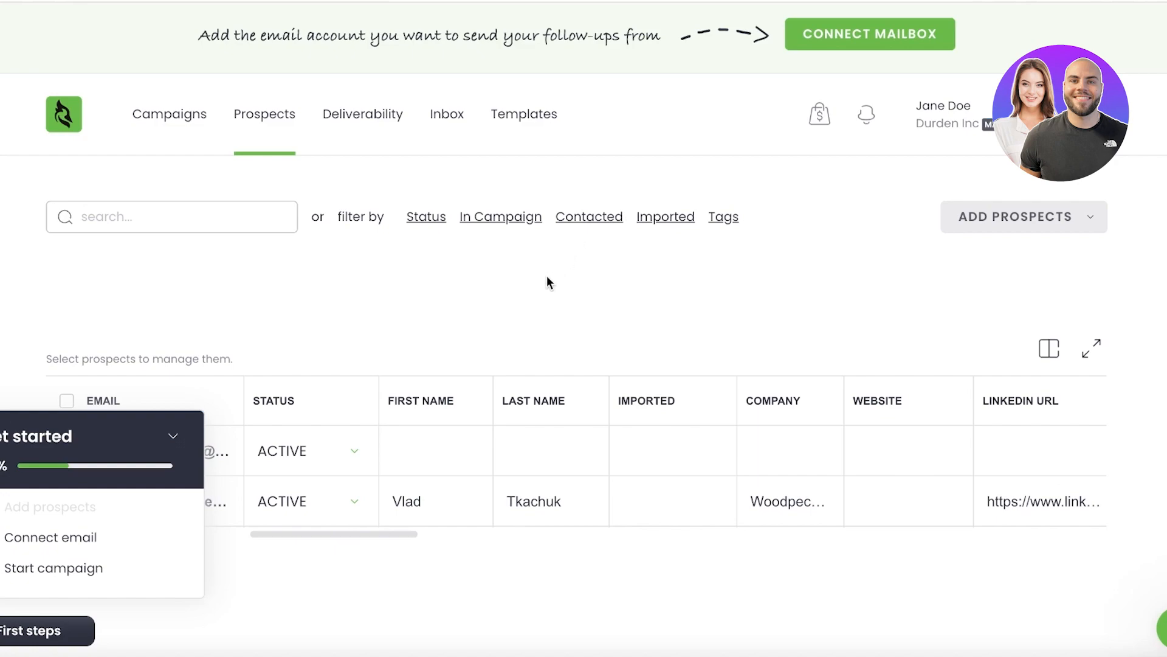
{"action": "mouse_move", "coordinate": [542, 284]}
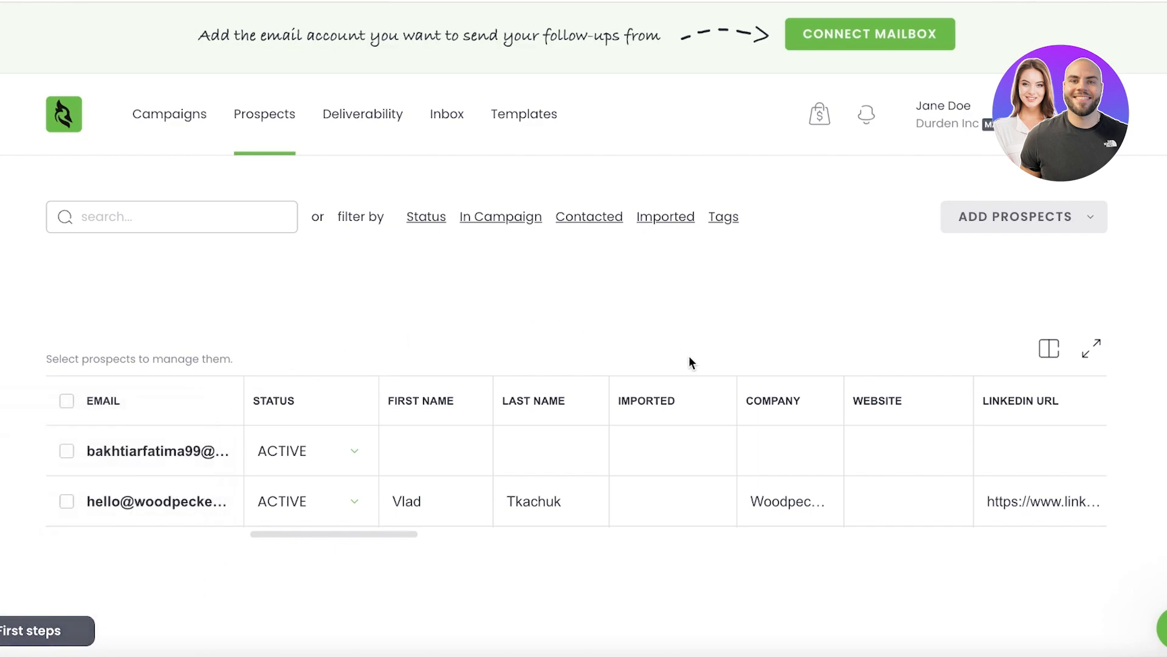
{"action": "mouse_move", "coordinate": [357, 232]}
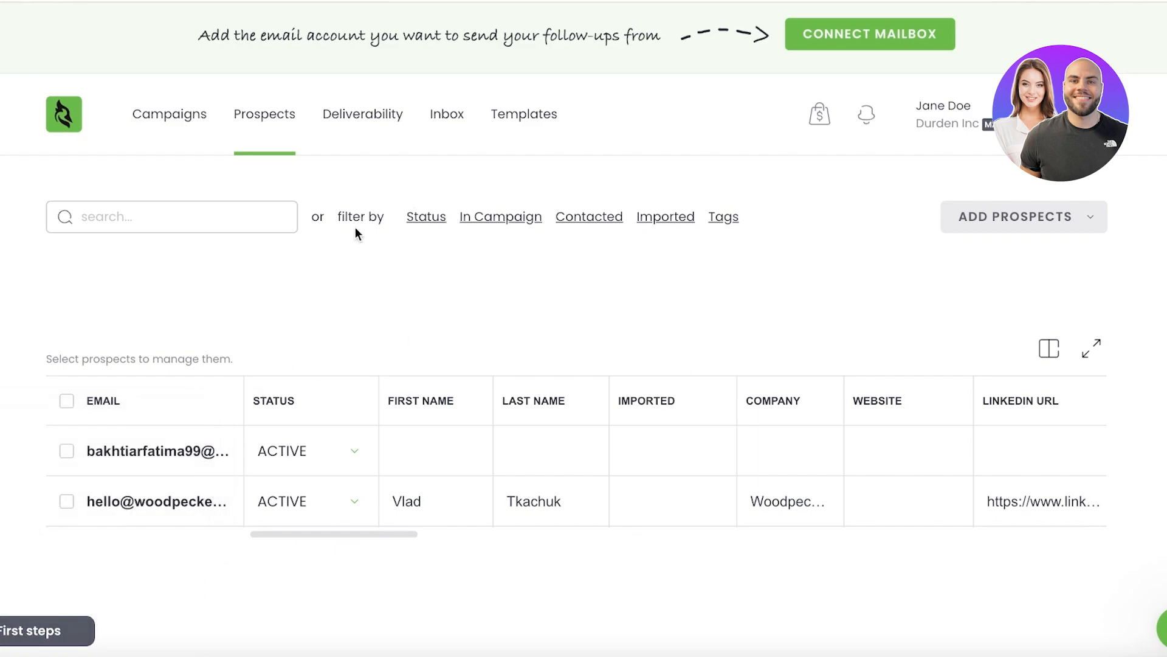
{"action": "mouse_move", "coordinate": [185, 70]}
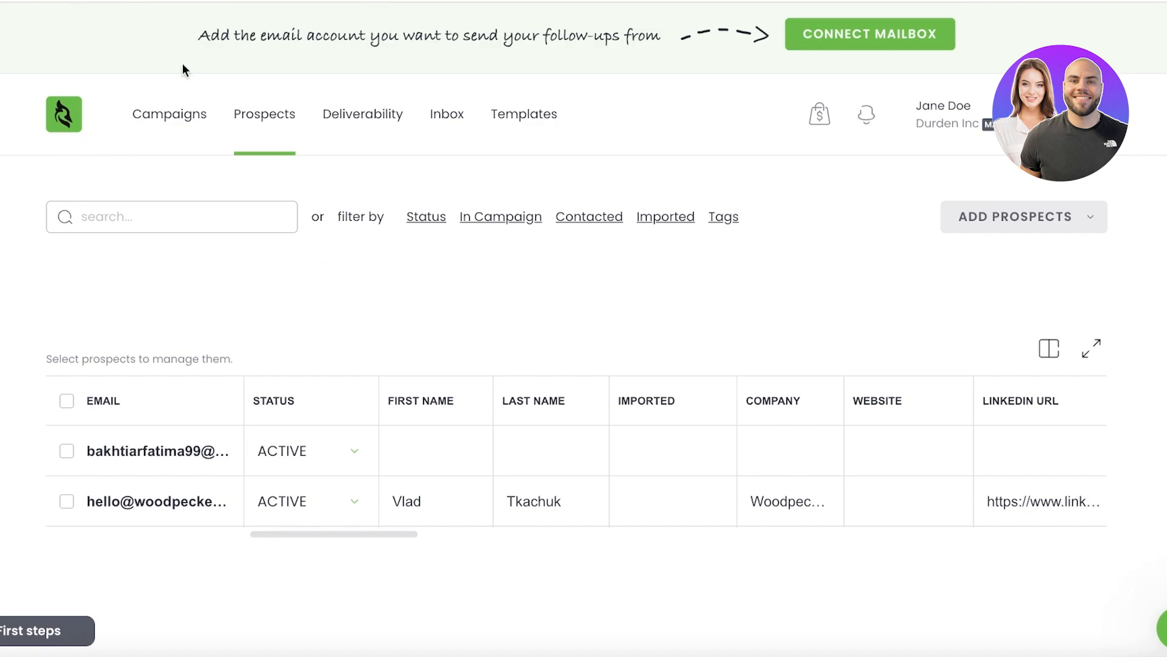
Create a template named 'Welcome Suppliers' with subject 'Thankyou for working with us.'.
{"action": "left_click", "coordinate": [524, 113]}
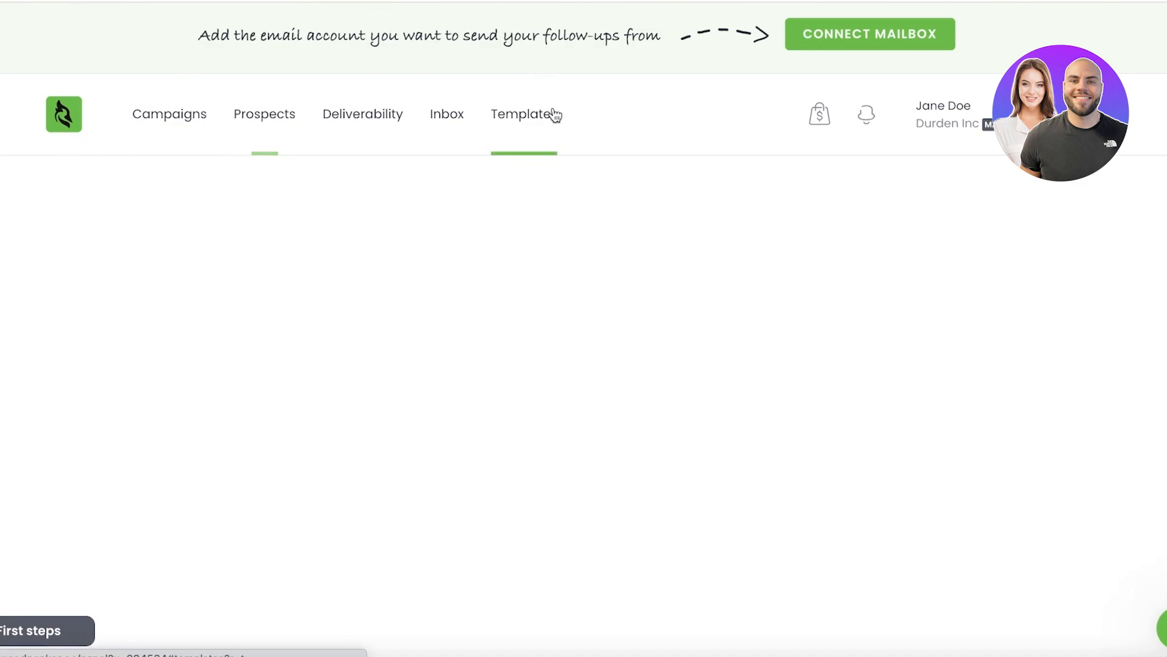
{"action": "left_click", "coordinate": [524, 113]}
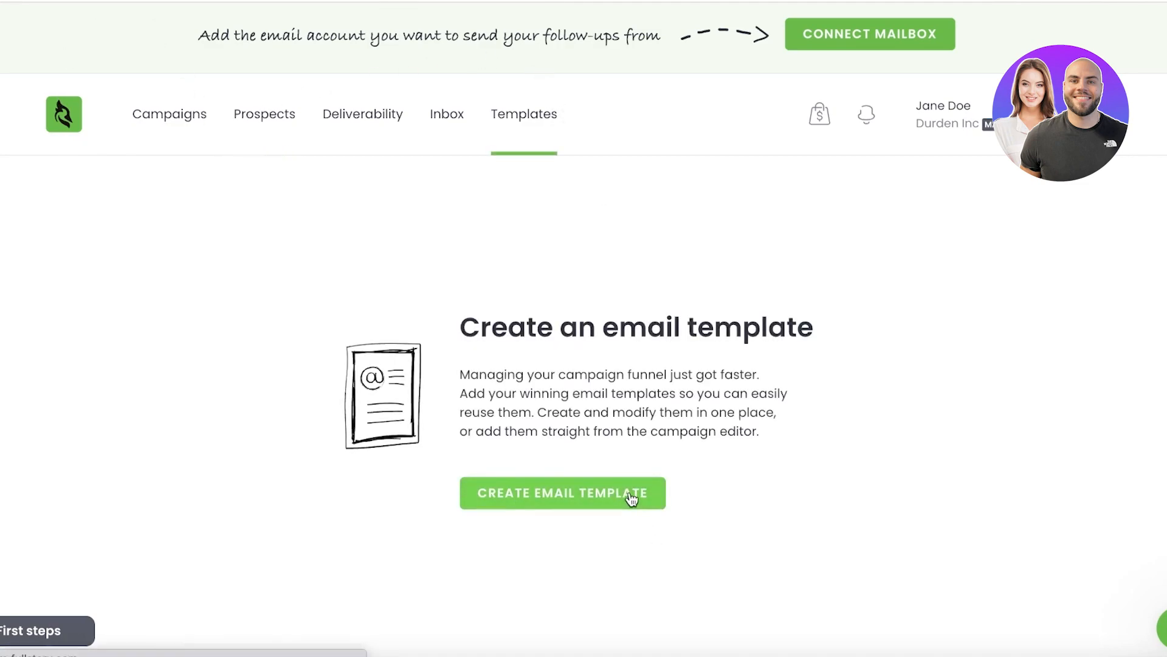
{"action": "left_click", "coordinate": [562, 493]}
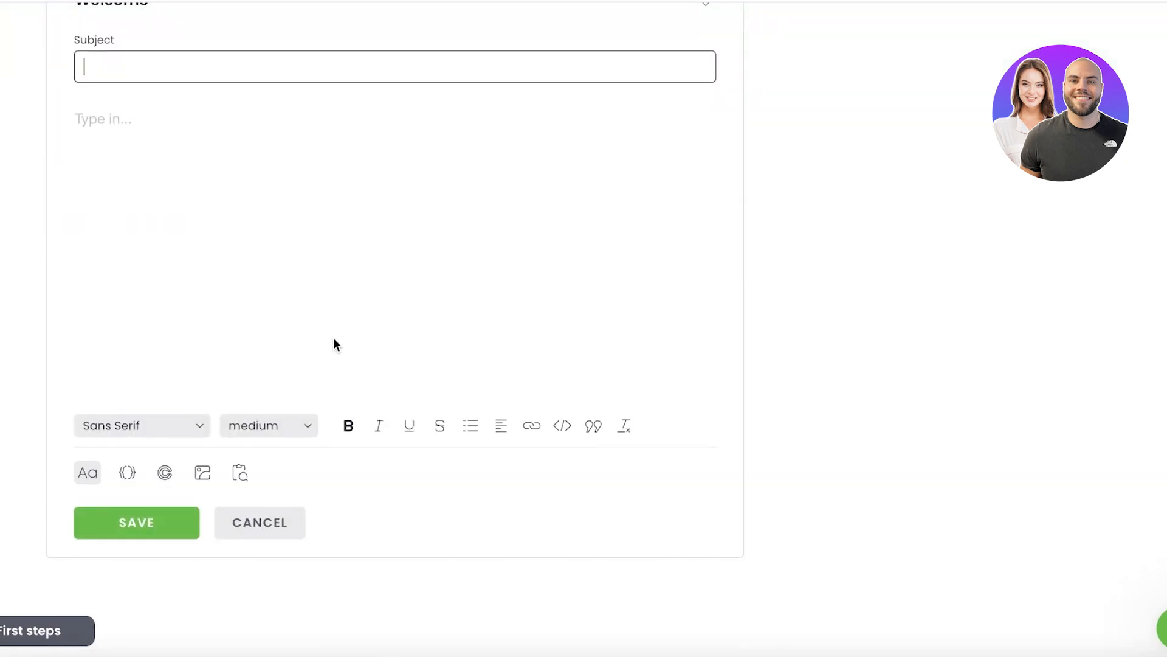
{"action": "scroll", "scroll_direction": "up", "scroll_amount": 3}
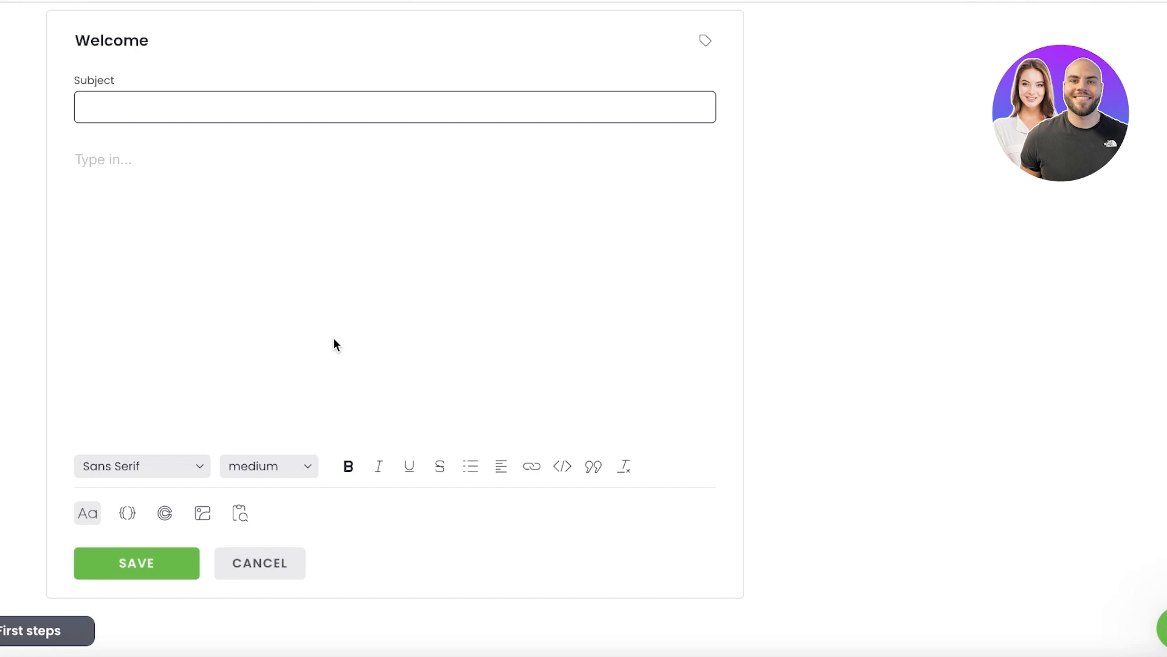
{"action": "left_click", "coordinate": [394, 107]}
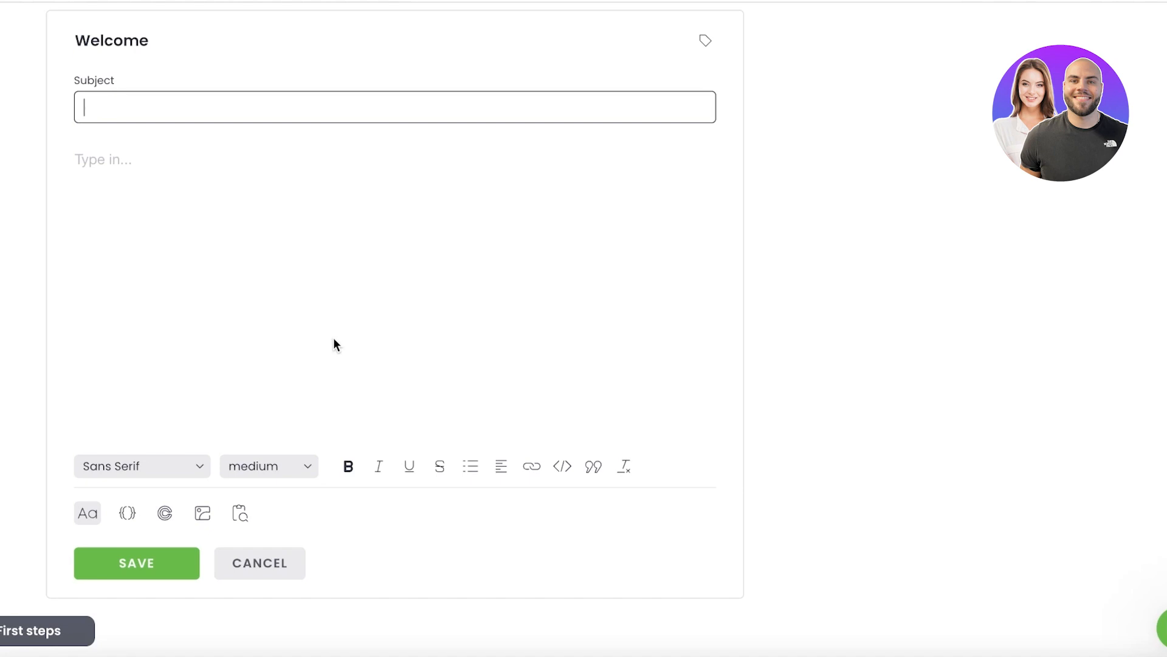
{"action": "type", "text": "Thankyou for working with us."}
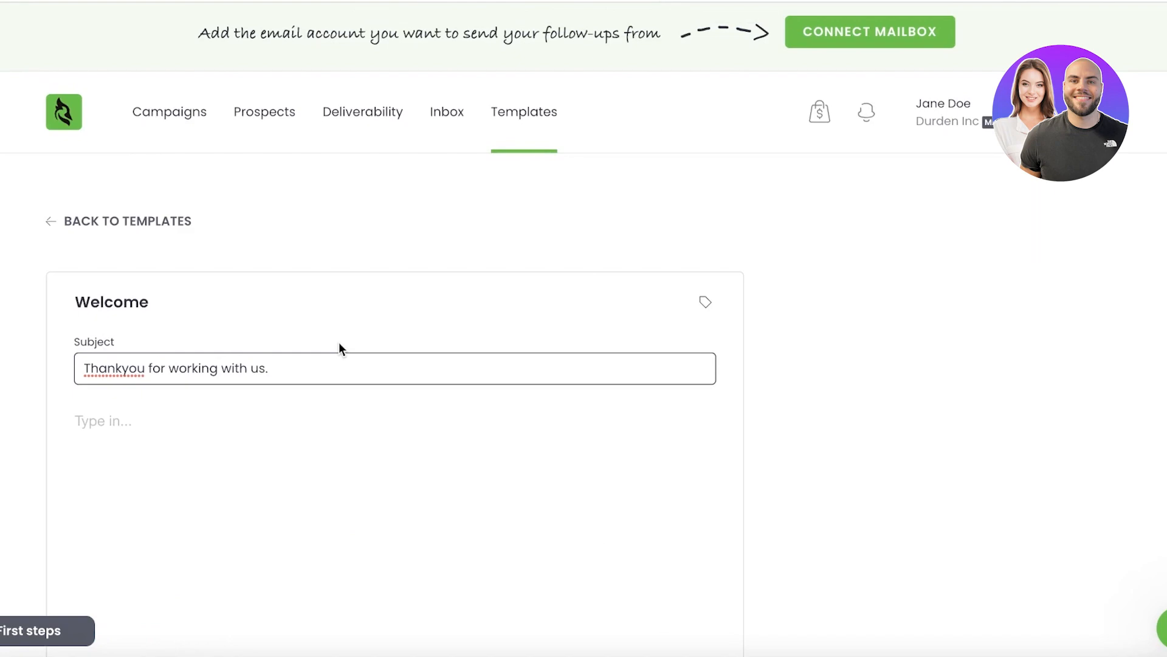
{"action": "left_click", "coordinate": [111, 302]}
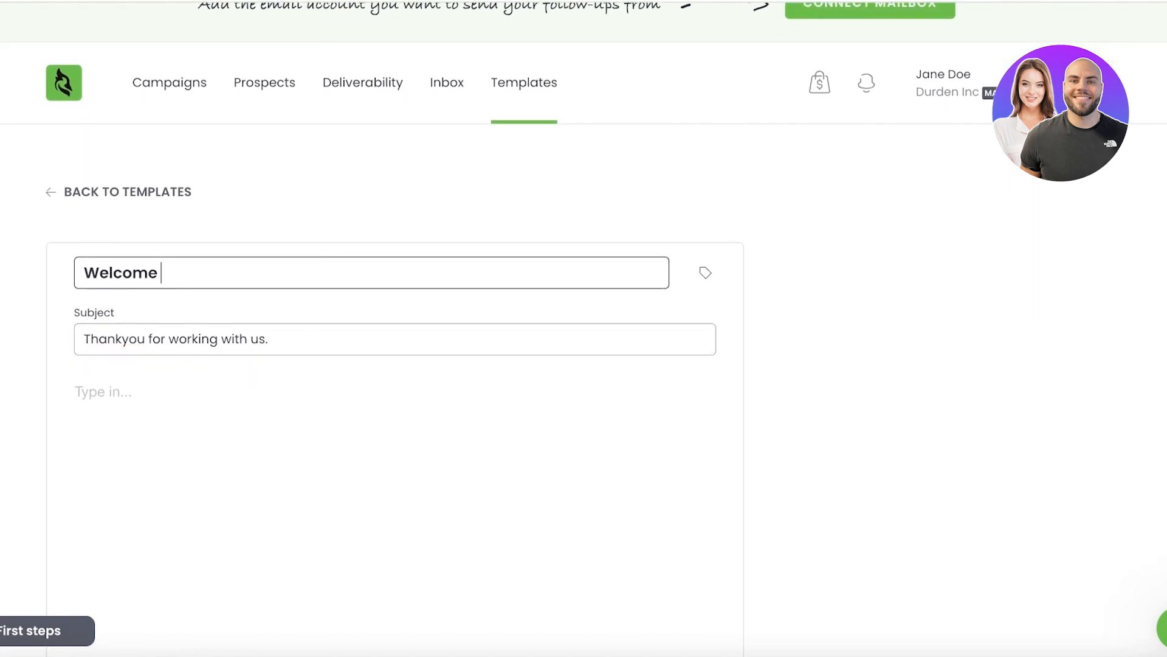
{"action": "type", "text": "Suppliers"}
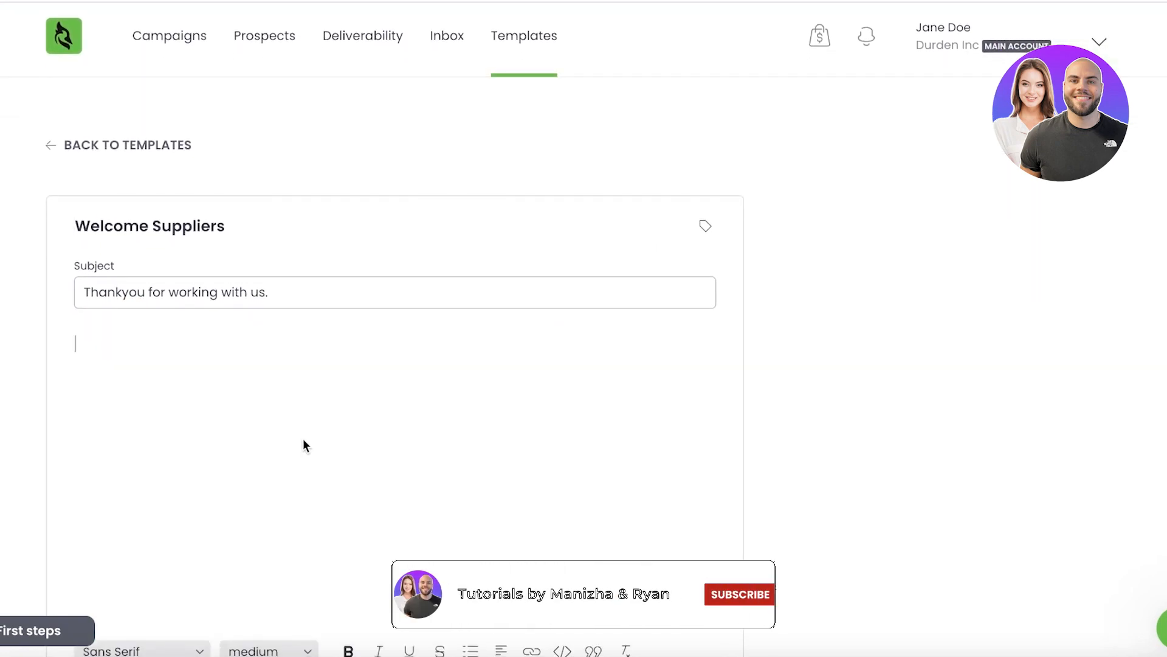
Type the body about joining the Durden Brand and welcoming the supplier.
{"action": "left_click", "coordinate": [737, 594]}
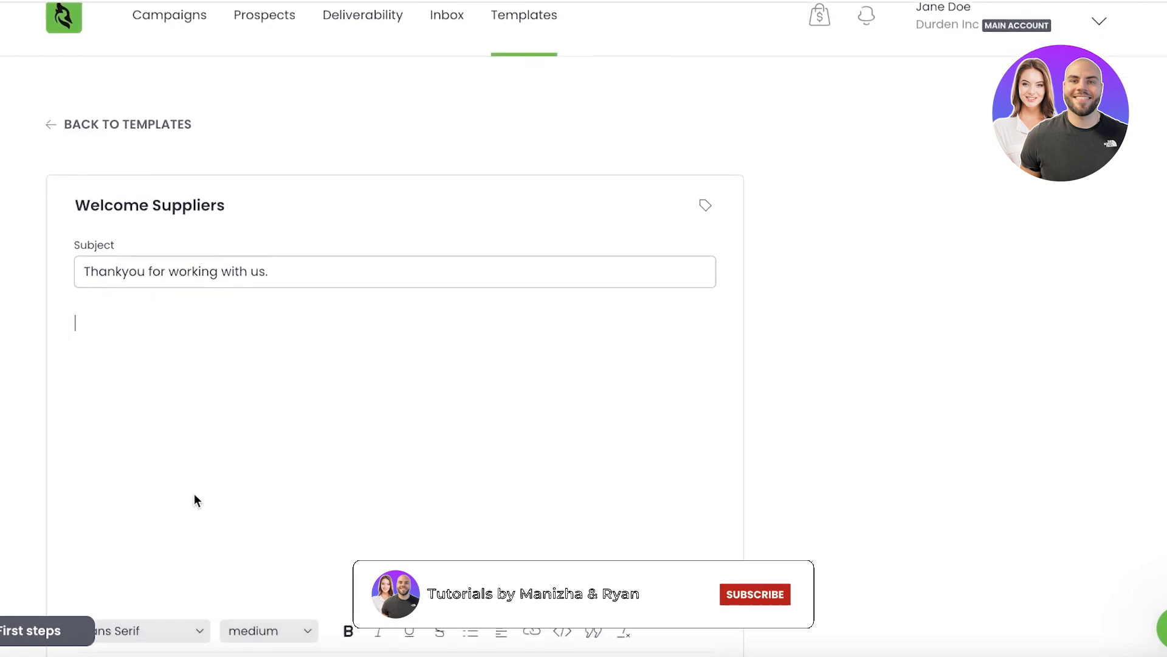
{"action": "scroll", "scroll_direction": "up", "scroll_amount": 3}
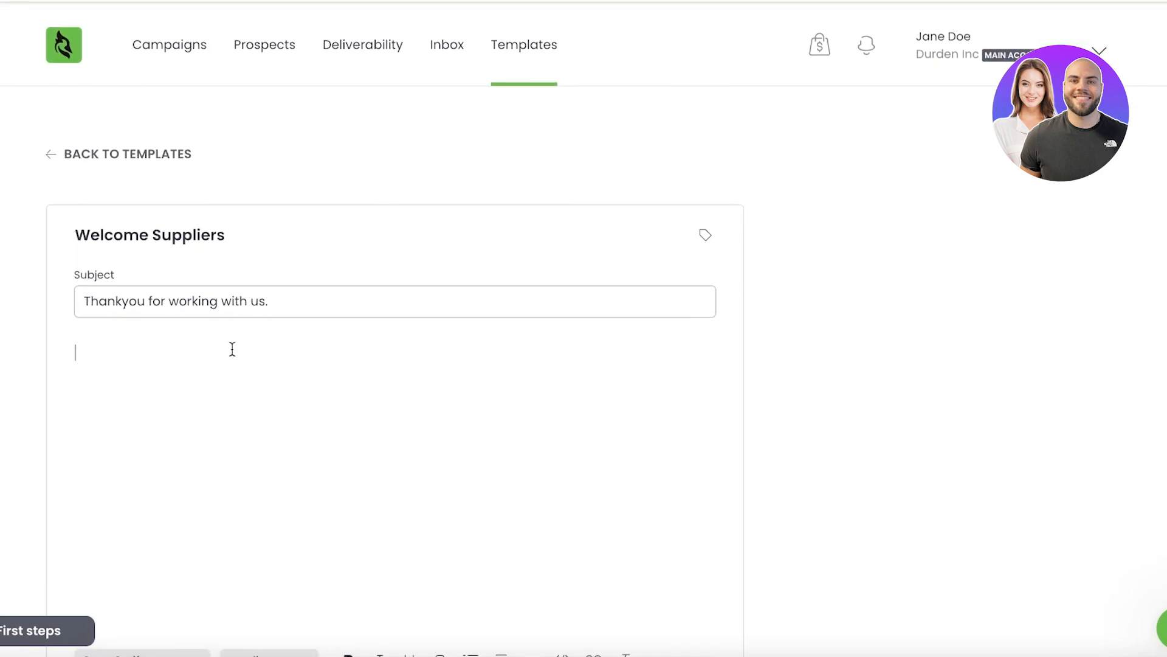
{"action": "mouse_move", "coordinate": [190, 350]}
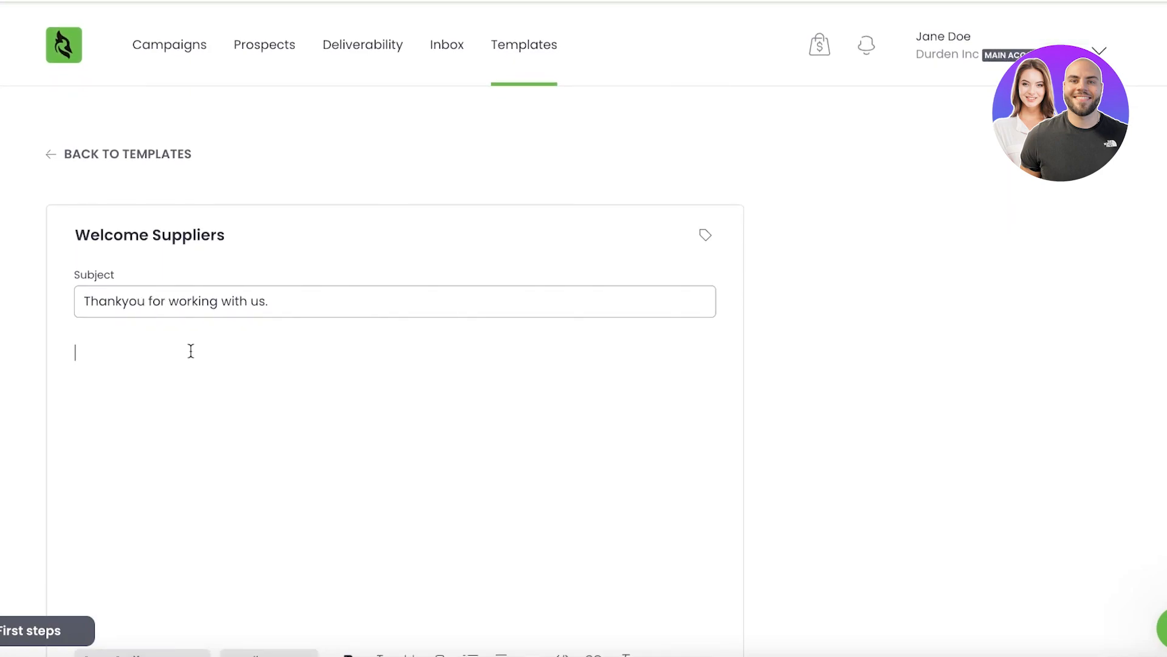
{"action": "type", "text": "Your recent joining to our Durden Brand has been highly anticipated in our brand. Welcome to the Durden Family."}
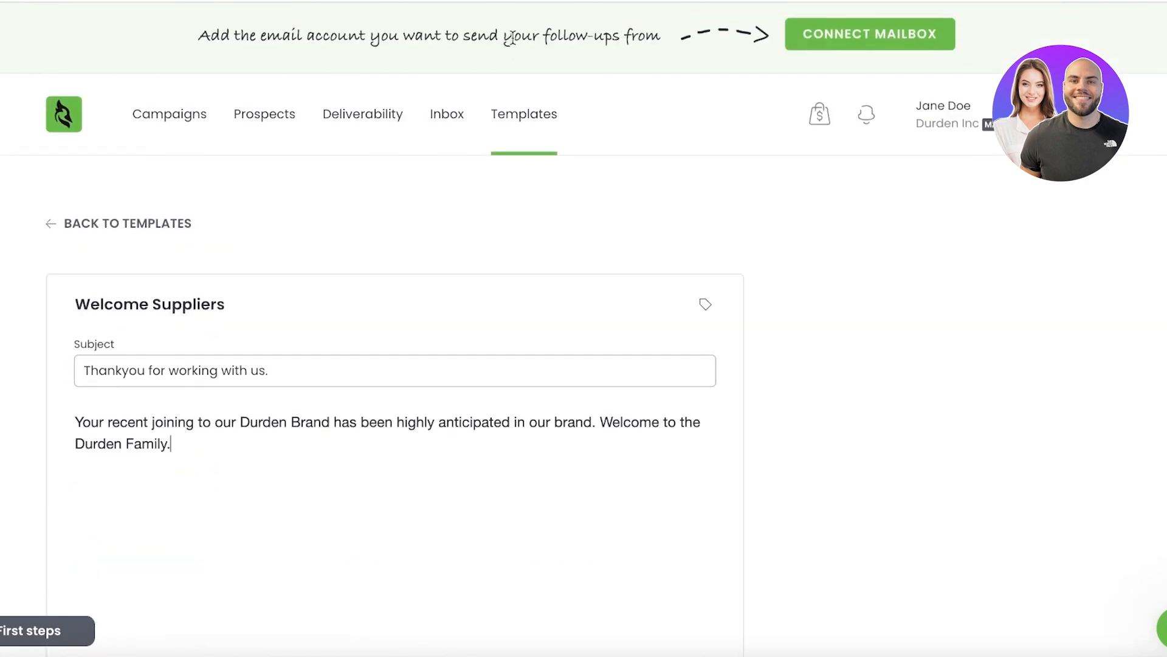
{"action": "mouse_move", "coordinate": [516, 42]}
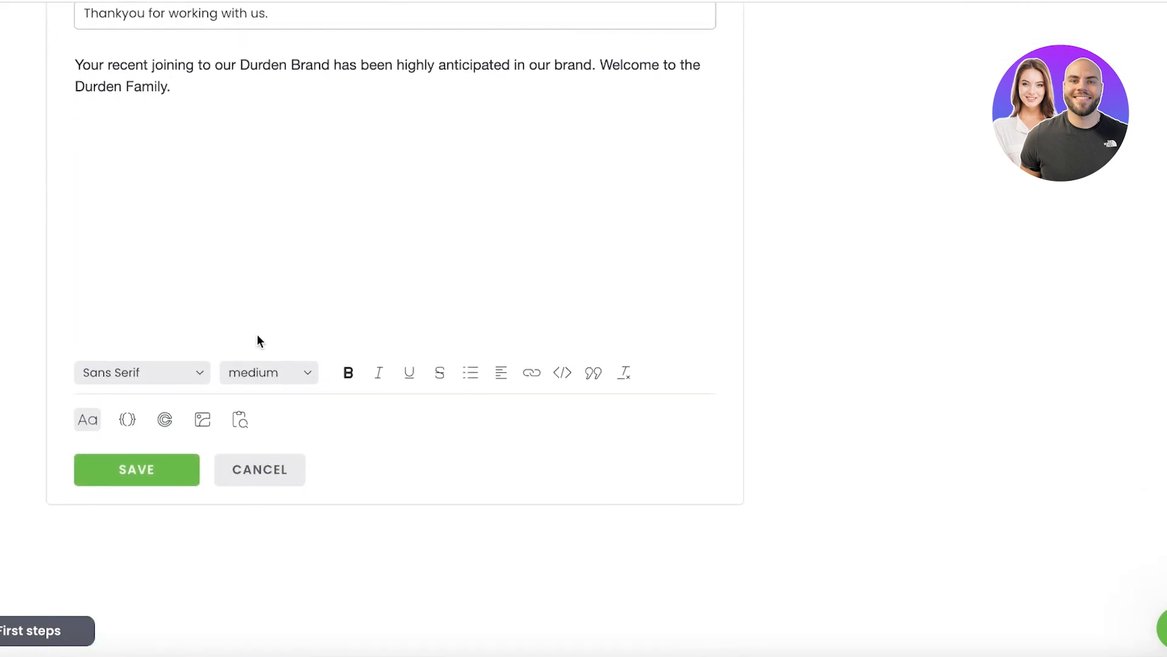
Select 'Welcome' in the template body and apply Bold to it.
{"action": "scroll", "scroll_direction": "up", "scroll_amount": 3}
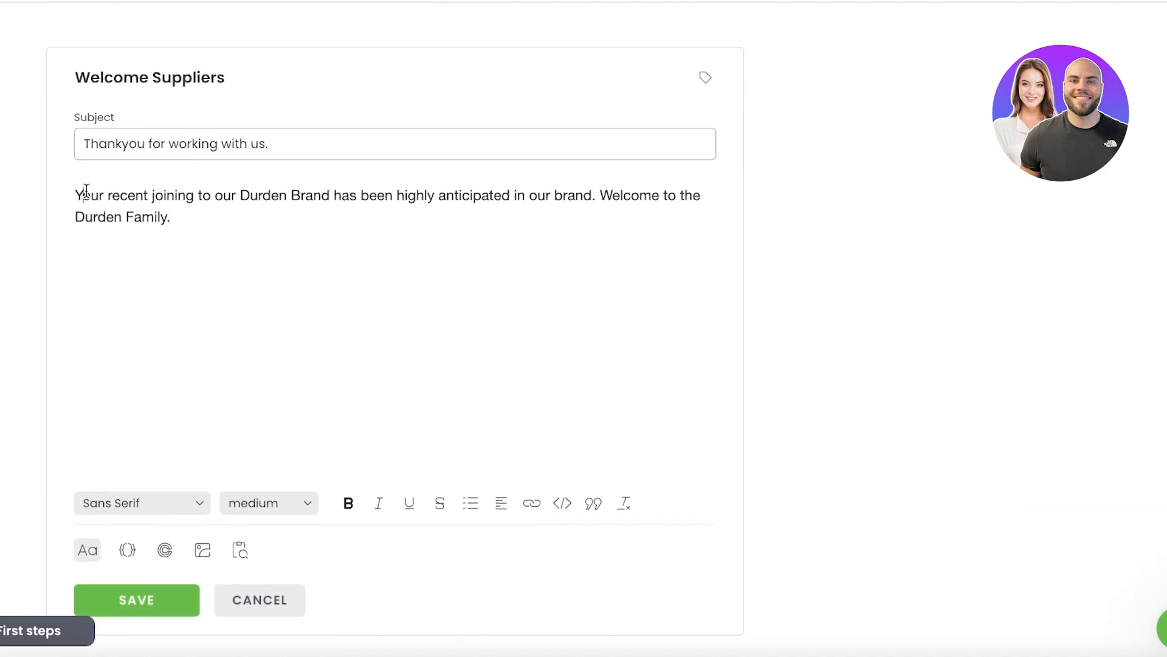
{"action": "mouse_move", "coordinate": [323, 355]}
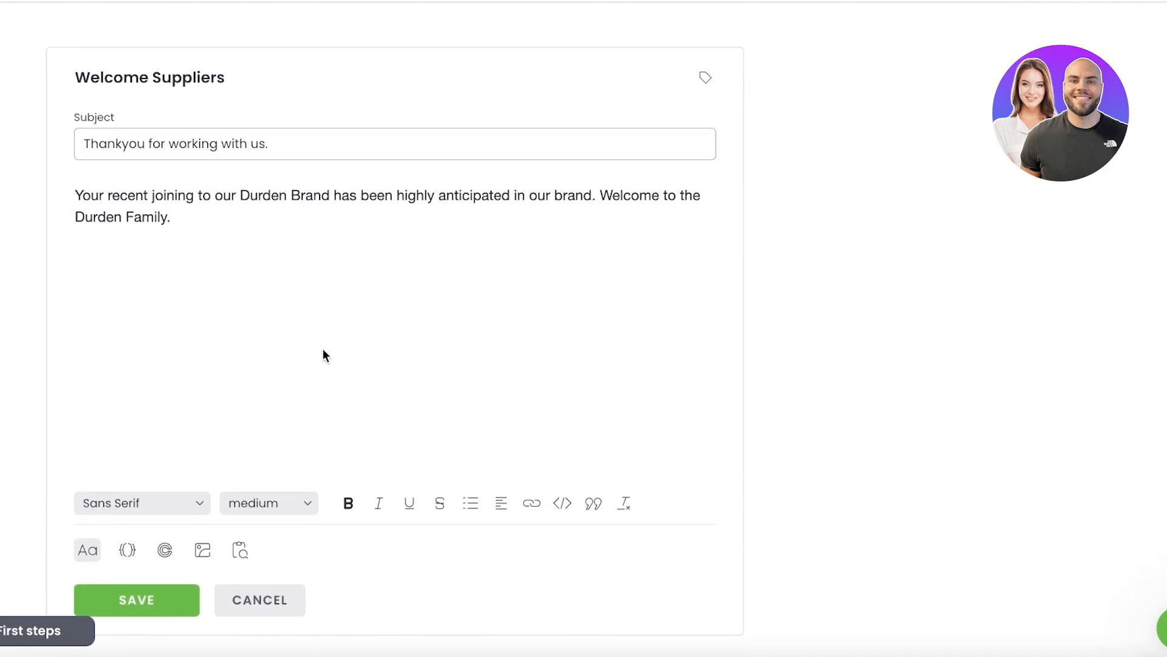
{"action": "mouse_move", "coordinate": [378, 504]}
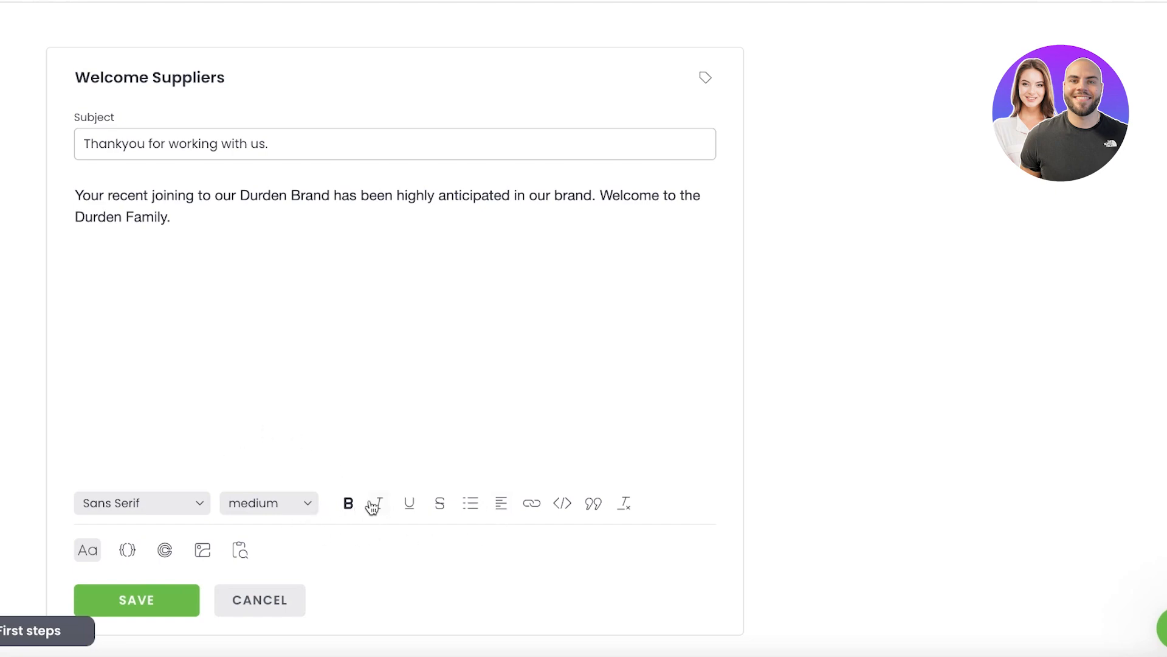
{"action": "mouse_move", "coordinate": [176, 228]}
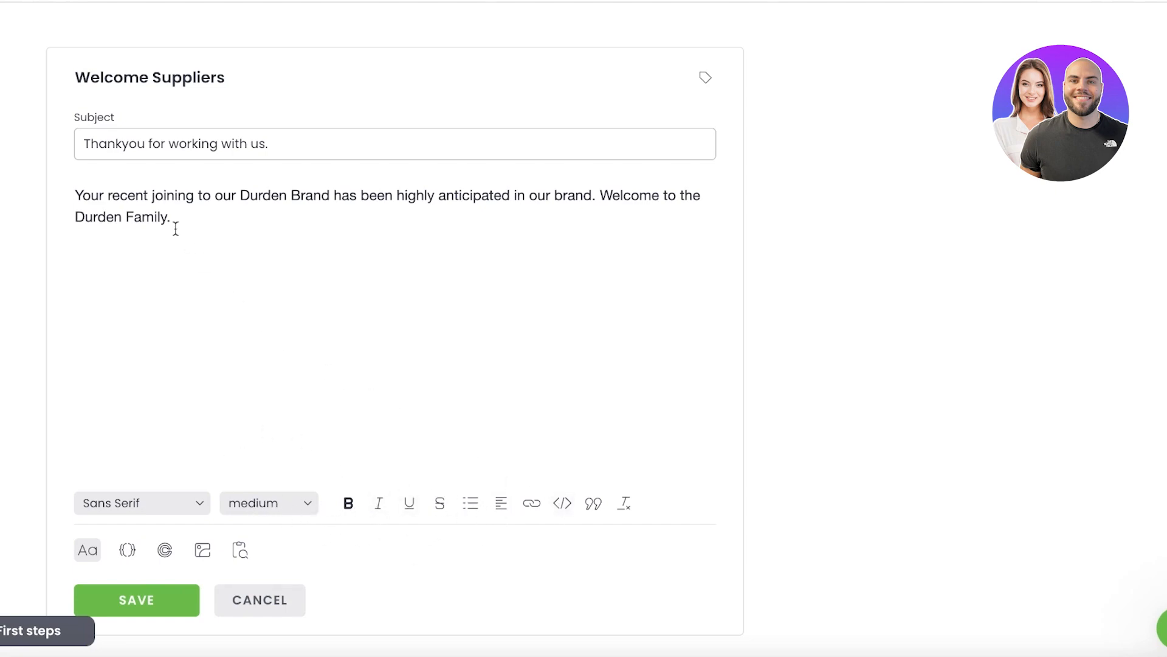
{"action": "double_click", "coordinate": [620, 195]}
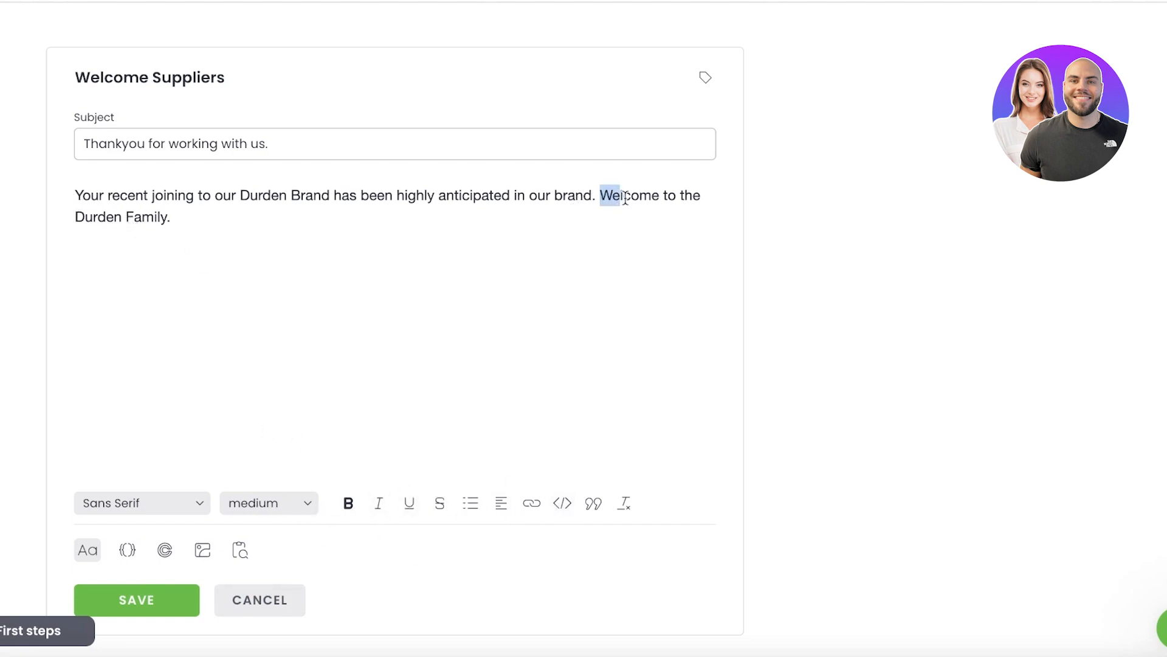
{"action": "double_click", "coordinate": [631, 196]}
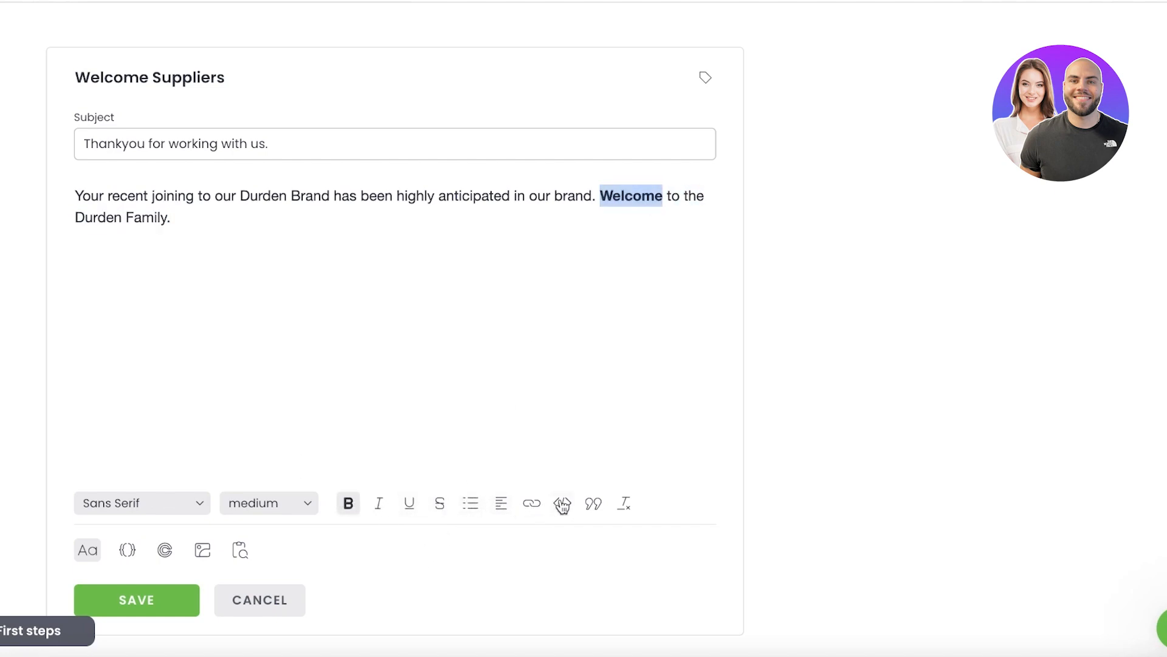
{"action": "mouse_move", "coordinate": [561, 503]}
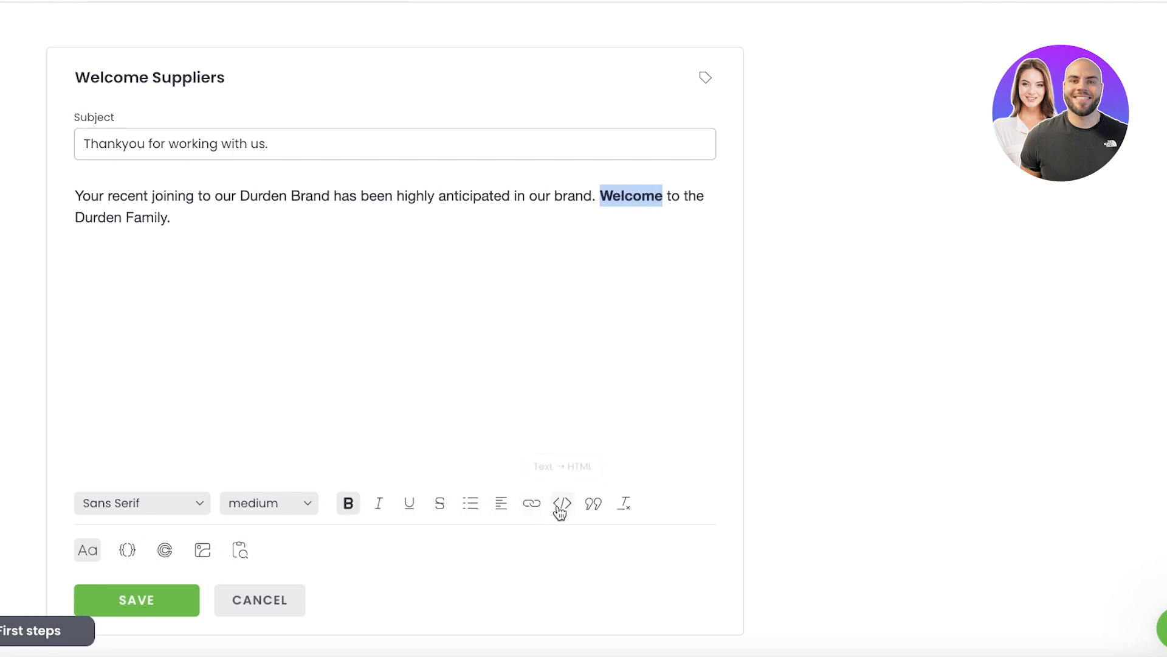
{"action": "mouse_move", "coordinate": [593, 504]}
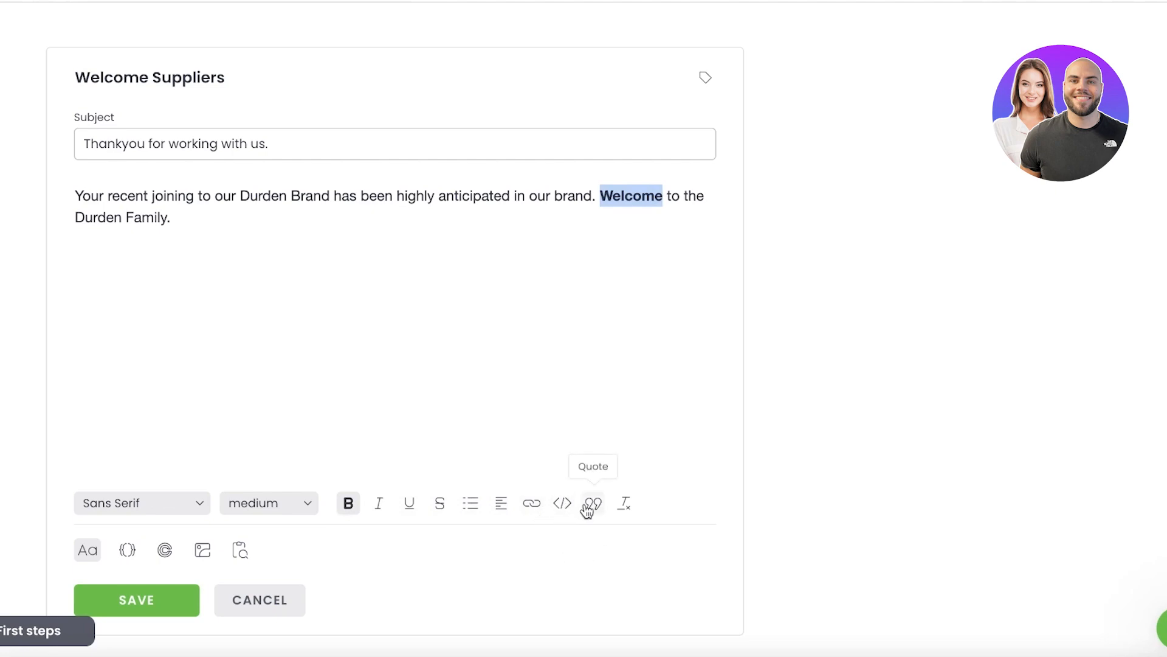
{"action": "mouse_move", "coordinate": [671, 467]}
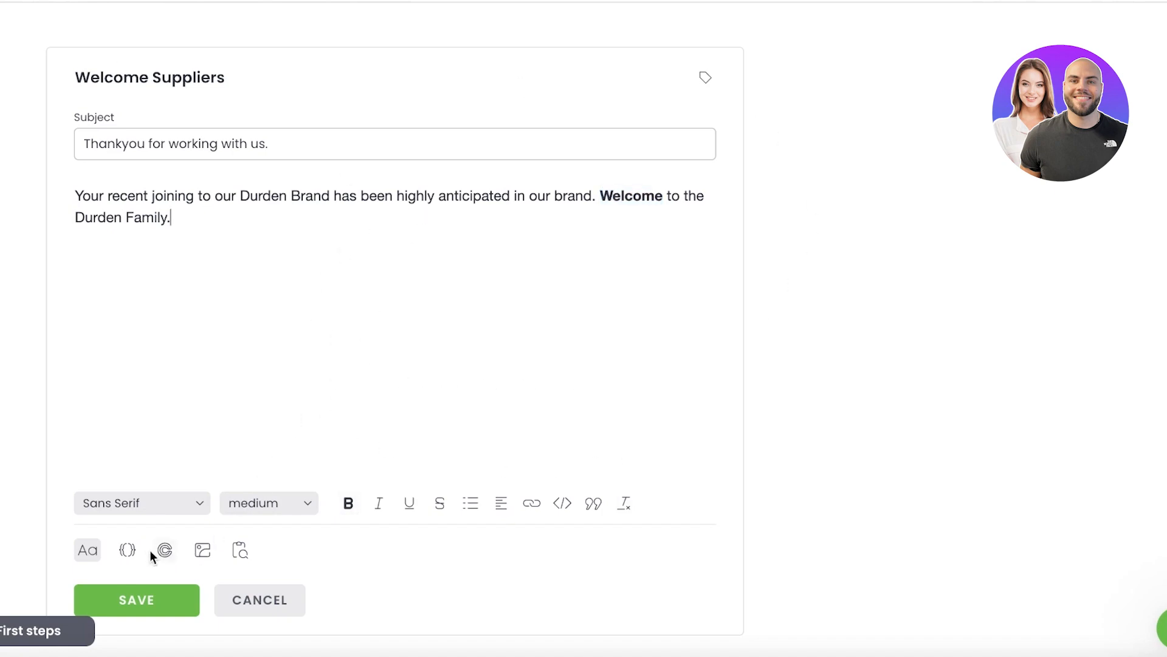
{"action": "mouse_move", "coordinate": [127, 550]}
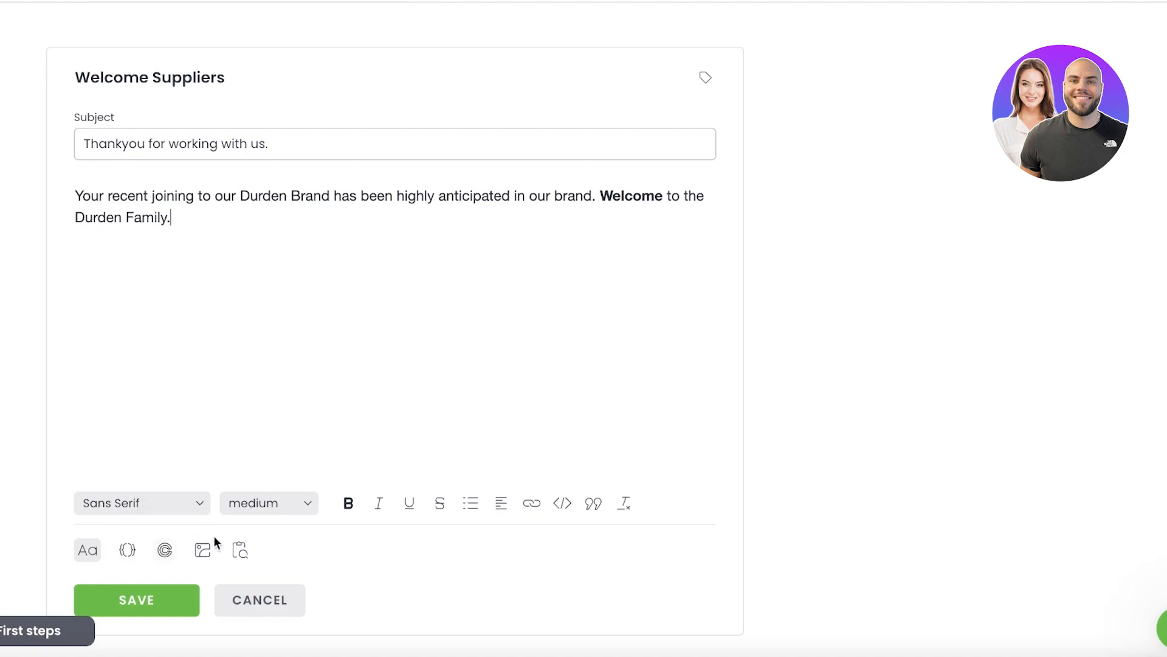
{"action": "mouse_move", "coordinate": [203, 550]}
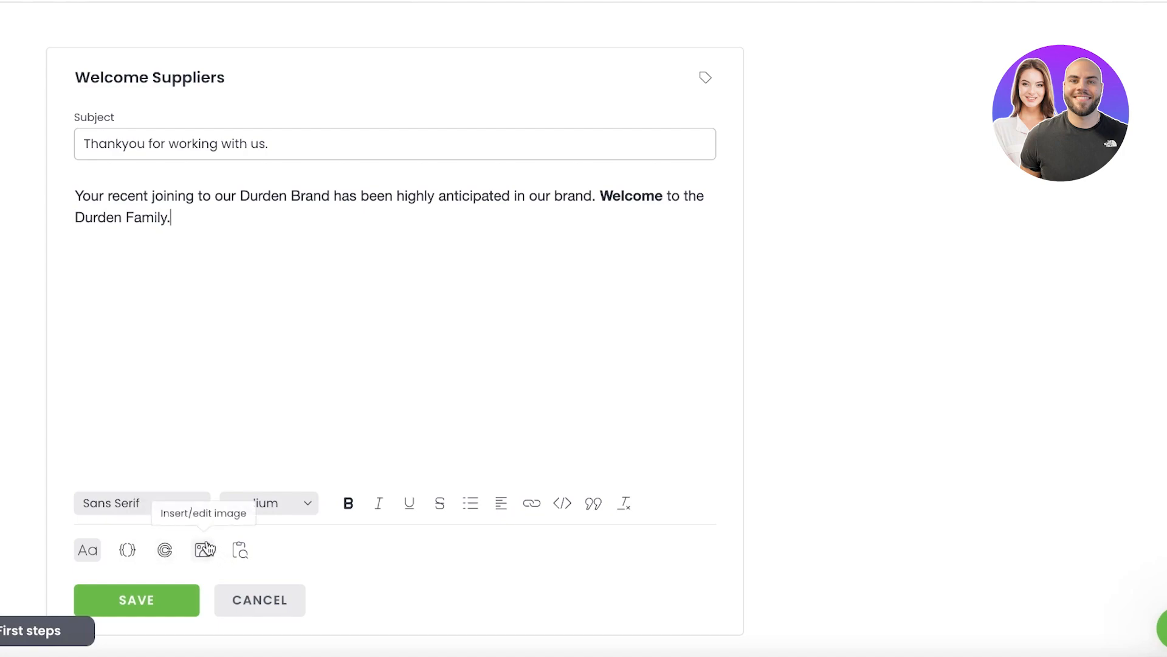
{"action": "scroll", "scroll_direction": "up", "scroll_amount": 3}
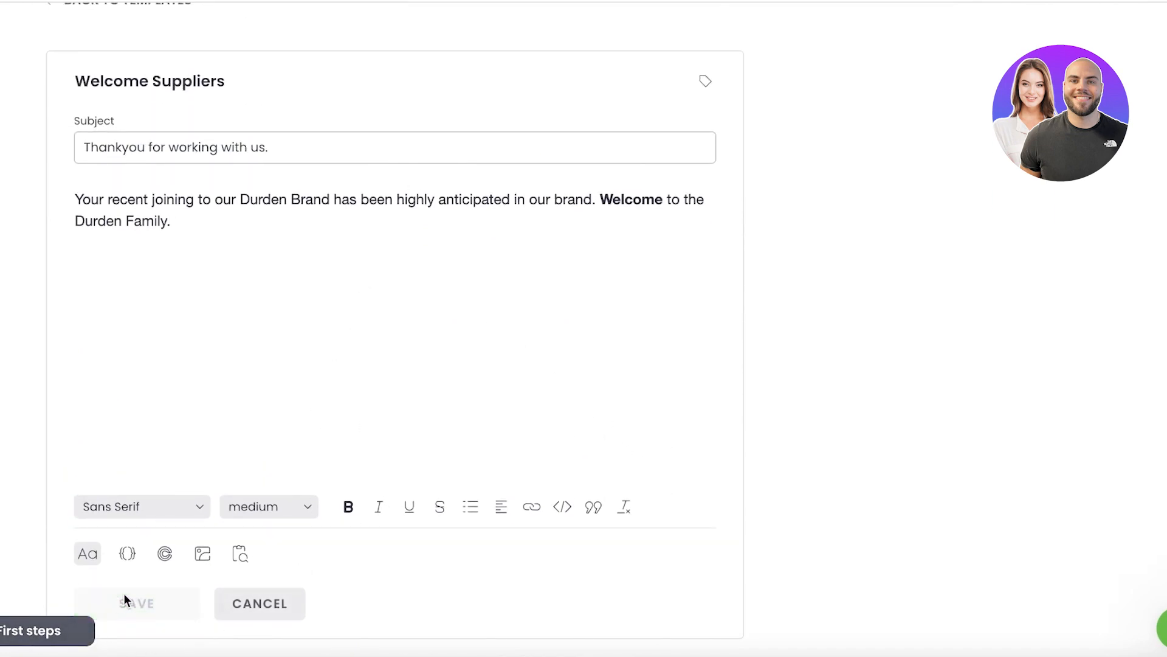
Save the Welcome Suppliers template and return to the Campaigns list.
{"action": "left_click", "coordinate": [137, 603]}
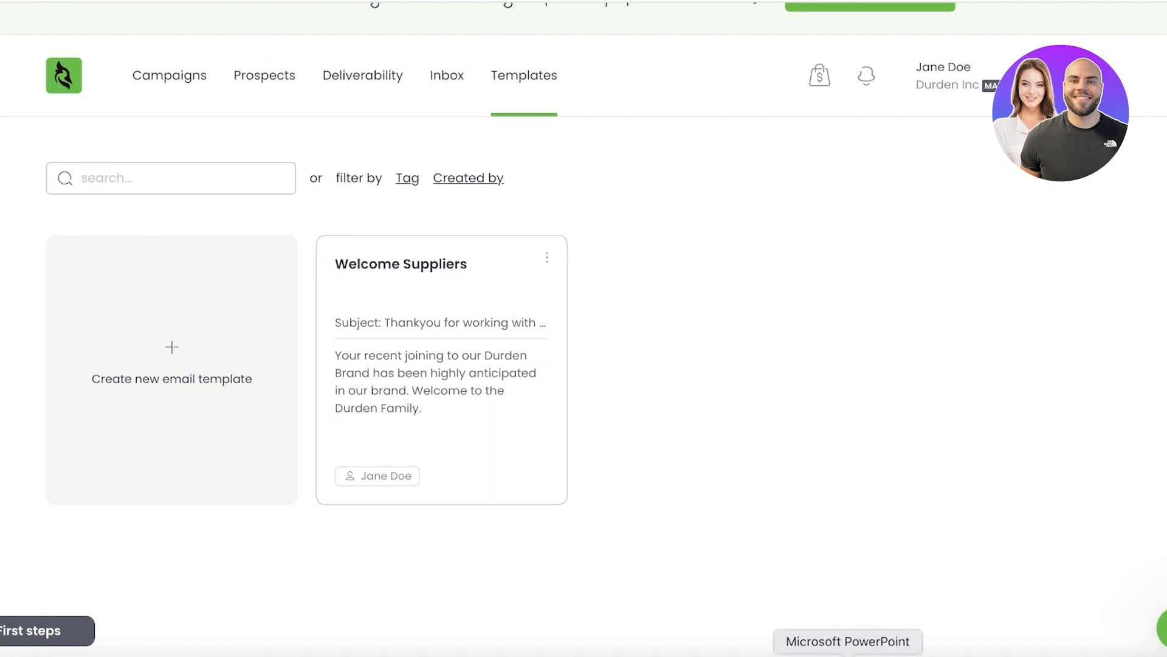
{"action": "mouse_move", "coordinate": [435, 244]}
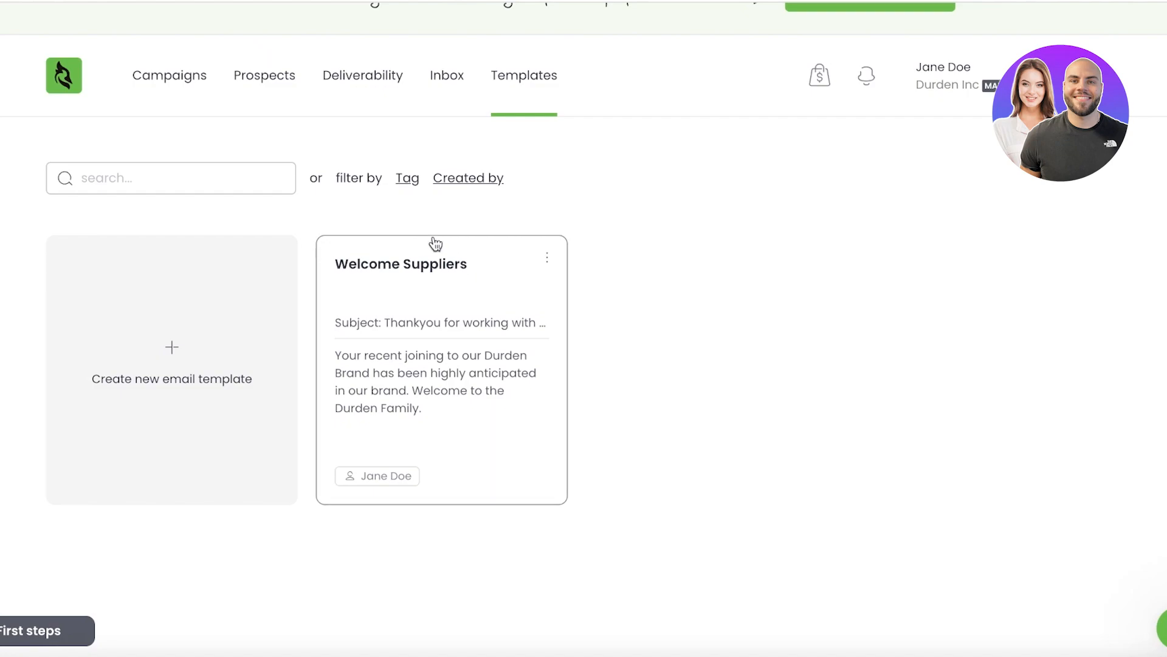
{"action": "left_click", "coordinate": [169, 74]}
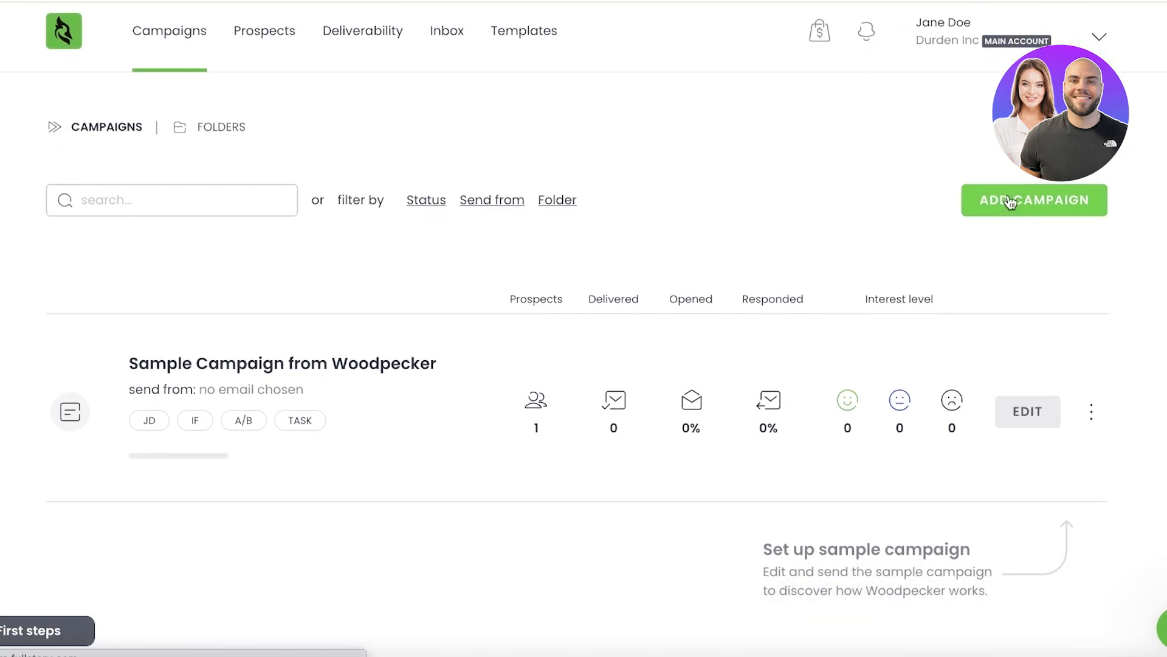
Start a new campaign by connecting a Gmail account and granting Woodpecker access.
{"action": "left_click", "coordinate": [1033, 199]}
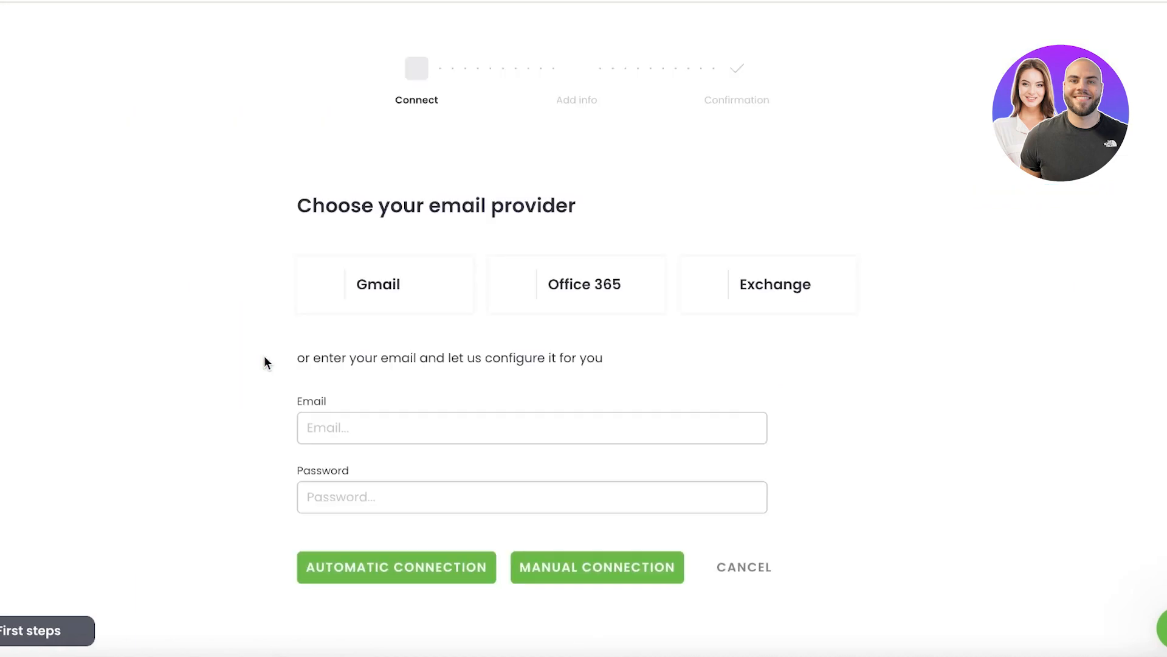
{"action": "left_click", "coordinate": [384, 284]}
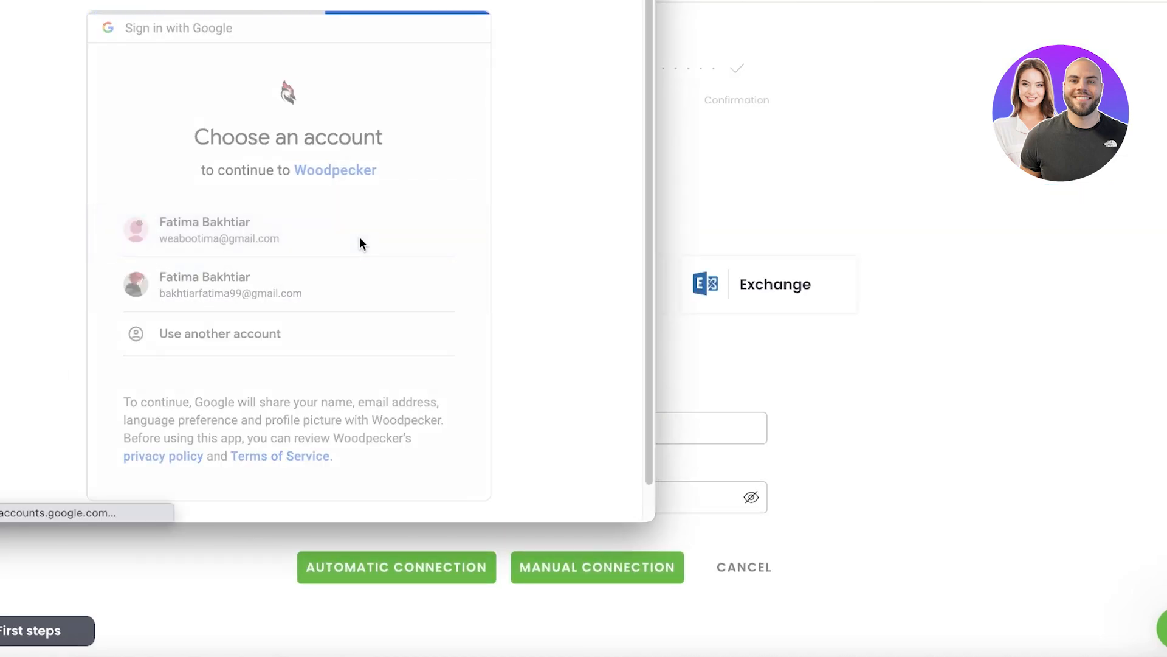
{"action": "left_click", "coordinate": [288, 229]}
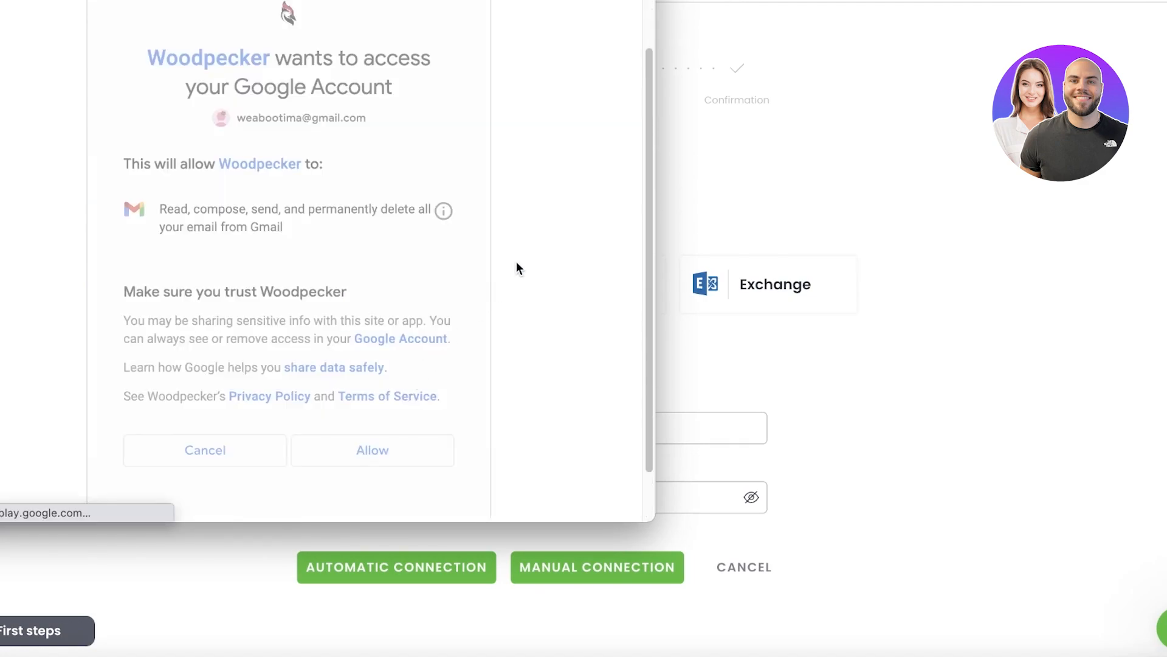
{"action": "left_click", "coordinate": [371, 450]}
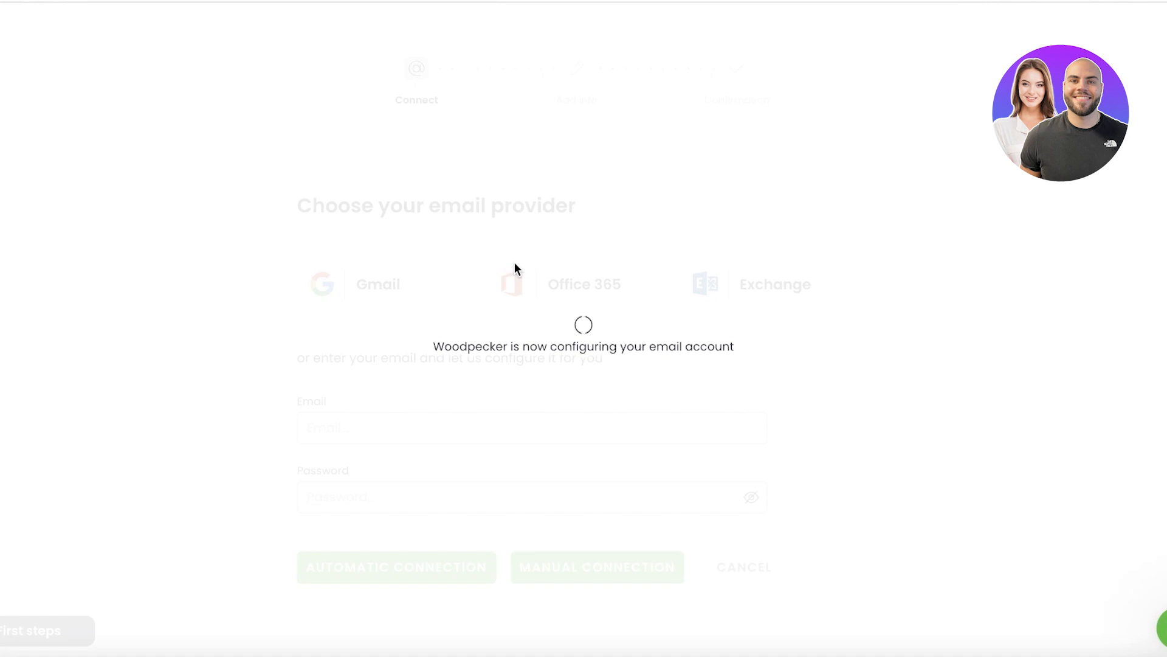
{"action": "mouse_move", "coordinate": [490, 303]}
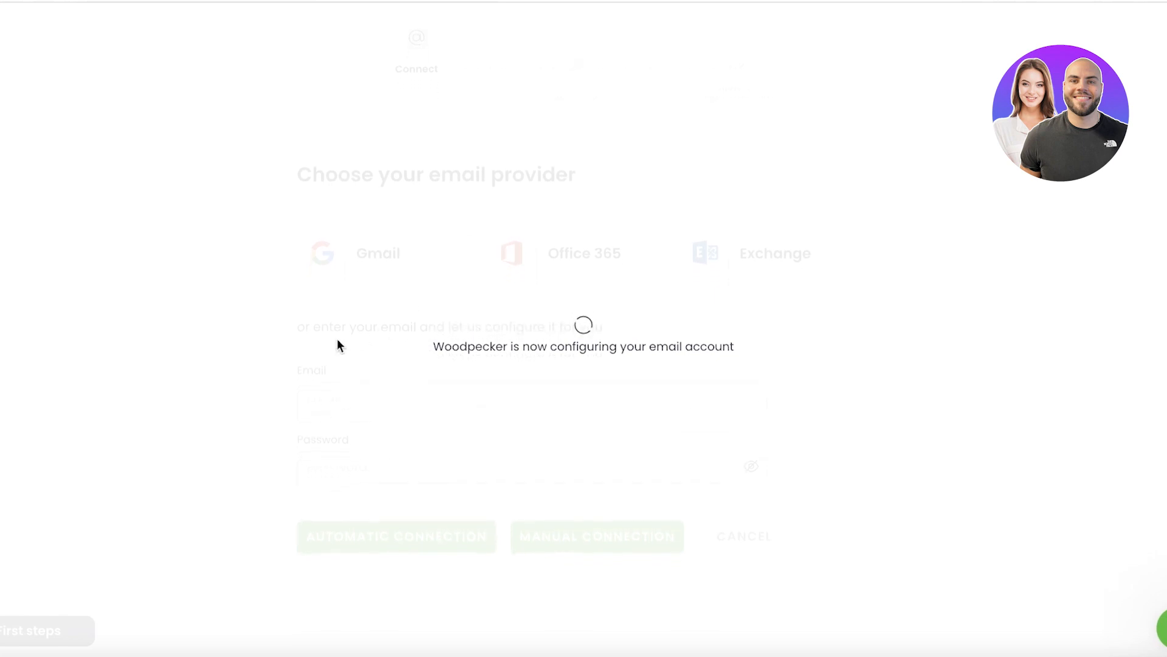
{"action": "mouse_move", "coordinate": [353, 226]}
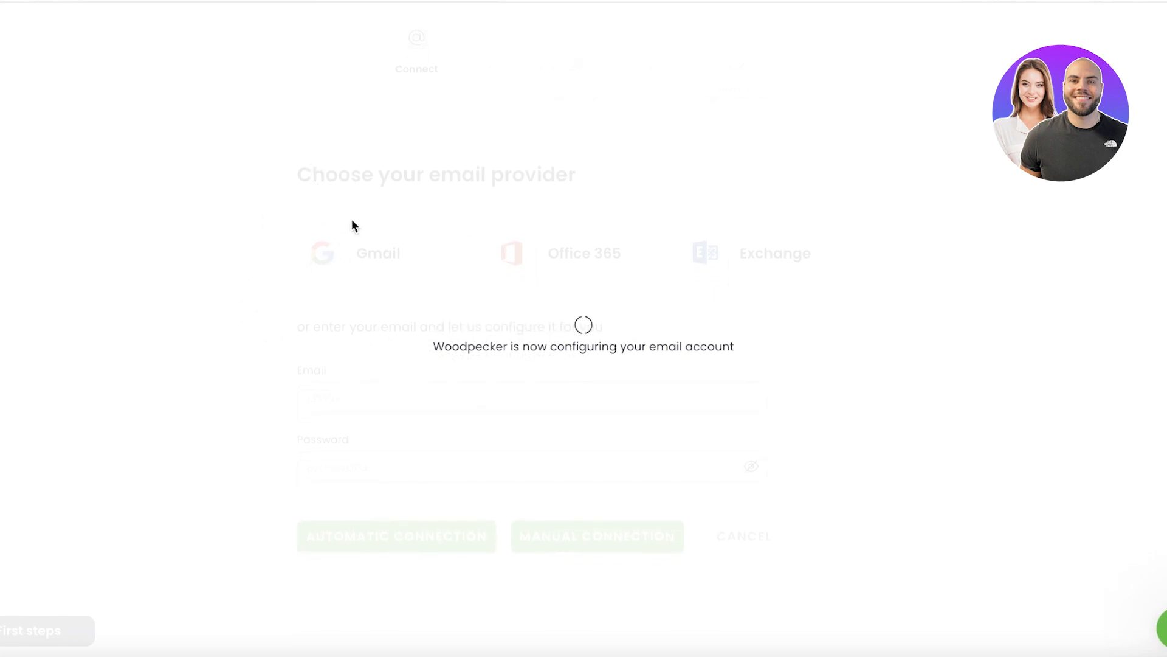
{"action": "mouse_move", "coordinate": [830, 219]}
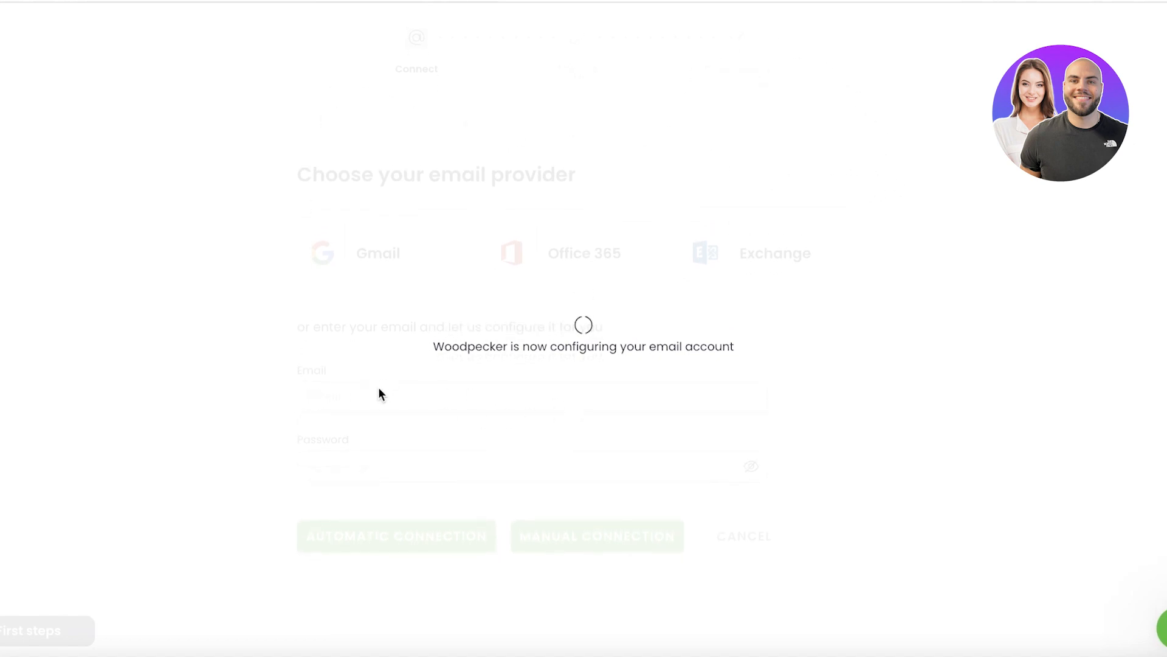
{"action": "mouse_move", "coordinate": [333, 379]}
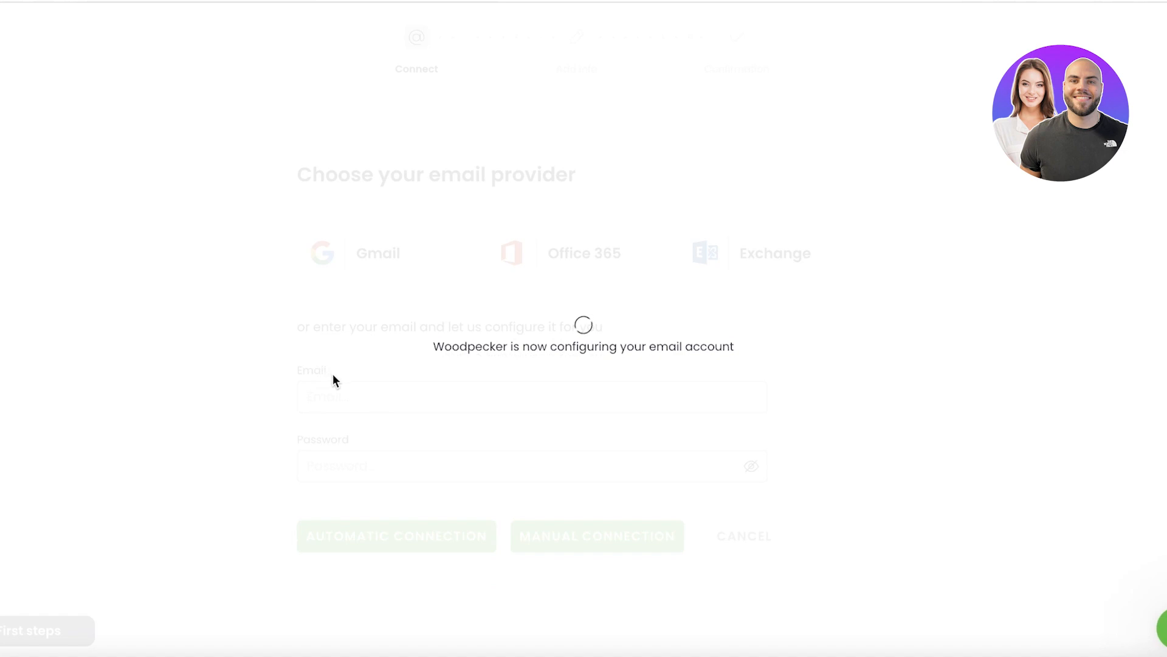
{"action": "mouse_move", "coordinate": [279, 395]}
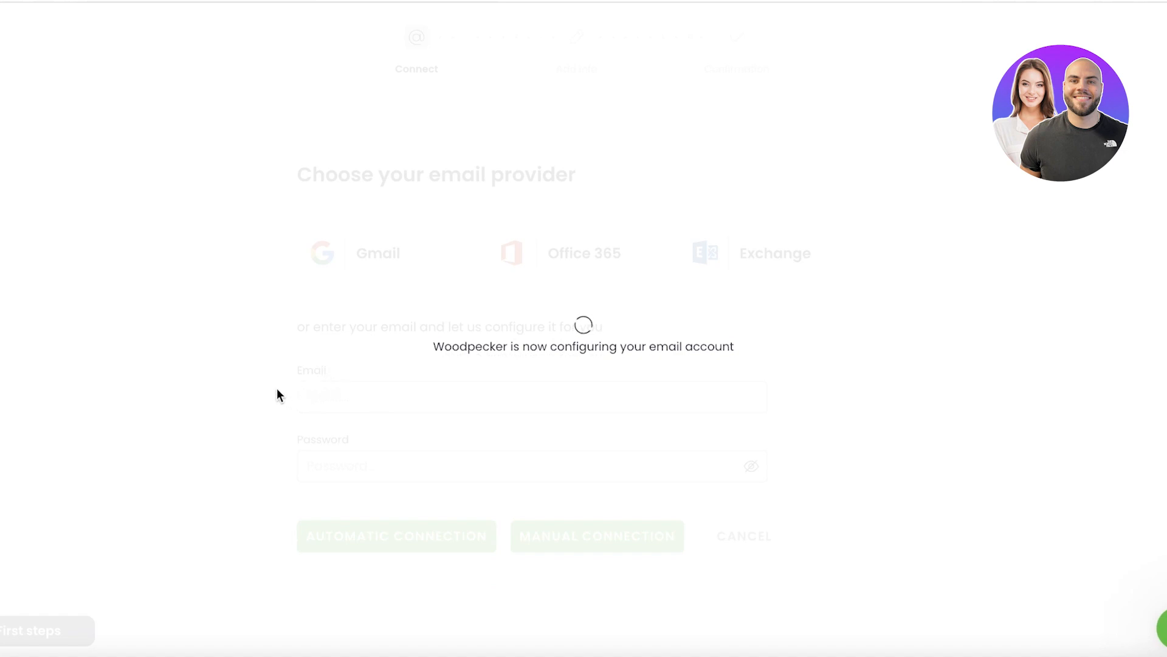
{"action": "mouse_move", "coordinate": [416, 436]}
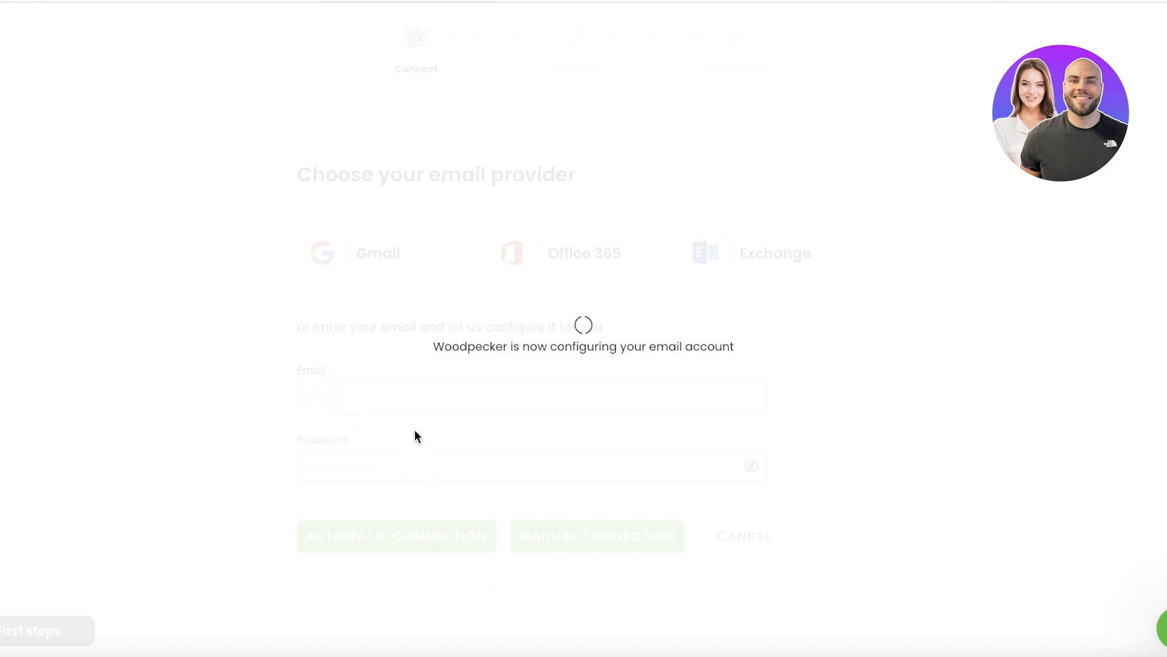
{"action": "mouse_move", "coordinate": [733, 337]}
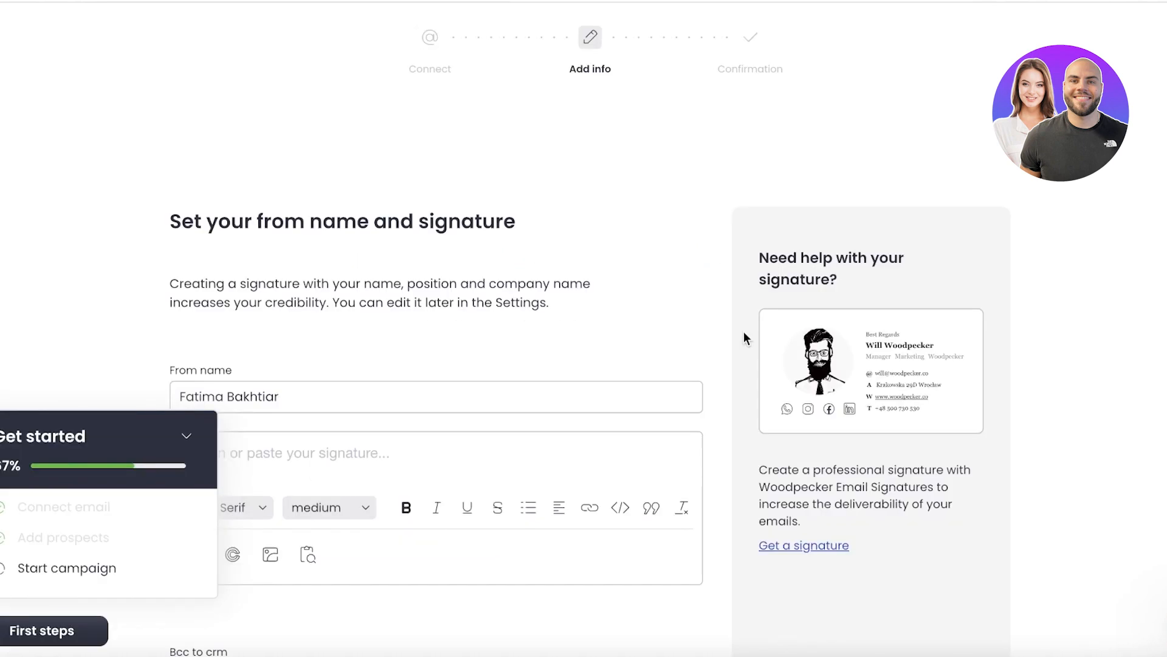
Scroll through the from-name and signature step showing sender name Jane Doe.
{"action": "scroll", "scroll_direction": "down", "scroll_amount": 3}
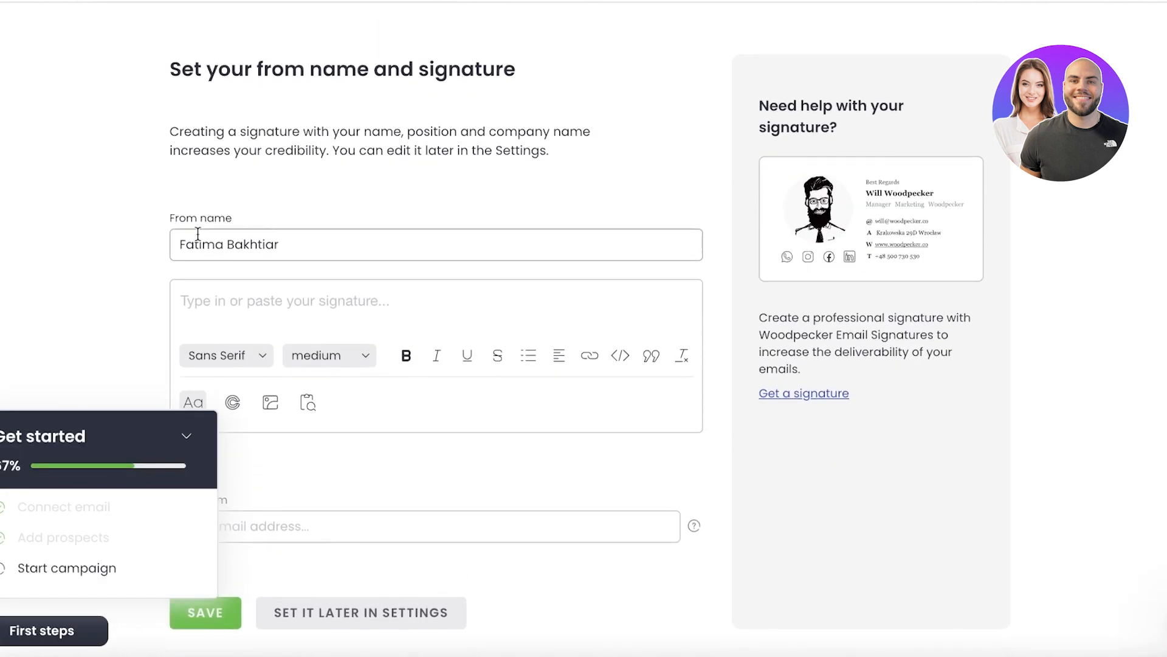
{"action": "scroll", "scroll_direction": "up", "scroll_amount": 3}
{"action": "type", "text": "Jane Doe"}
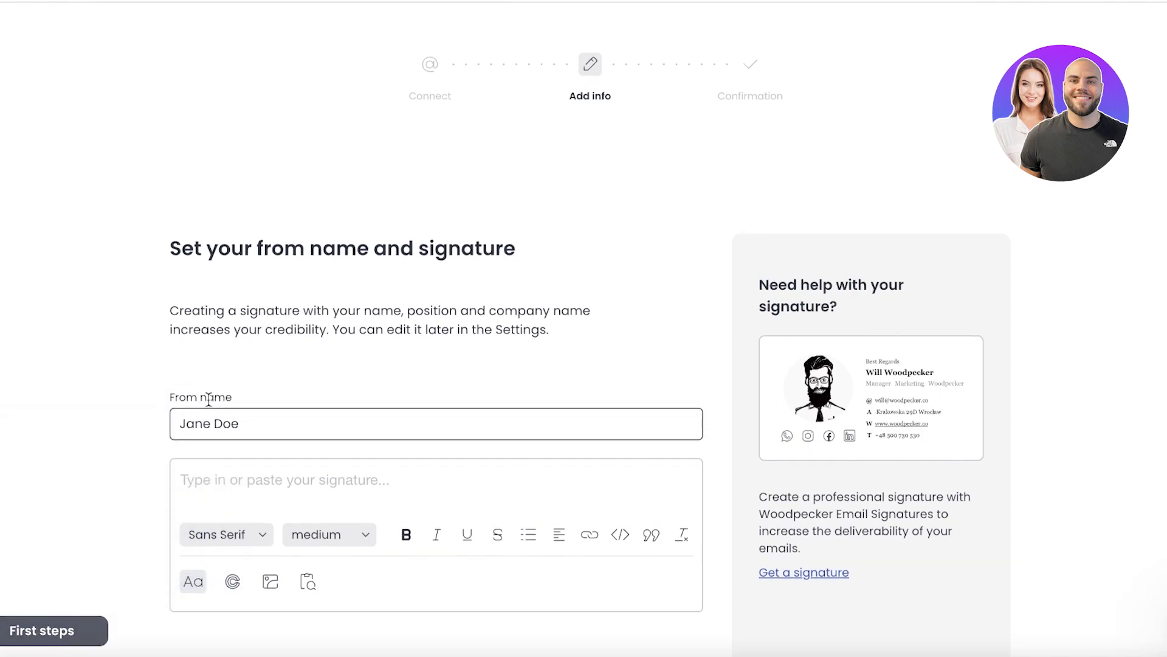
{"action": "scroll", "scroll_direction": "down", "scroll_amount": 3}
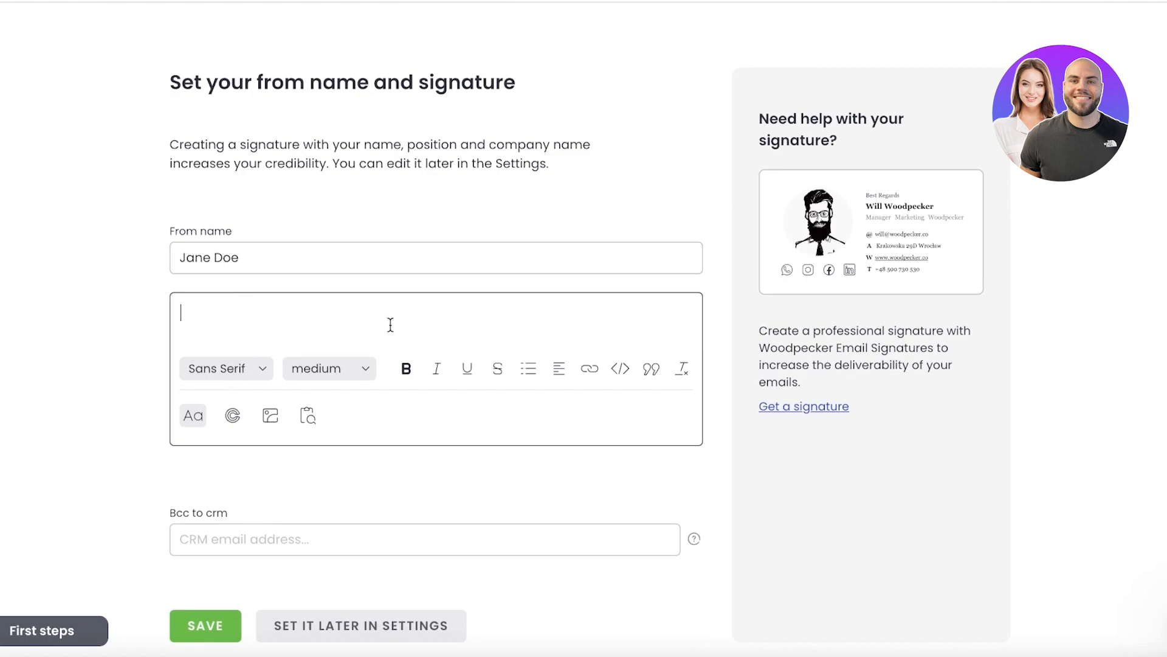
{"action": "scroll", "scroll_direction": "up", "scroll_amount": 3}
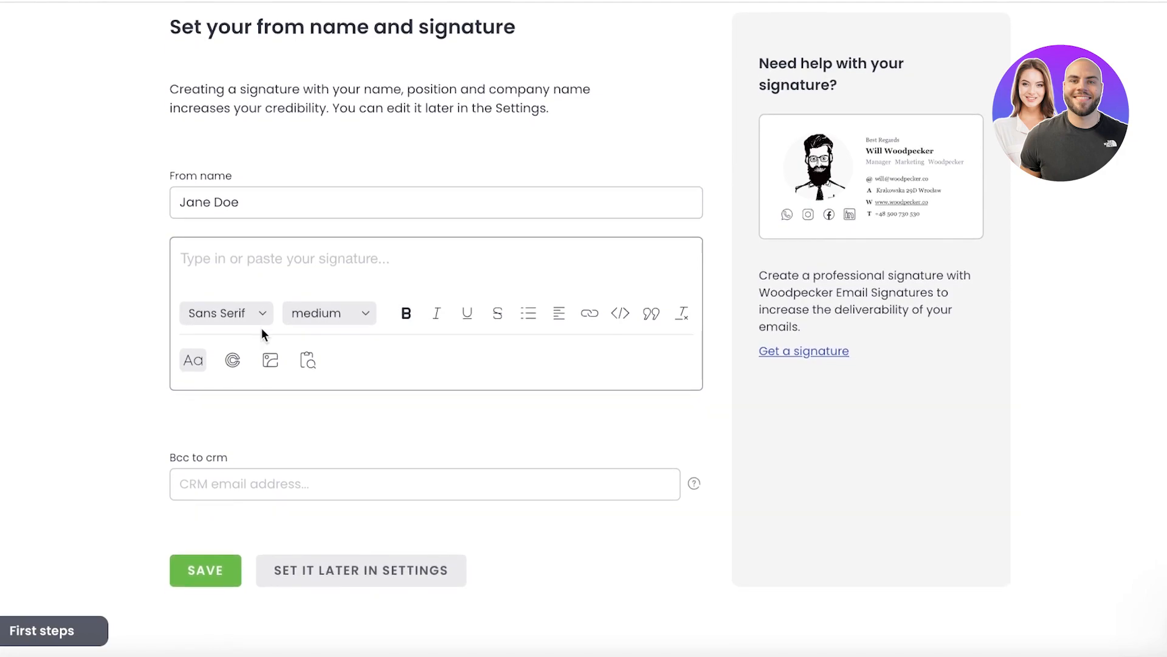
{"action": "mouse_move", "coordinate": [282, 546]}
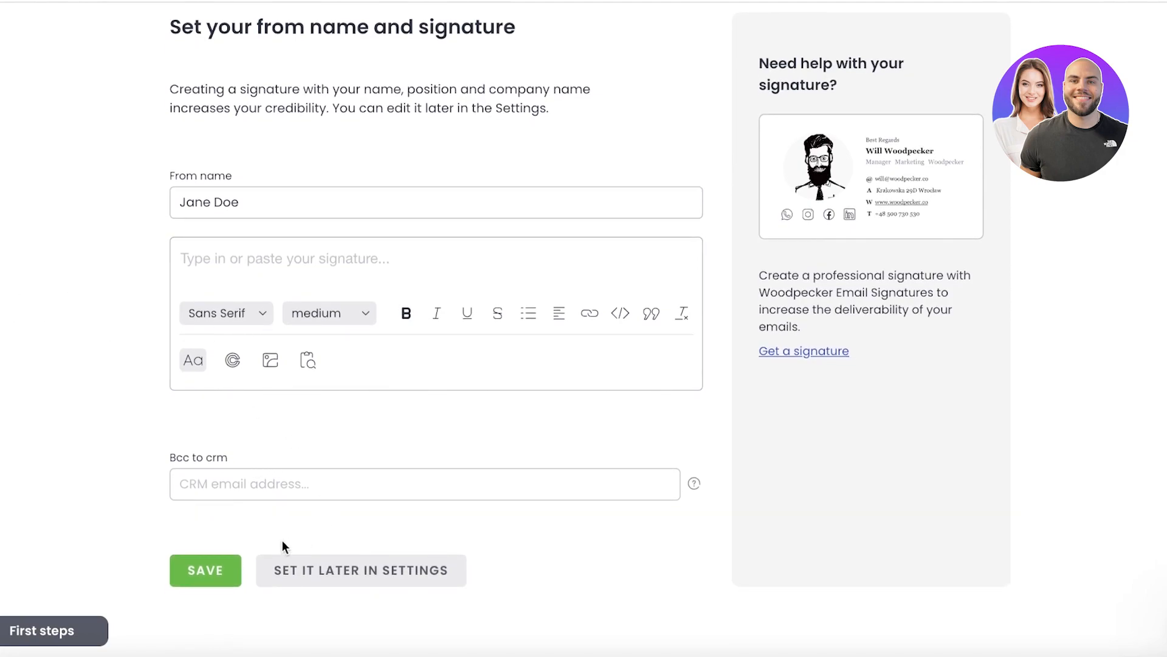
{"action": "mouse_move", "coordinate": [353, 568]}
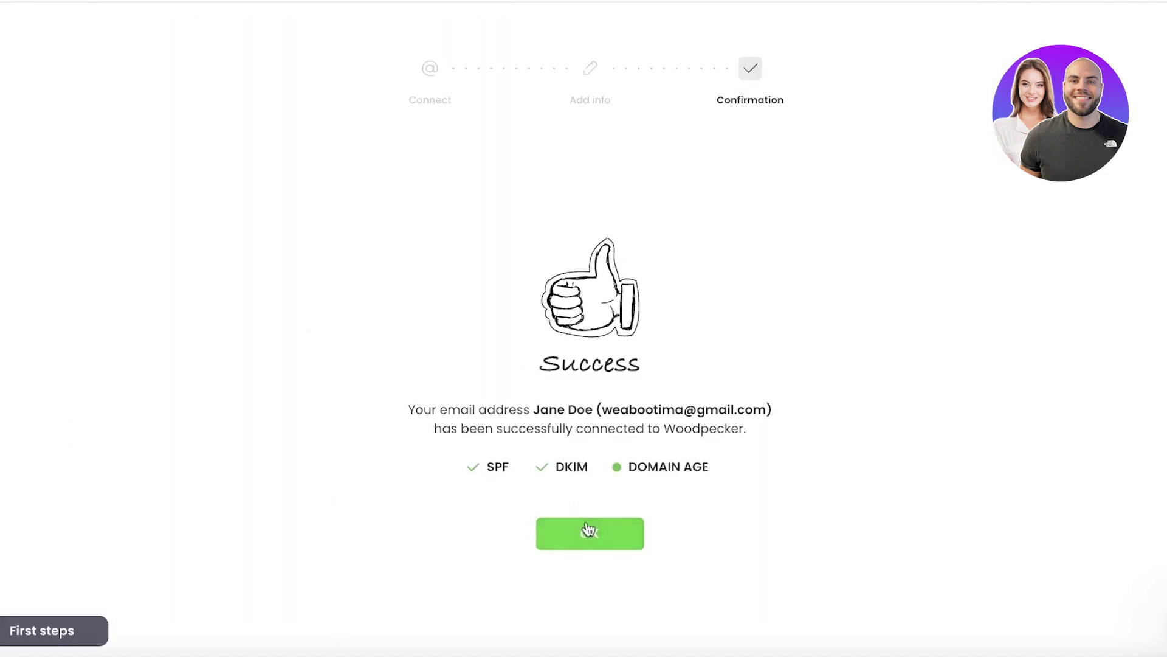
Continue from the success screen to the campaign, adding then removing the Cc field.
{"action": "left_click", "coordinate": [590, 533]}
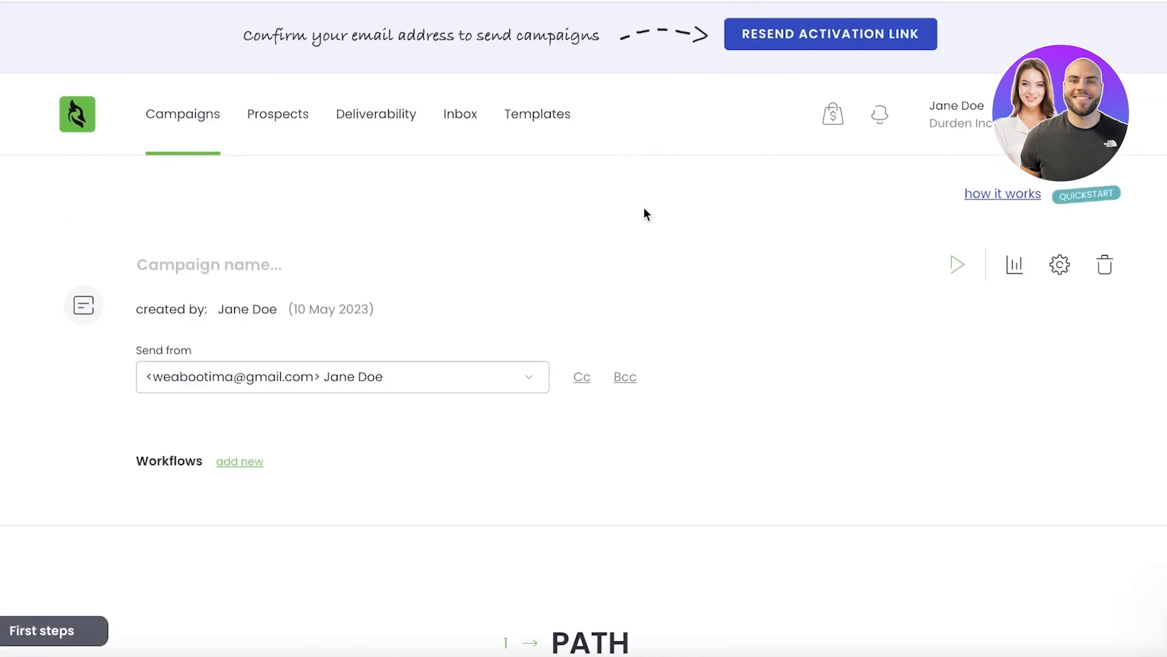
{"action": "scroll", "scroll_direction": "down", "scroll_amount": 3}
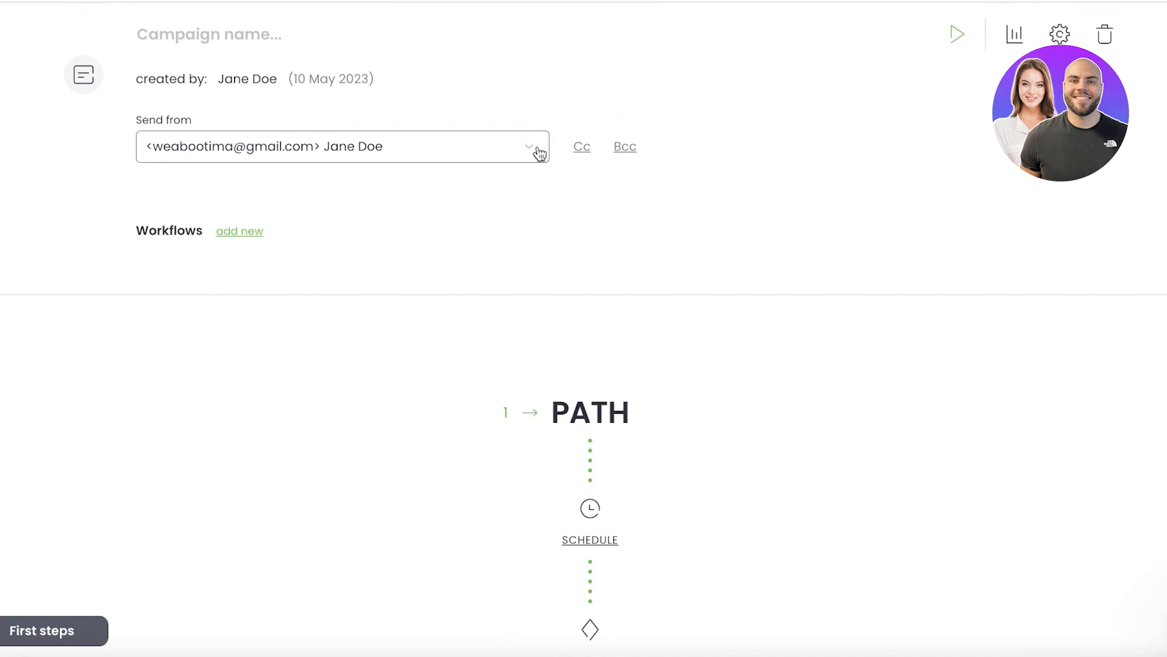
{"action": "mouse_move", "coordinate": [611, 153]}
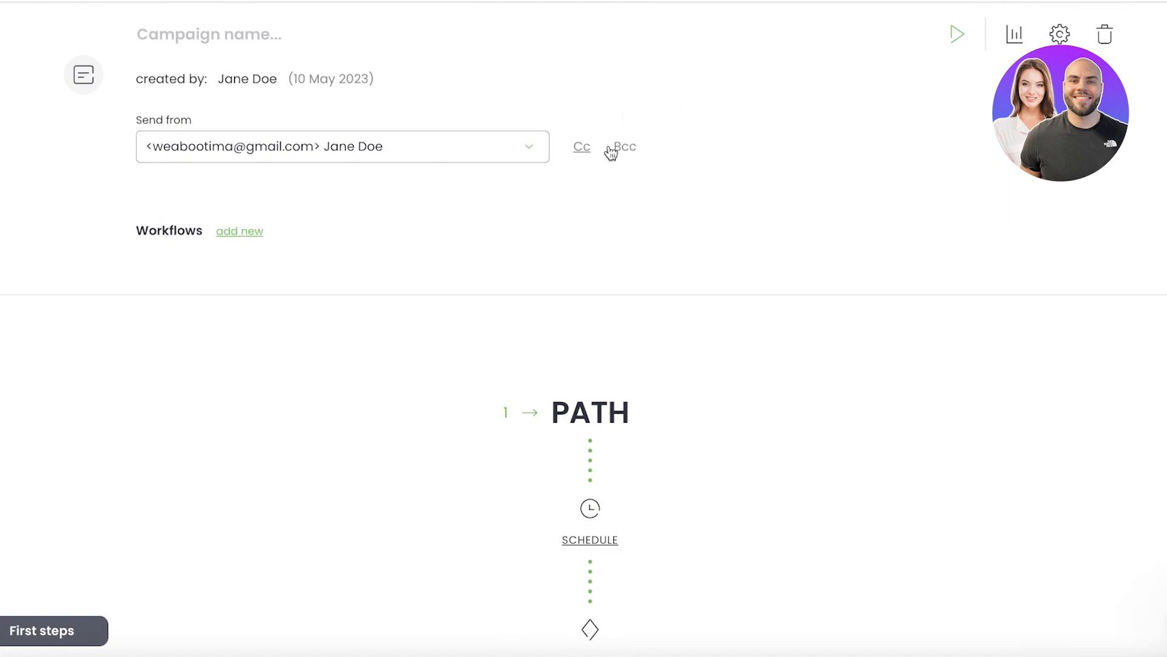
{"action": "left_click", "coordinate": [581, 146]}
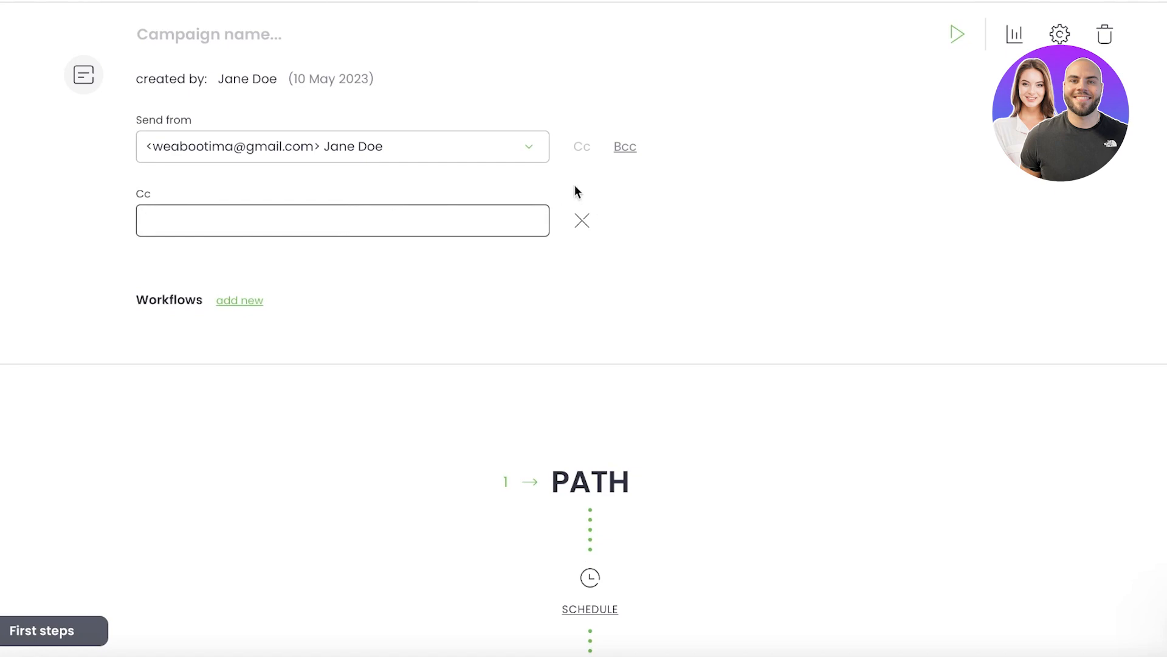
{"action": "left_click", "coordinate": [581, 220]}
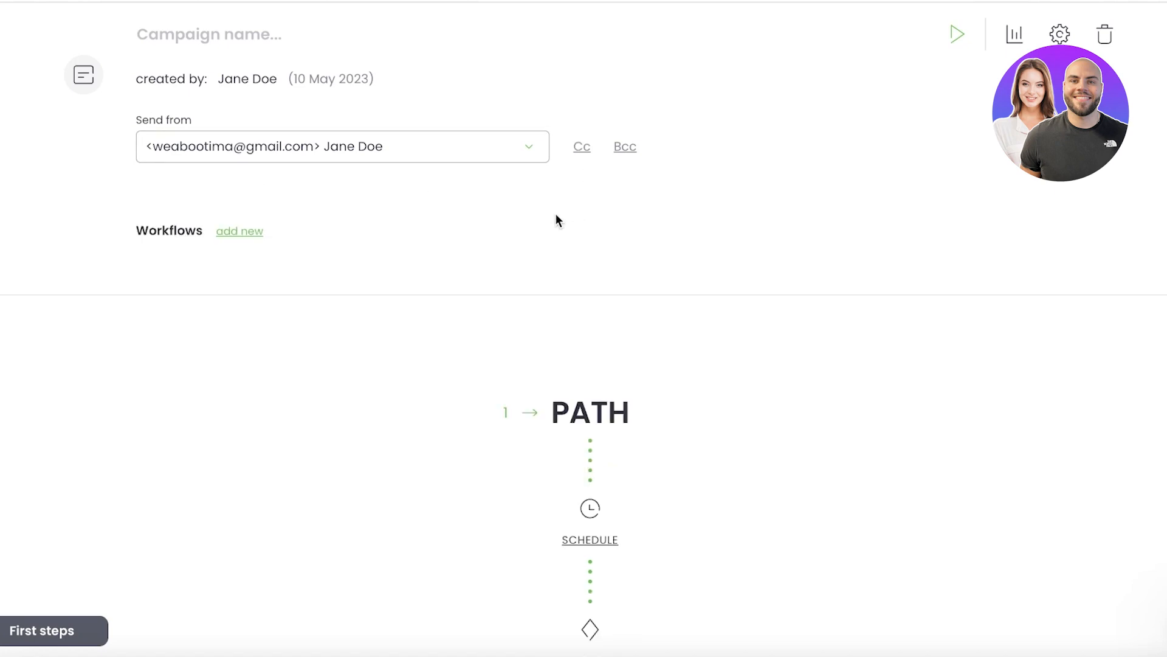
Start editing the email subject line and keep the path step as an email.
{"action": "scroll", "scroll_direction": "down", "scroll_amount": 3}
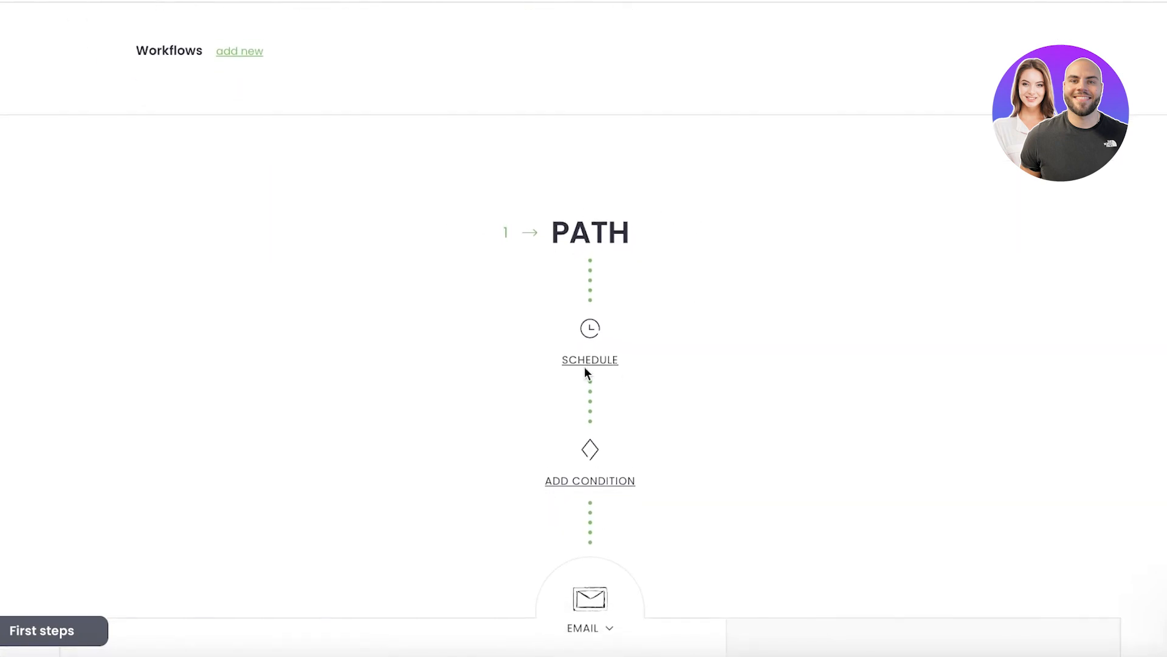
{"action": "left_click", "coordinate": [590, 598]}
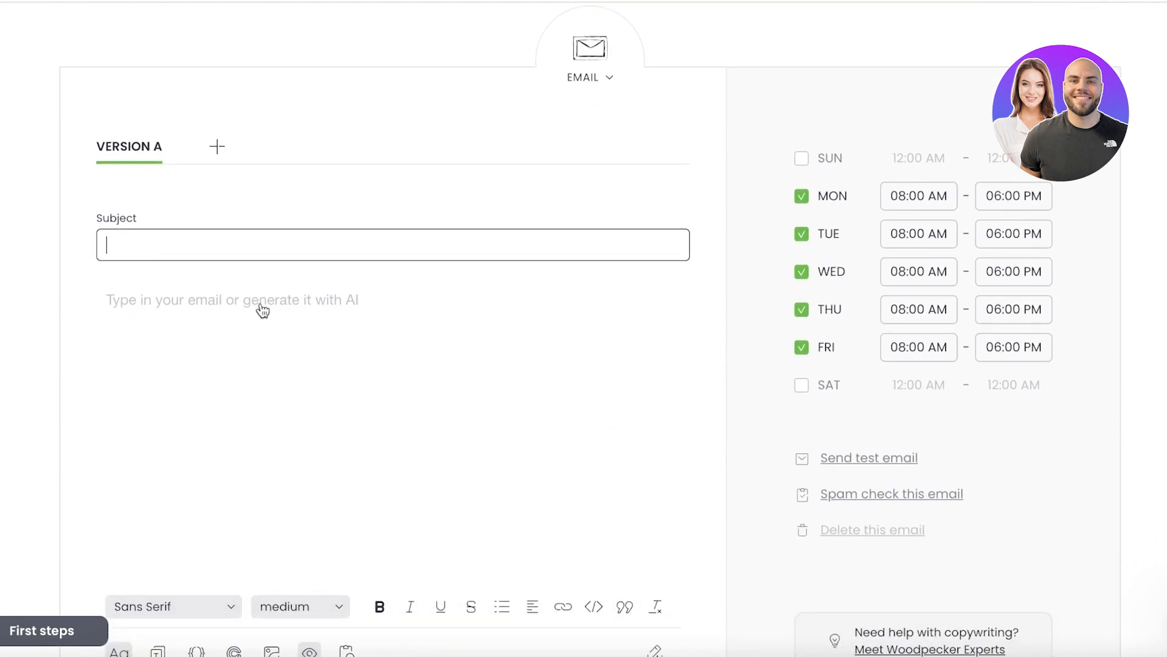
{"action": "scroll", "scroll_direction": "down", "scroll_amount": 3}
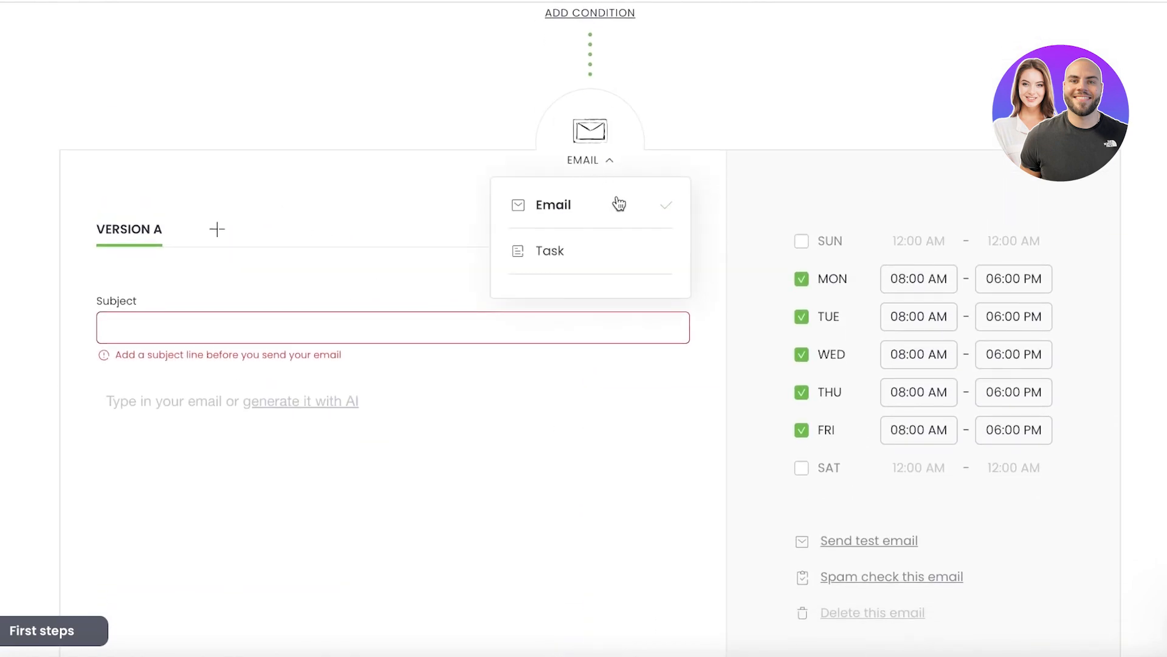
{"action": "left_click", "coordinate": [549, 250]}
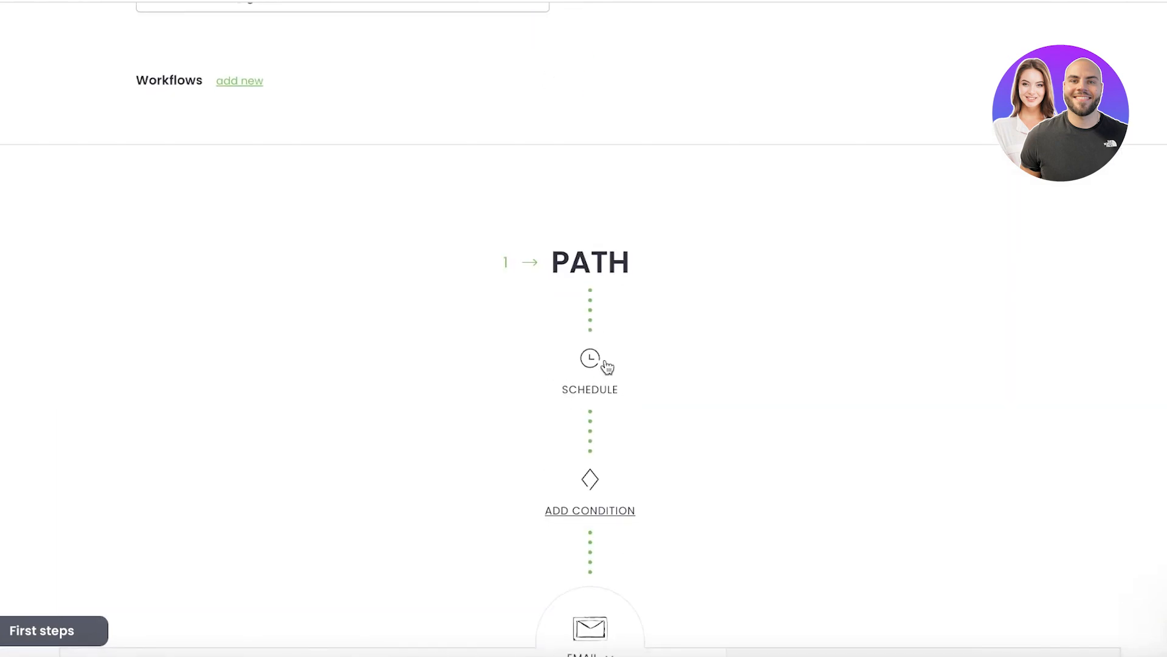
Schedule the path to start no sooner than 11 May 2023, branching on Email is not empty.
{"action": "left_click", "coordinate": [590, 358]}
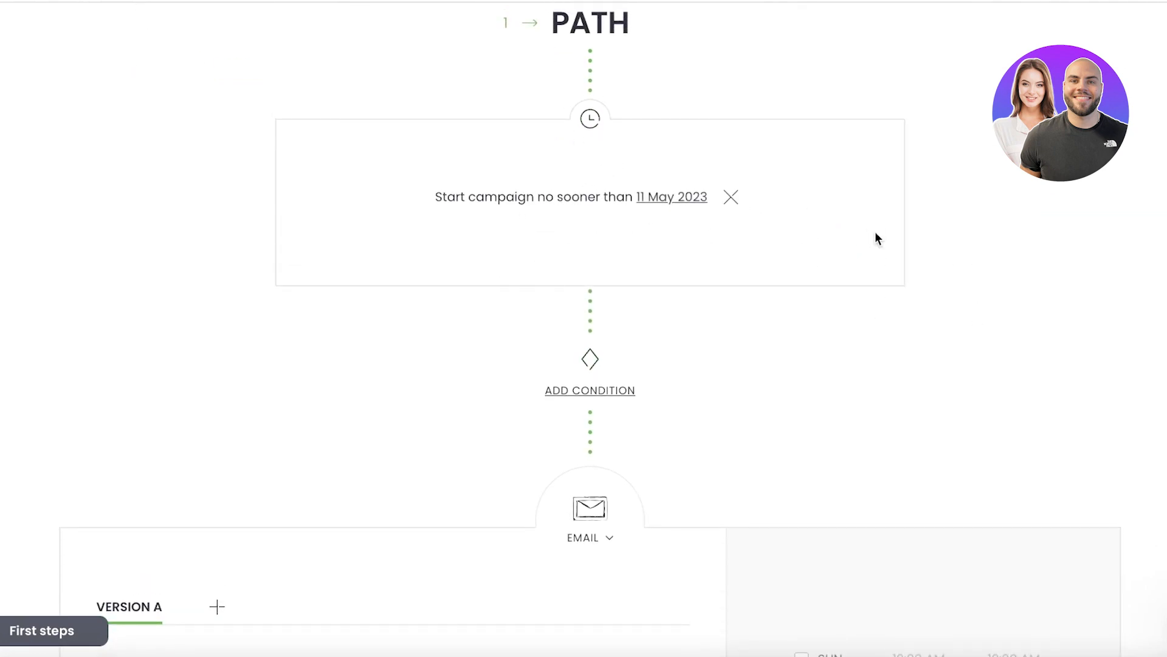
{"action": "scroll", "scroll_direction": "down", "scroll_amount": 3}
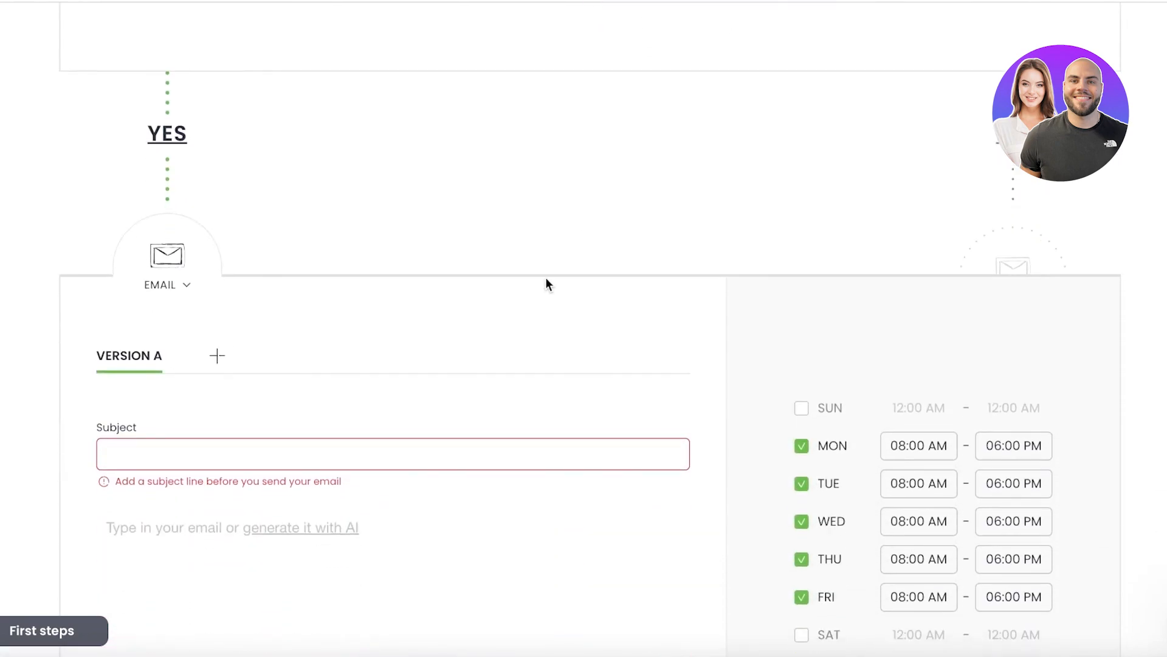
{"action": "left_click", "coordinate": [574, 202]}
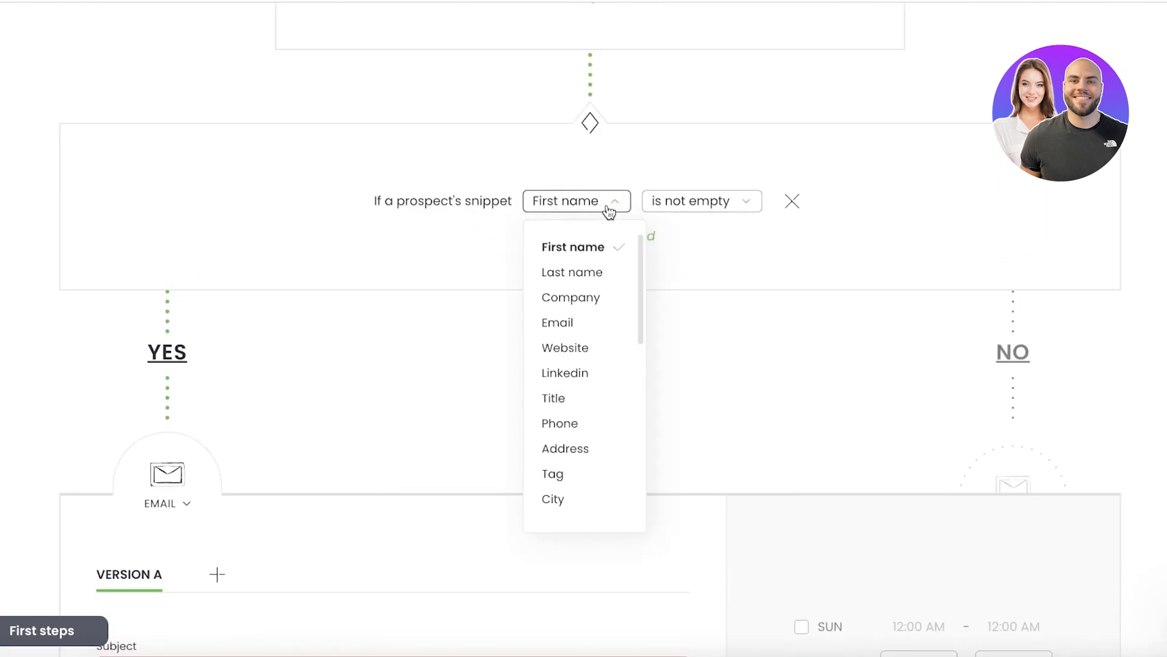
{"action": "mouse_move", "coordinate": [596, 253]}
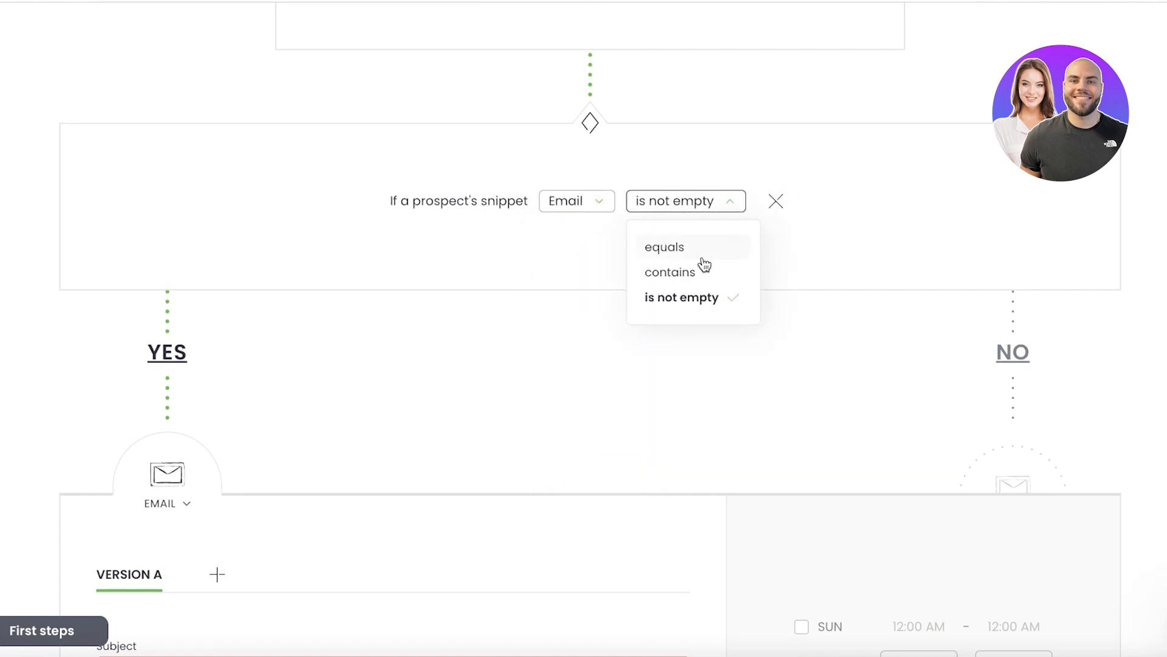
{"action": "left_click", "coordinate": [680, 298]}
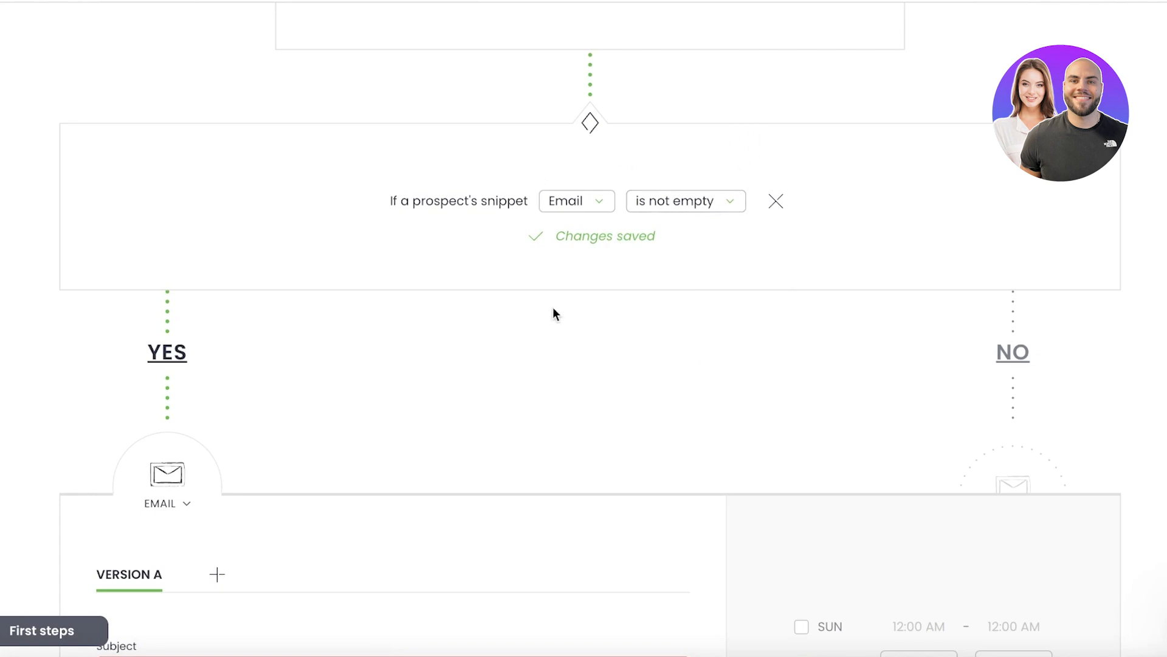
{"action": "scroll", "scroll_direction": "down", "scroll_amount": 3}
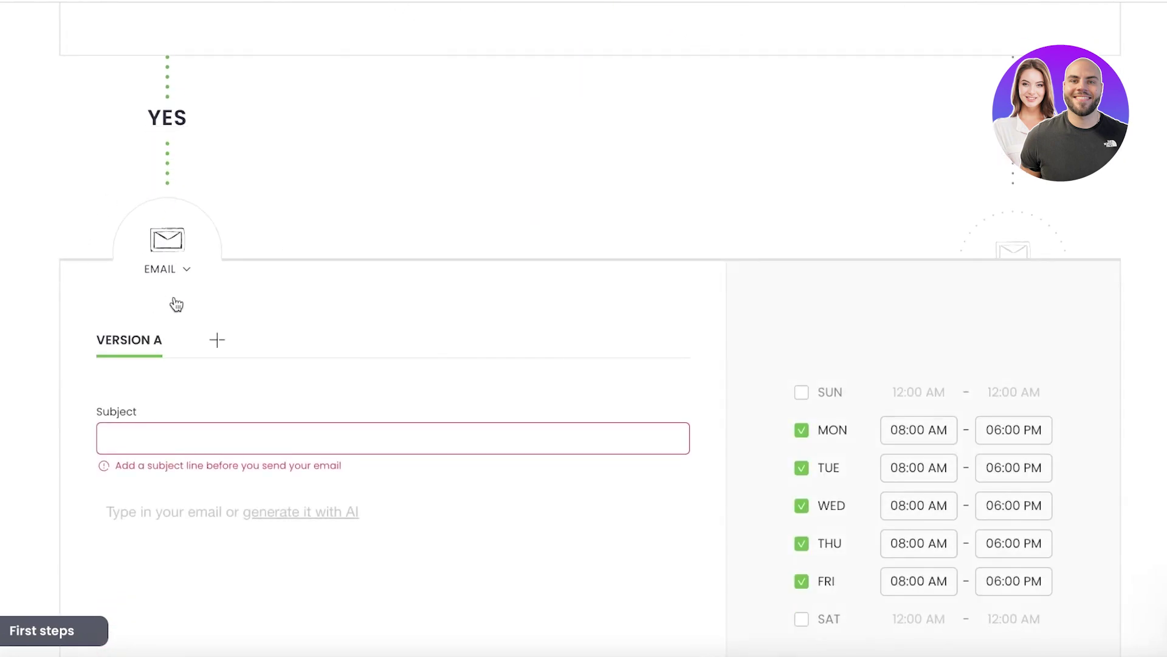
Add a version B of the Yes-path email, then delete it.
{"action": "left_click", "coordinate": [216, 340]}
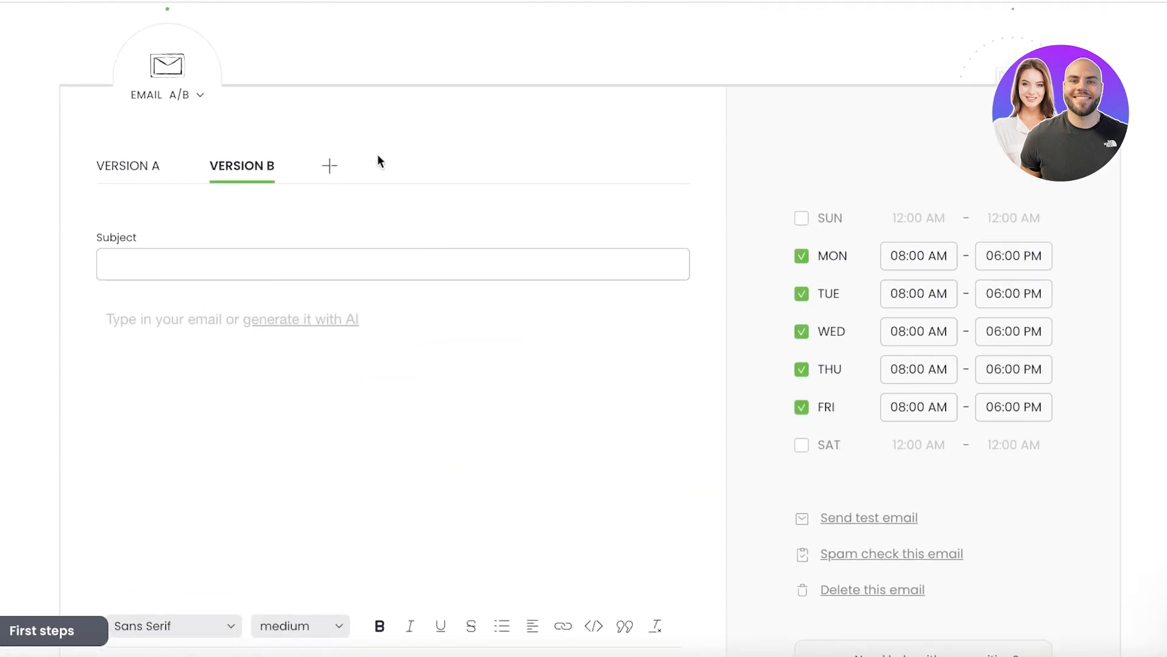
{"action": "scroll", "scroll_direction": "down", "scroll_amount": 3}
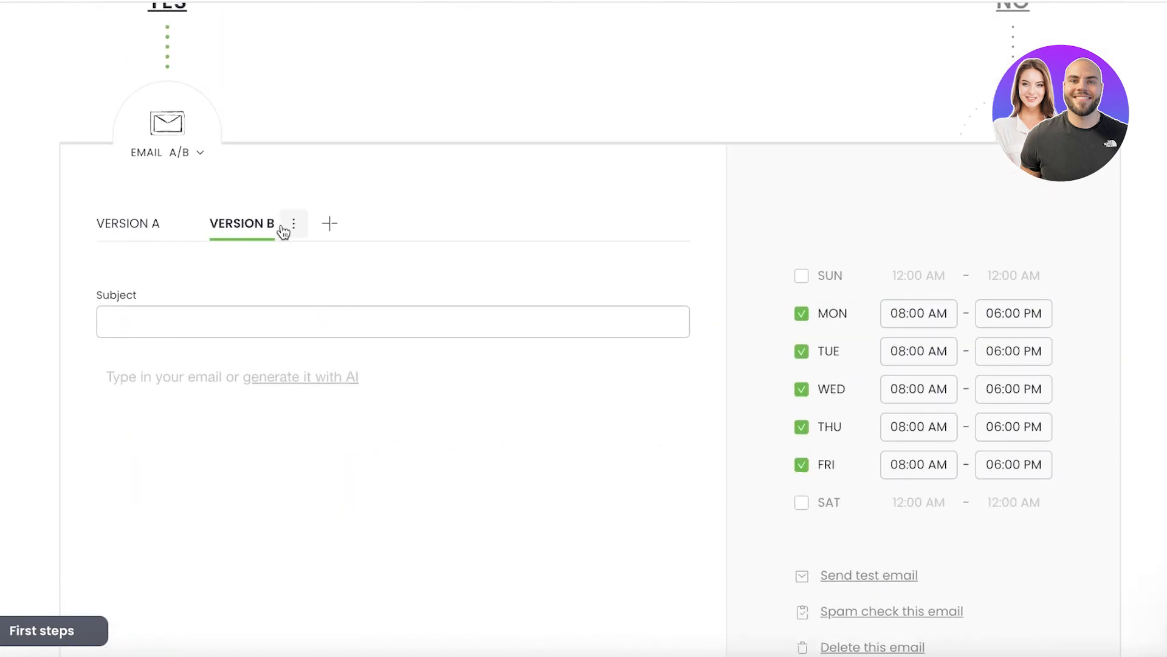
{"action": "left_click", "coordinate": [292, 223]}
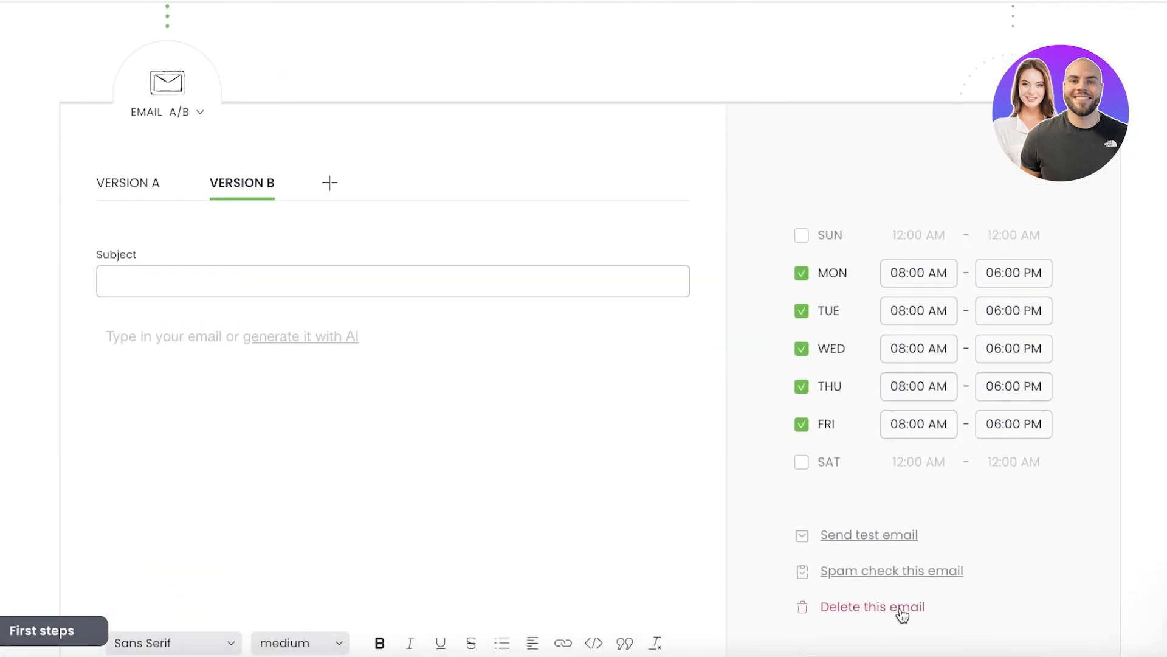
{"action": "left_click", "coordinate": [872, 606]}
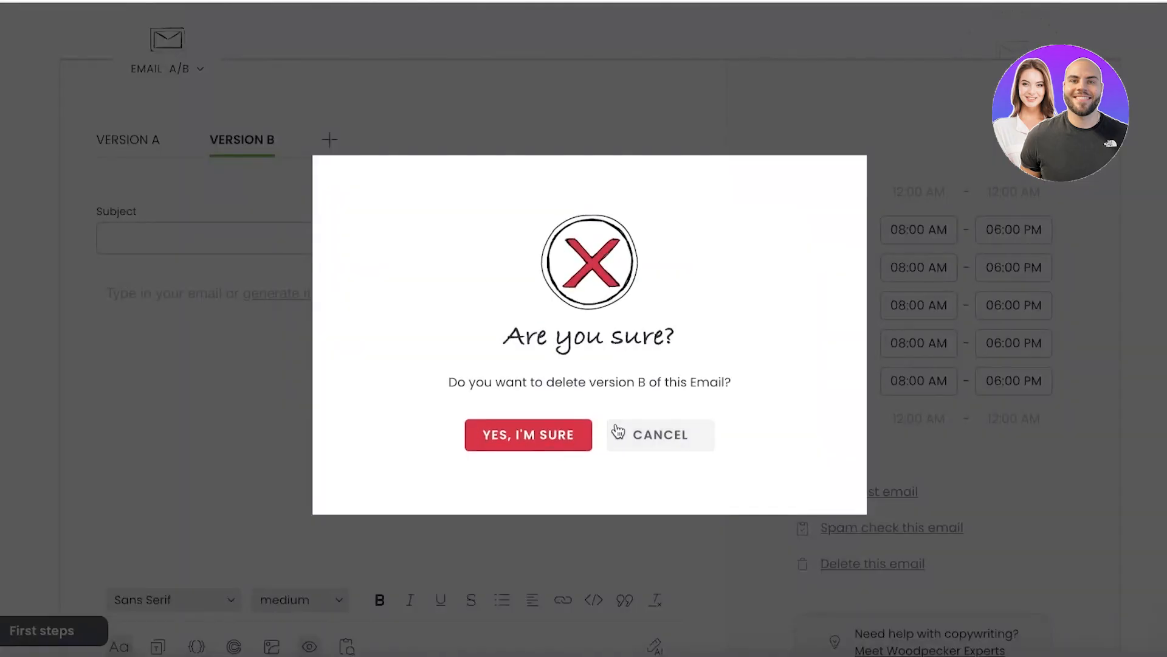
{"action": "left_click", "coordinate": [528, 434]}
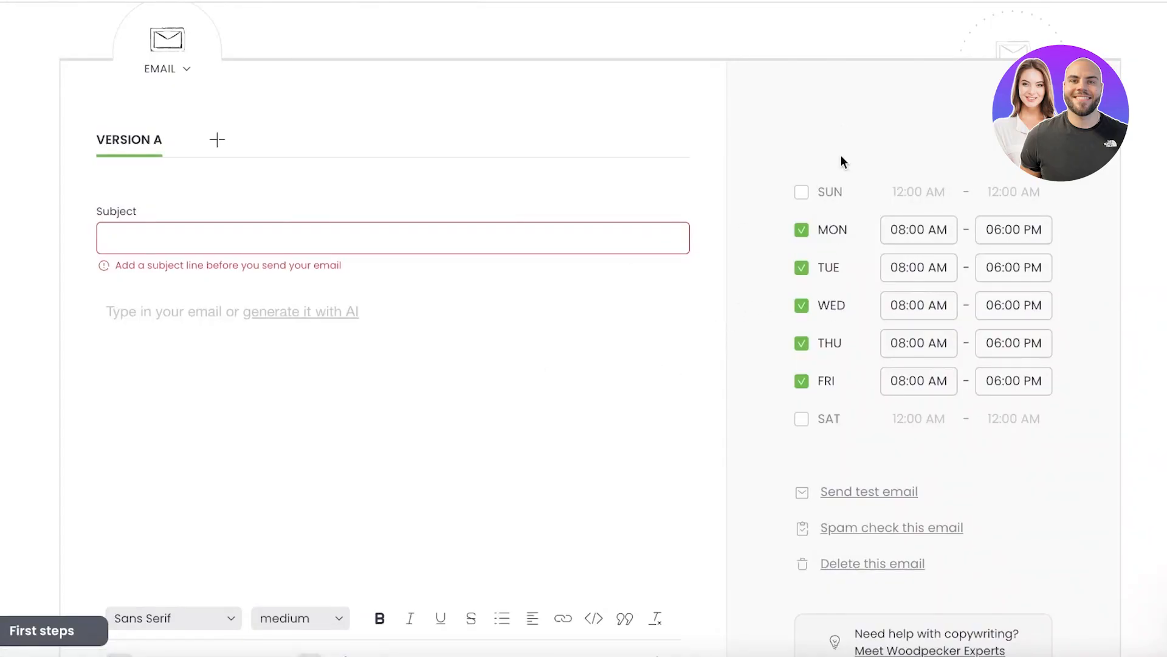
{"action": "mouse_move", "coordinate": [803, 385]}
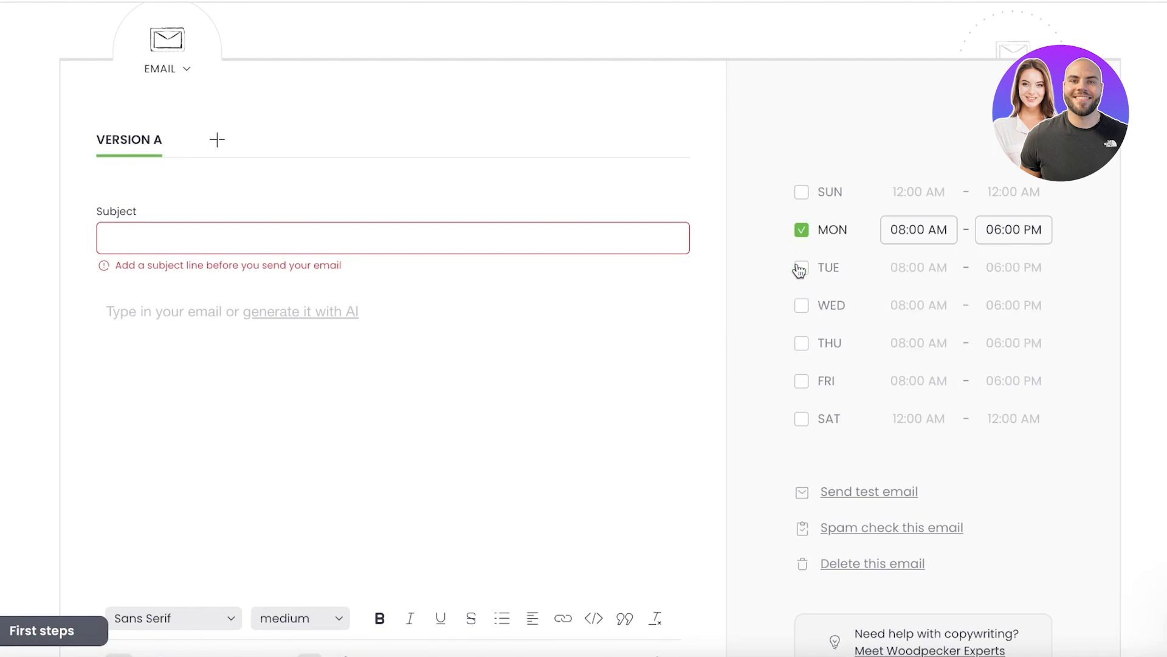
Add Tuesday to the email's sending days.
{"action": "left_click", "coordinate": [1012, 230]}
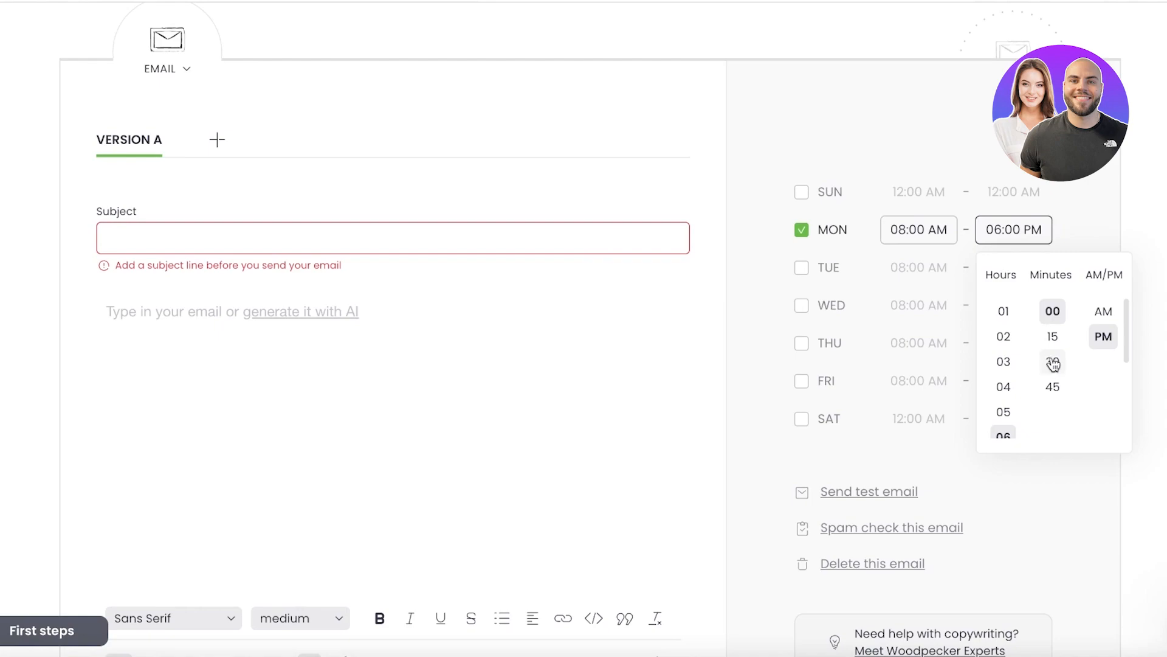
{"action": "left_click", "coordinate": [802, 268]}
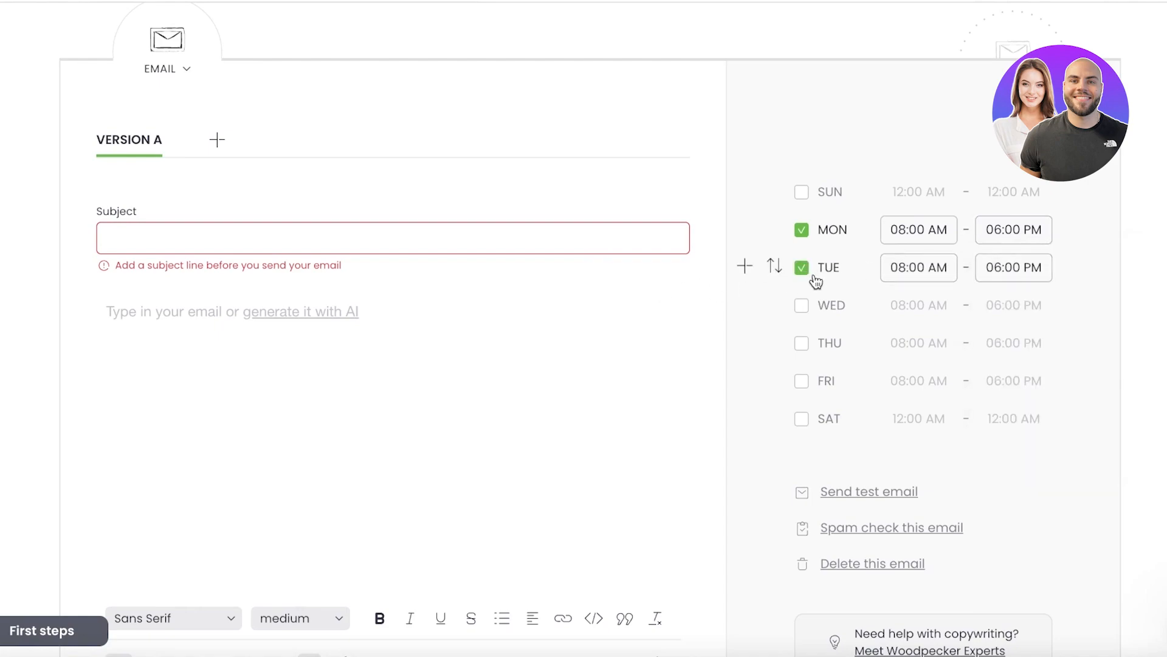
{"action": "scroll", "scroll_direction": "down", "scroll_amount": 3}
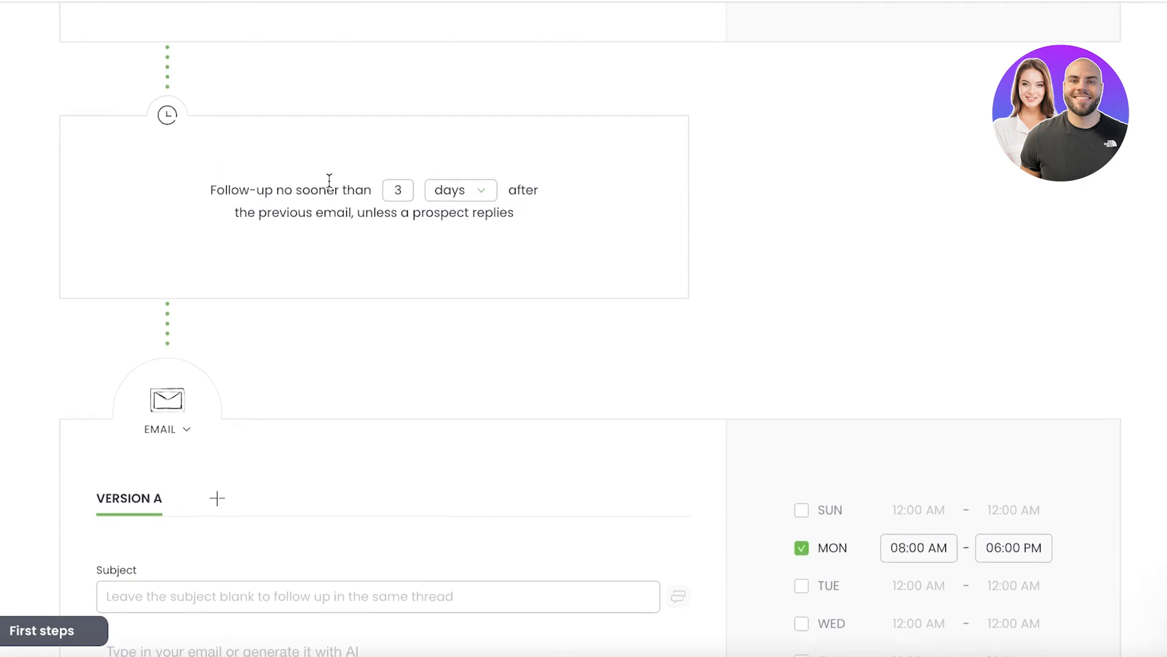
{"action": "scroll", "scroll_direction": "down", "scroll_amount": 3}
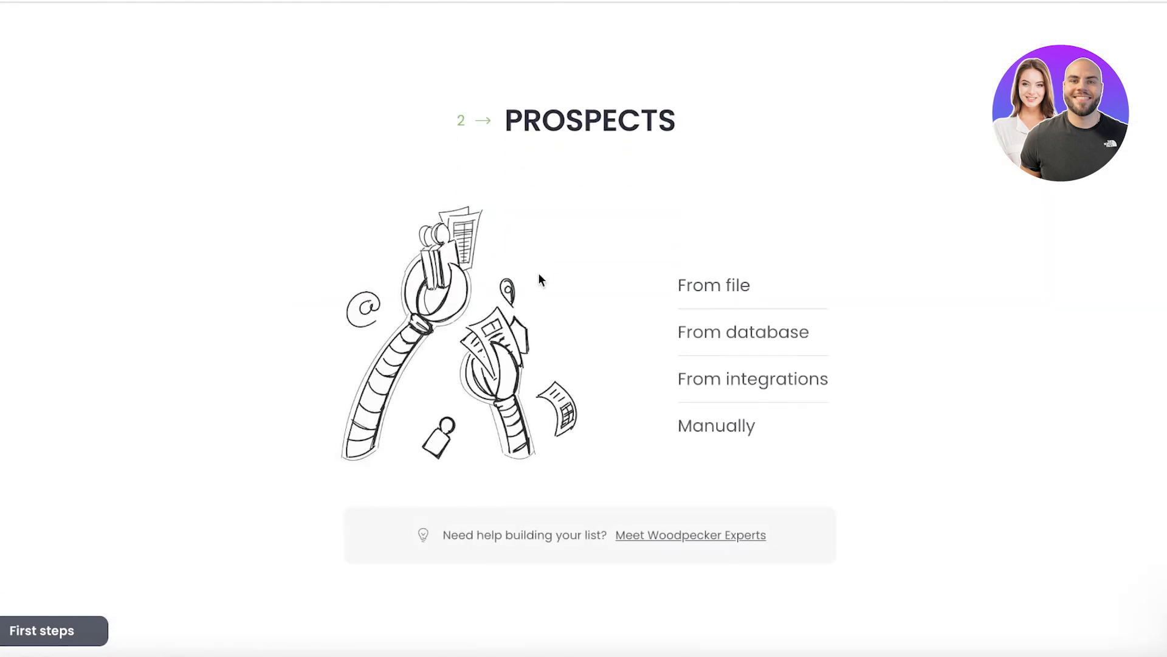
{"action": "scroll", "scroll_direction": "up", "scroll_amount": 3}
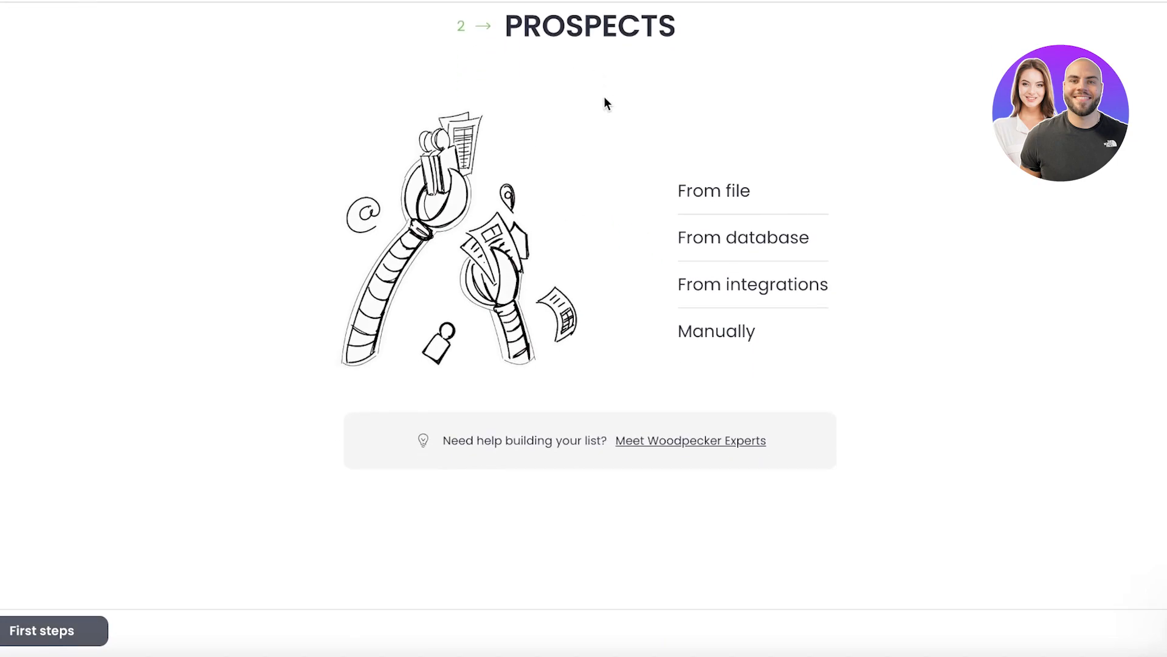
{"action": "scroll", "scroll_direction": "down", "scroll_amount": 3}
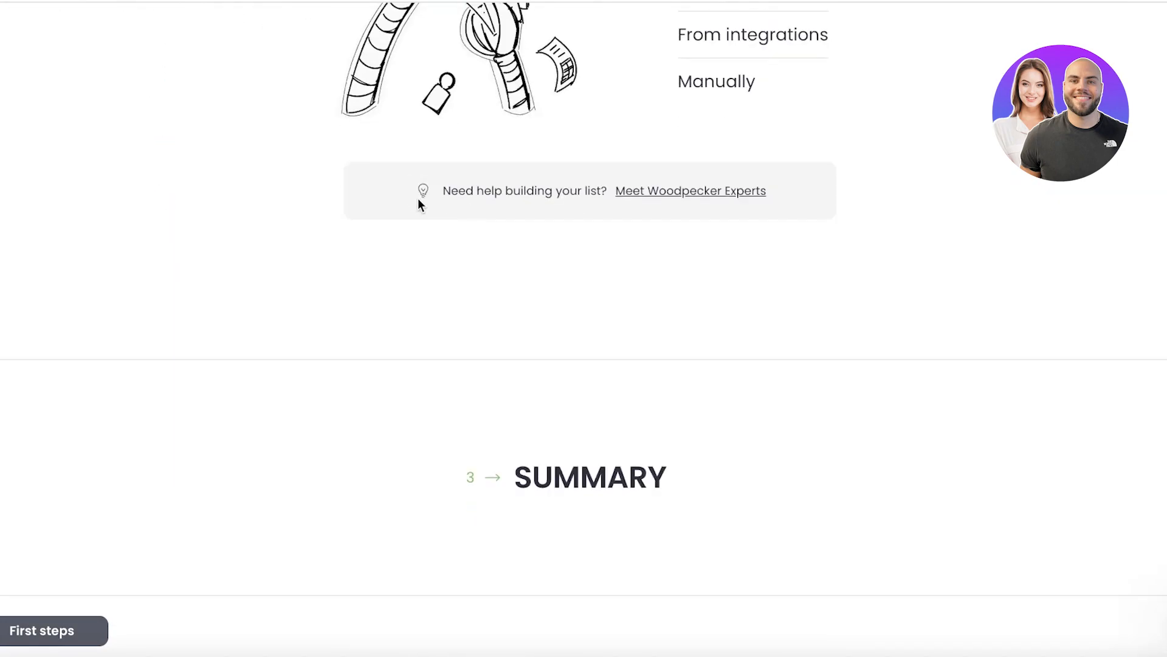
{"action": "scroll", "scroll_direction": "down", "scroll_amount": 3}
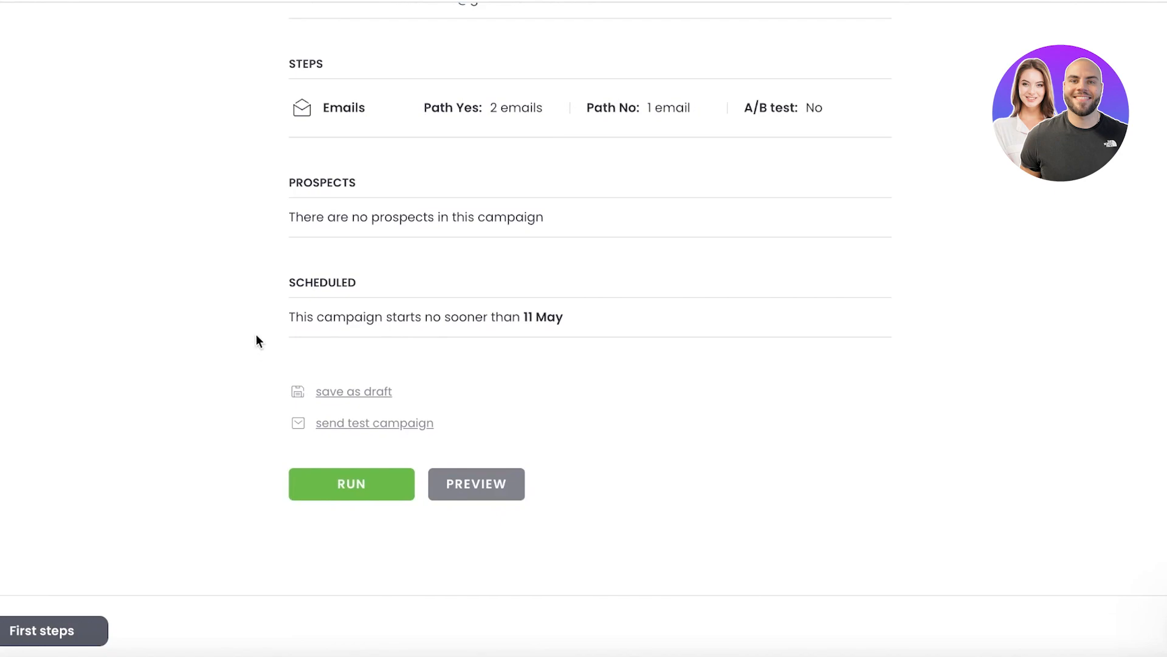
{"action": "scroll", "scroll_direction": "up", "scroll_amount": 3}
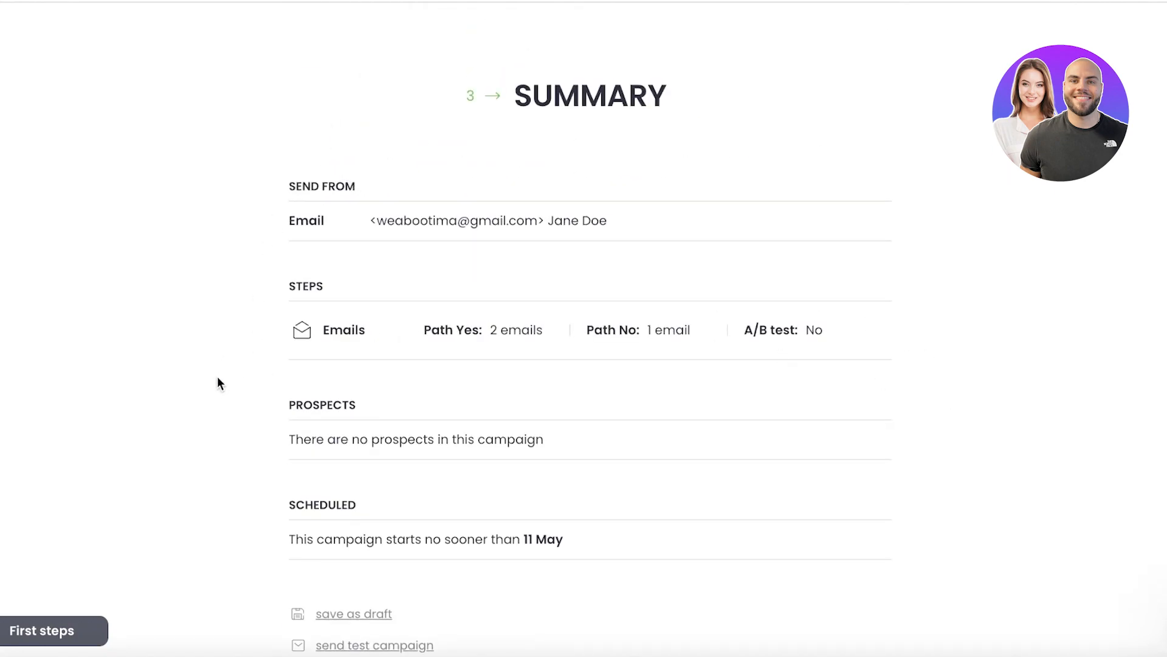
{"action": "scroll", "scroll_direction": "down", "scroll_amount": 3}
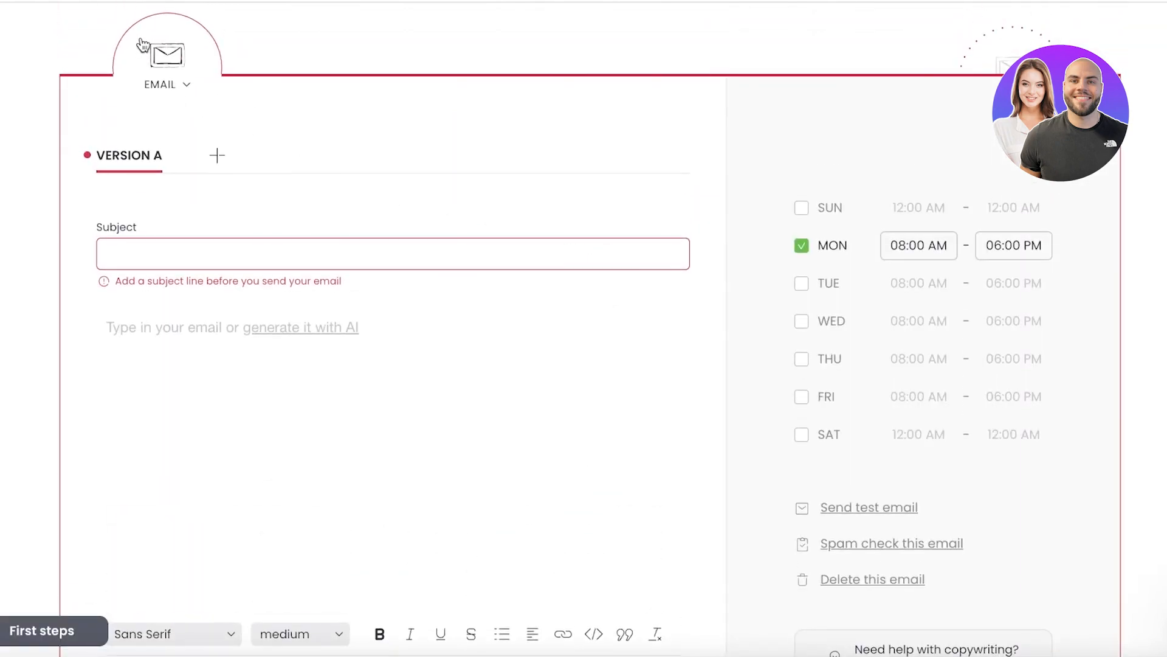
Delete the No-path email and all of its versions, confirming each prompt.
{"action": "right_click", "coordinate": [196, 356]}
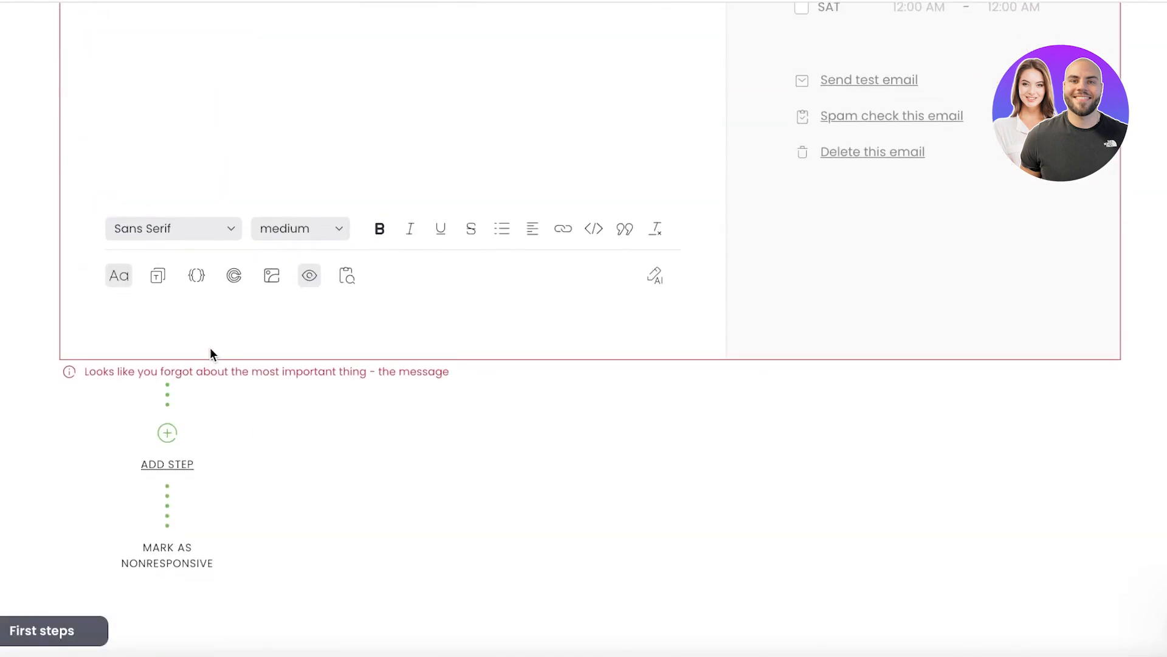
{"action": "scroll", "scroll_direction": "down", "scroll_amount": 3}
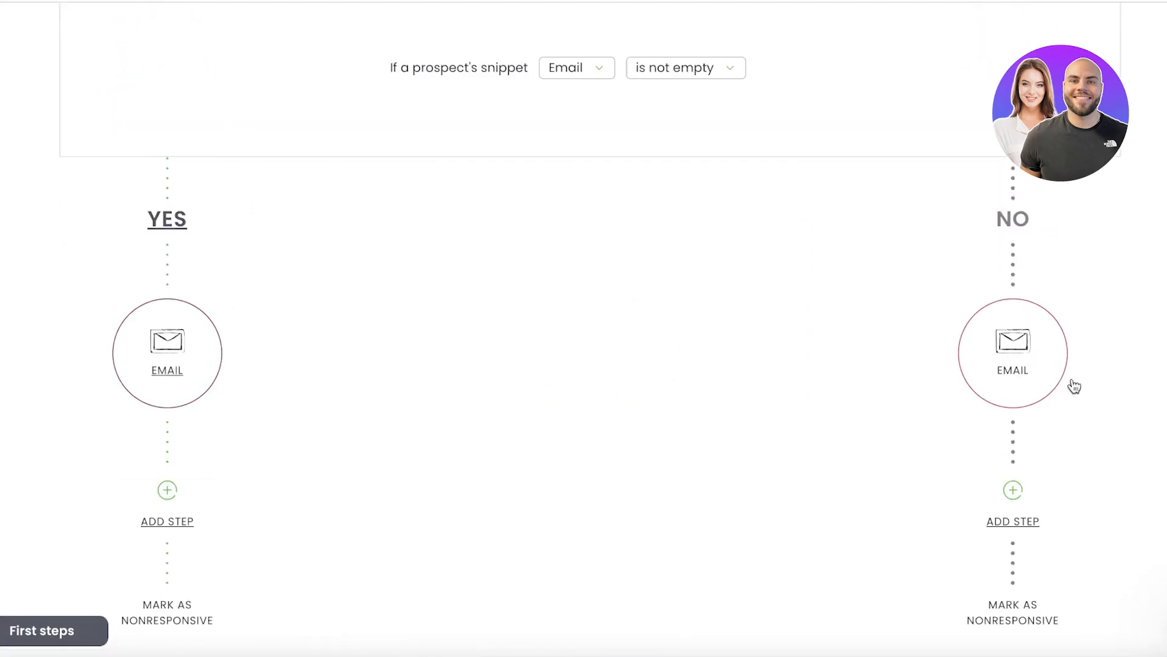
{"action": "left_click", "coordinate": [1012, 352]}
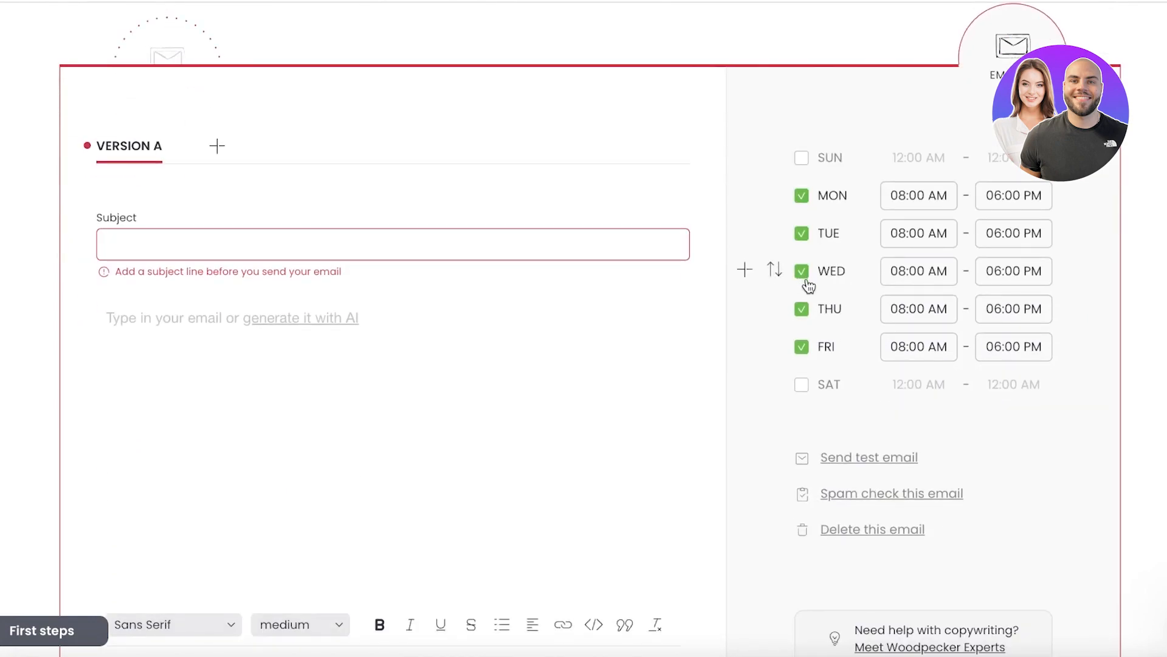
{"action": "left_click", "coordinate": [871, 528]}
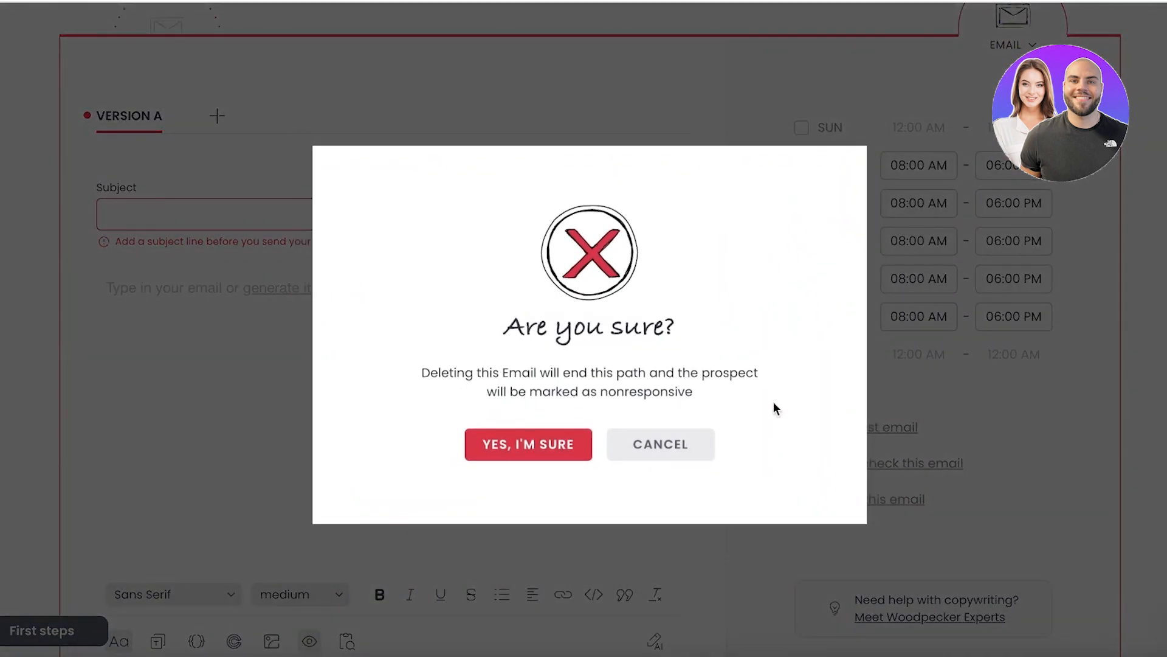
{"action": "left_click", "coordinate": [660, 444]}
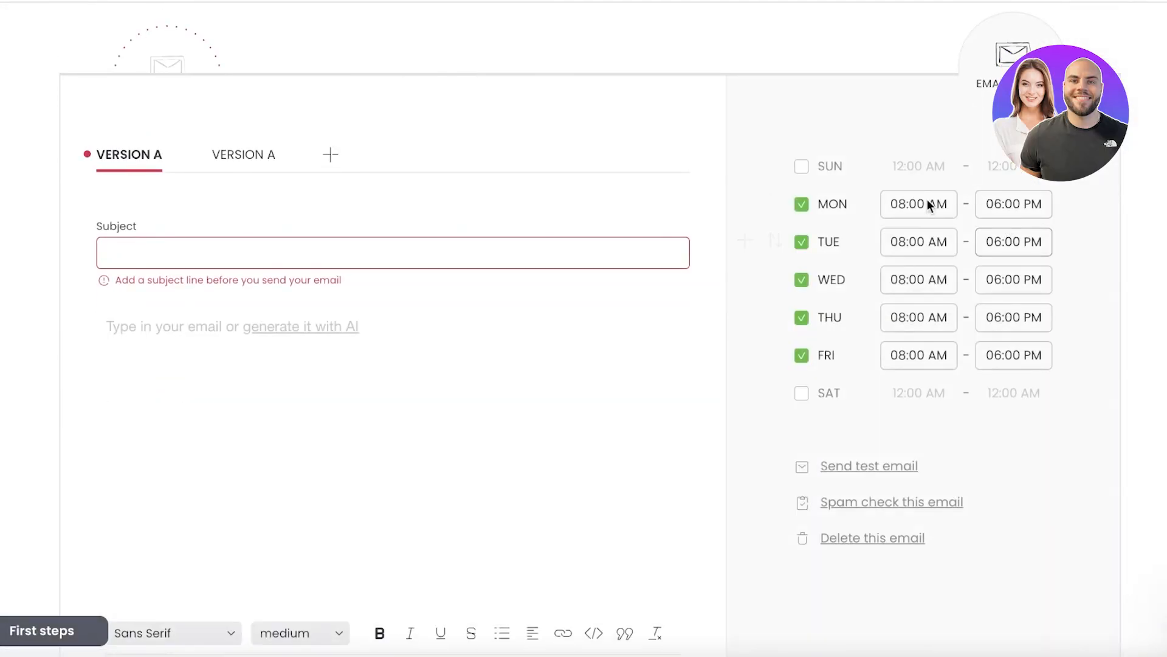
{"action": "left_click", "coordinate": [872, 537]}
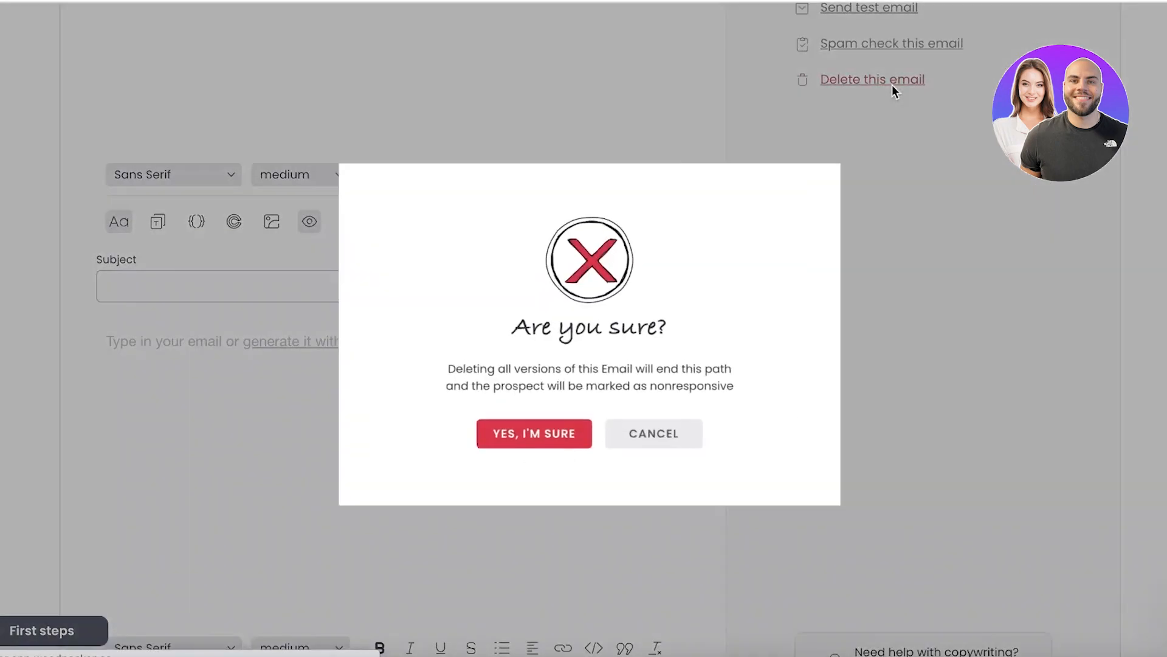
{"action": "left_click", "coordinate": [534, 434]}
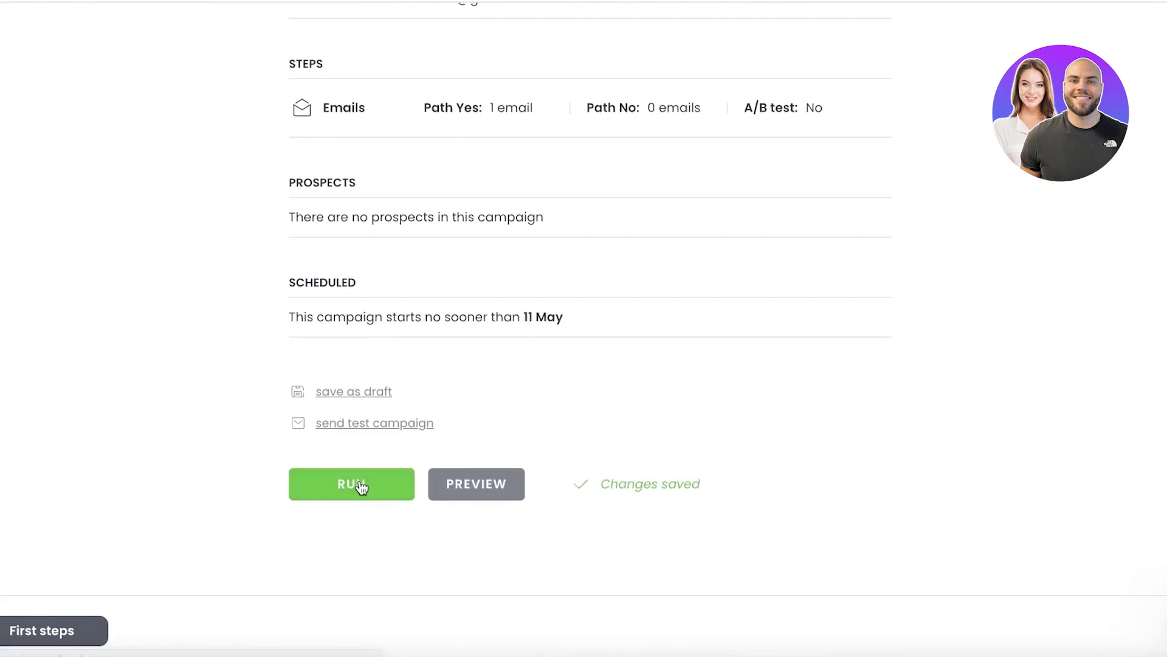
Try running the campaign, dismiss the activation notice, and scroll back to the top.
{"action": "left_click", "coordinate": [351, 484]}
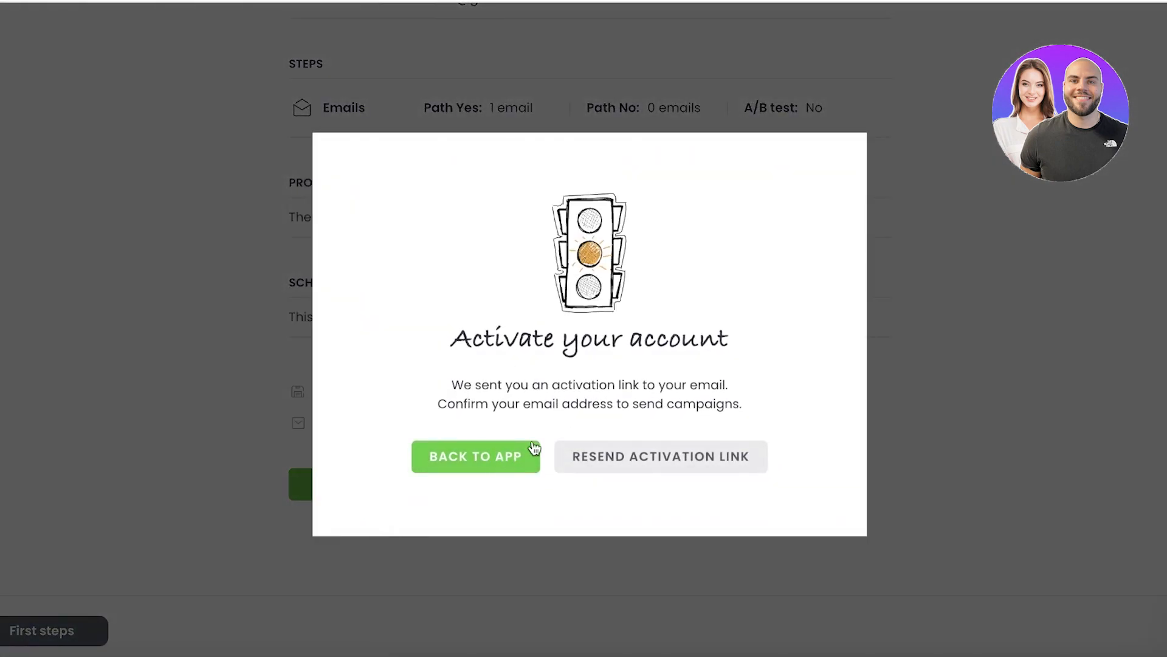
{"action": "mouse_move", "coordinate": [458, 461]}
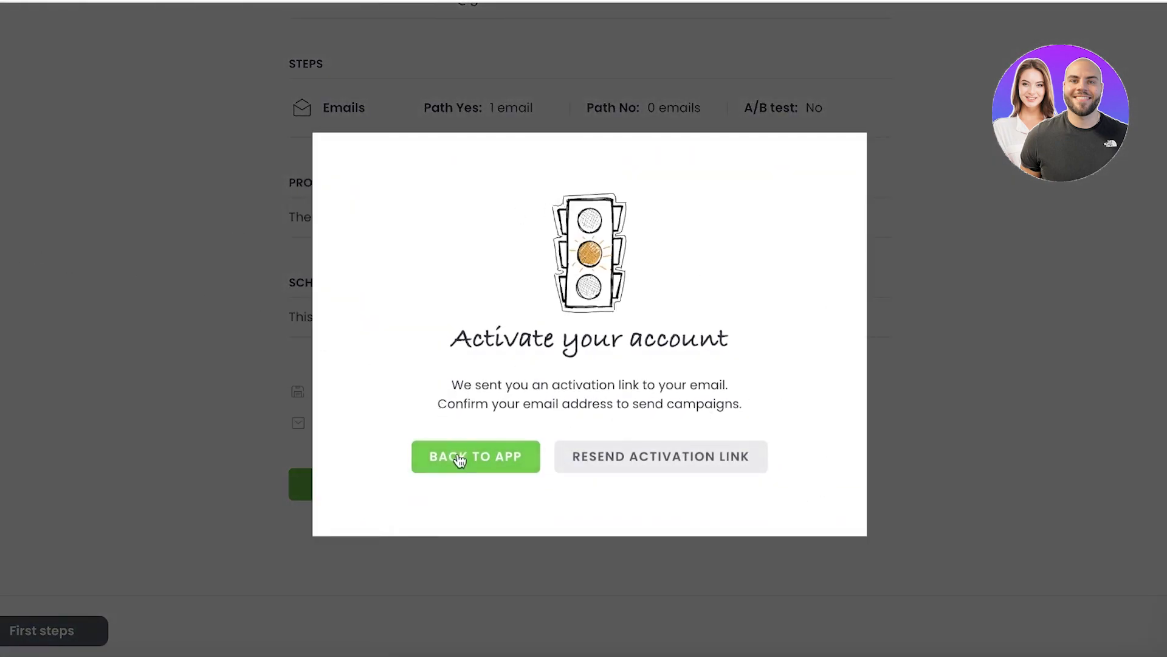
{"action": "left_click", "coordinate": [475, 456]}
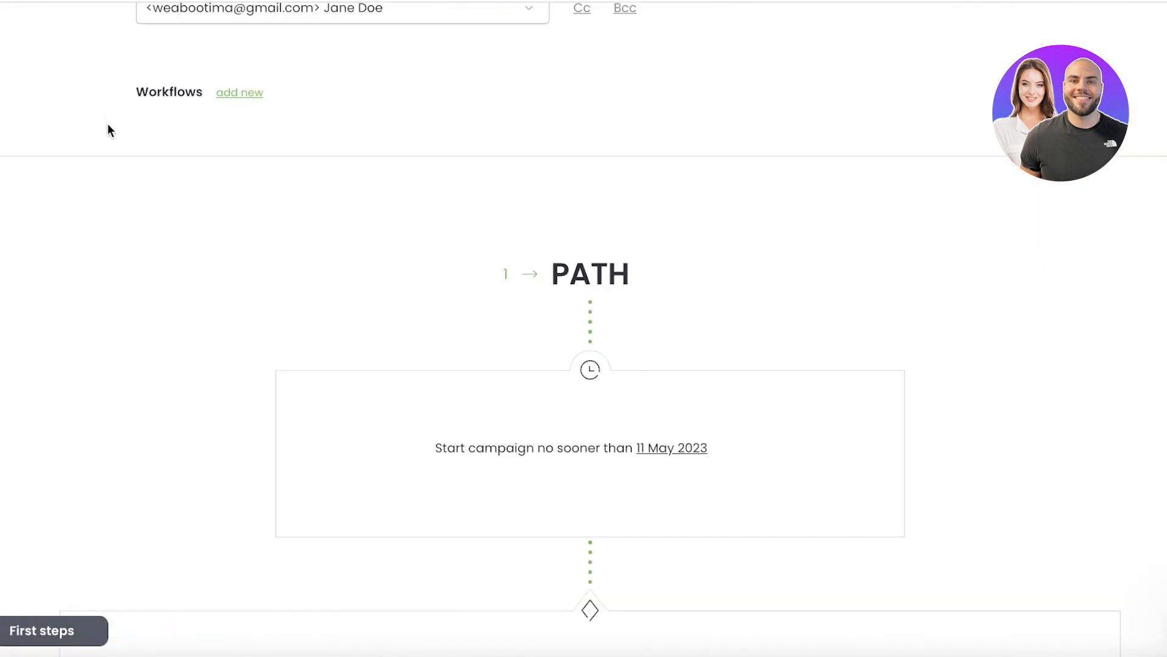
{"action": "scroll", "scroll_direction": "up", "scroll_amount": 3}
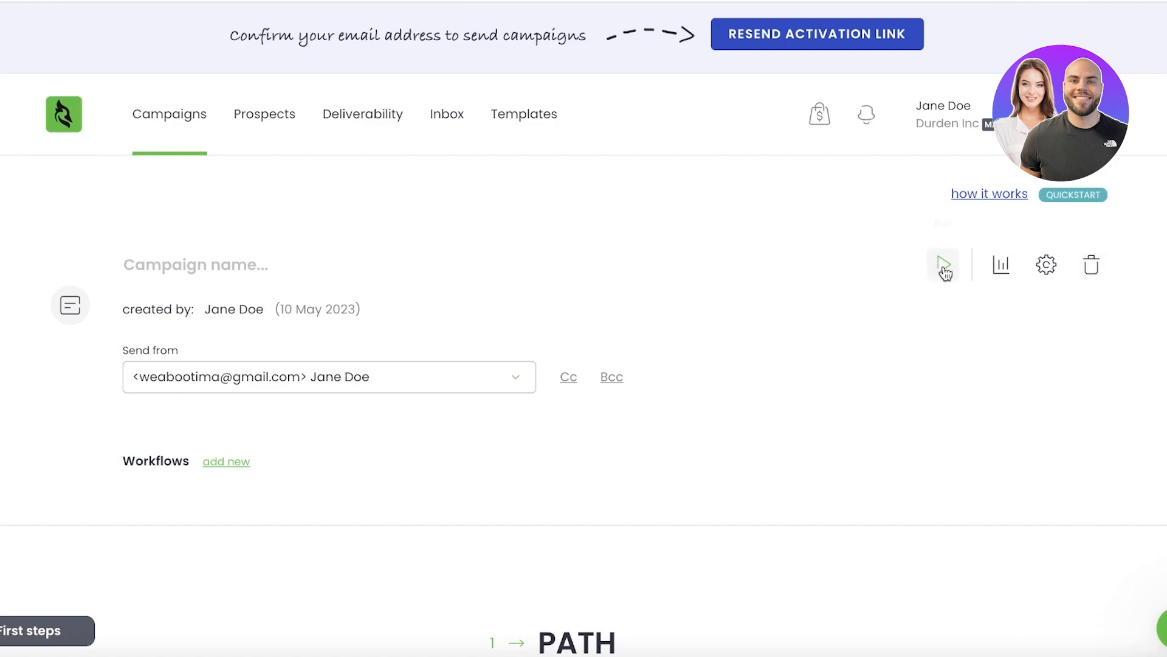
{"action": "mouse_move", "coordinate": [1022, 259]}
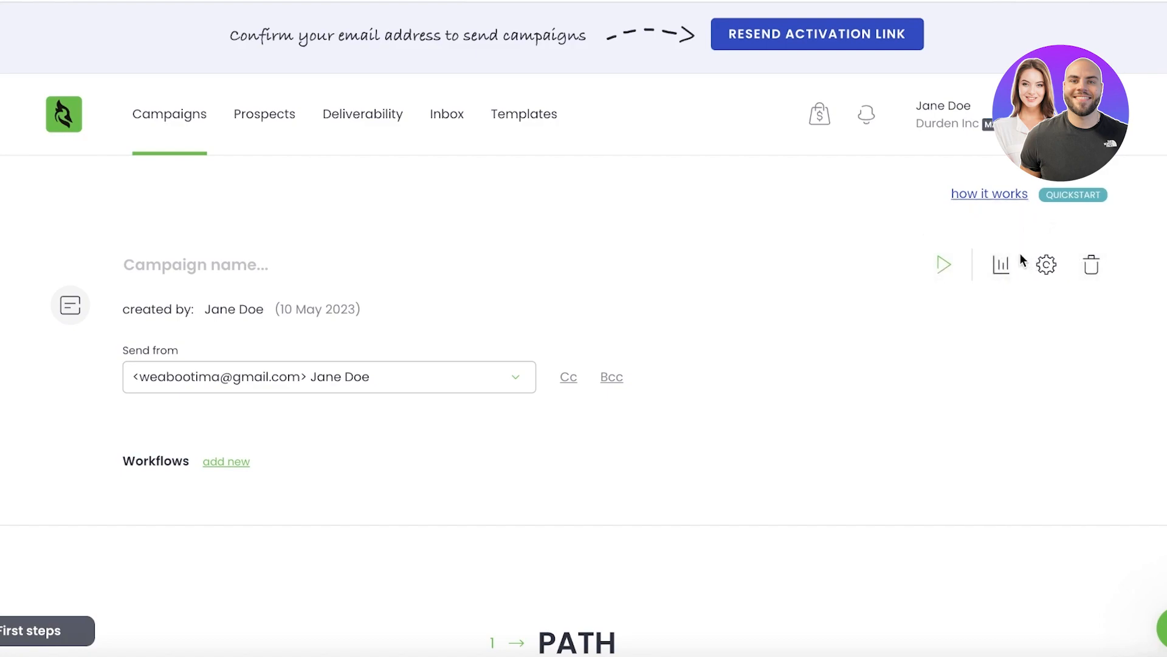
{"action": "mouse_move", "coordinate": [890, 291]}
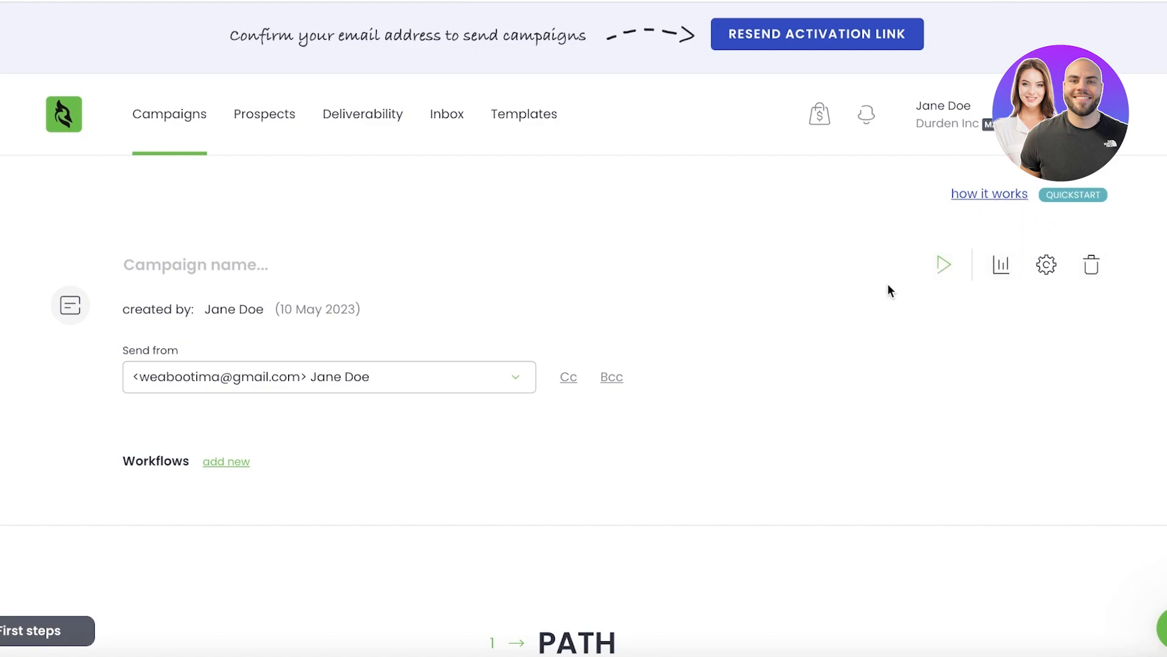
{"action": "mouse_move", "coordinate": [858, 284]}
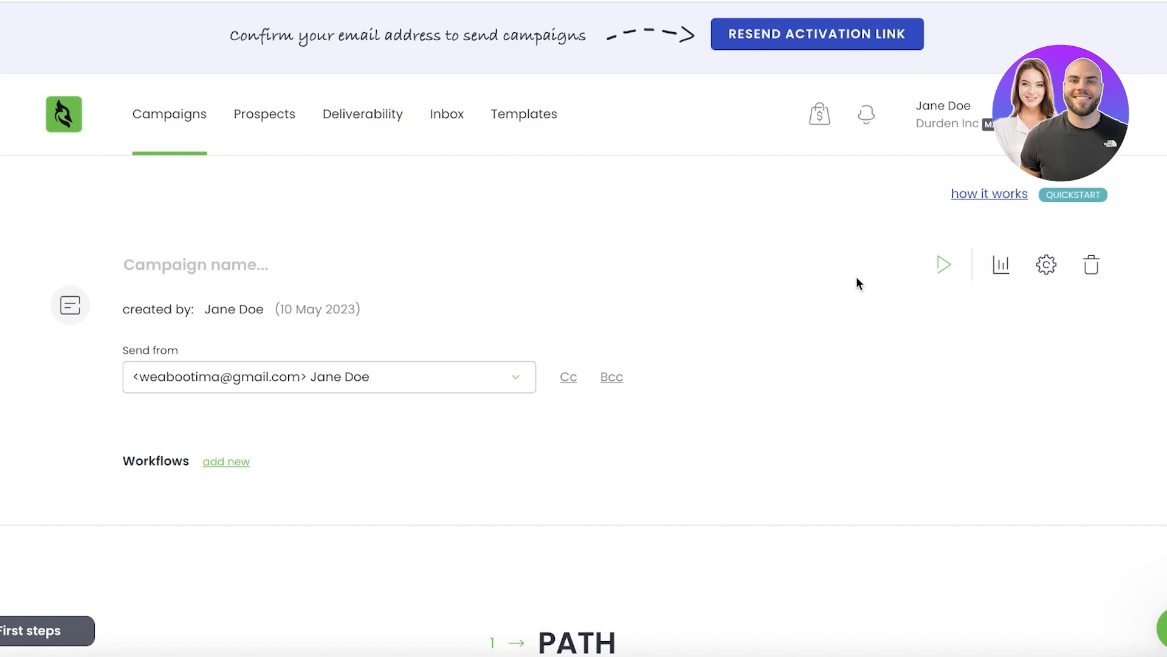
Go to the Deliverability section and view its Monitor tab.
{"action": "left_click", "coordinate": [363, 114]}
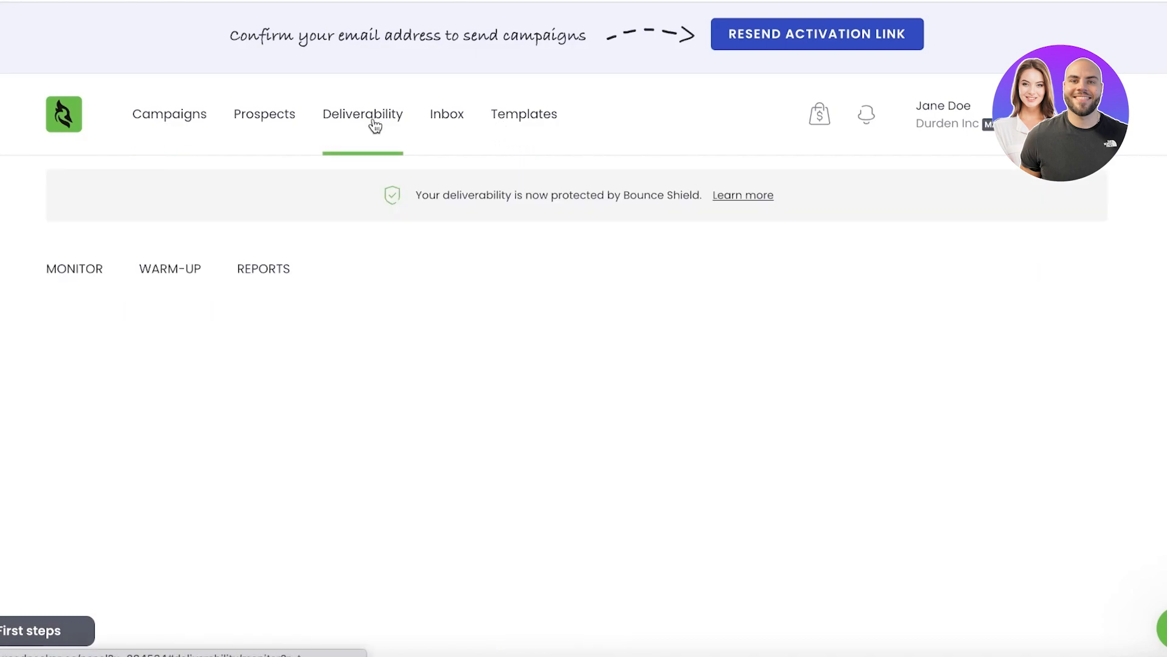
{"action": "left_click", "coordinate": [75, 269]}
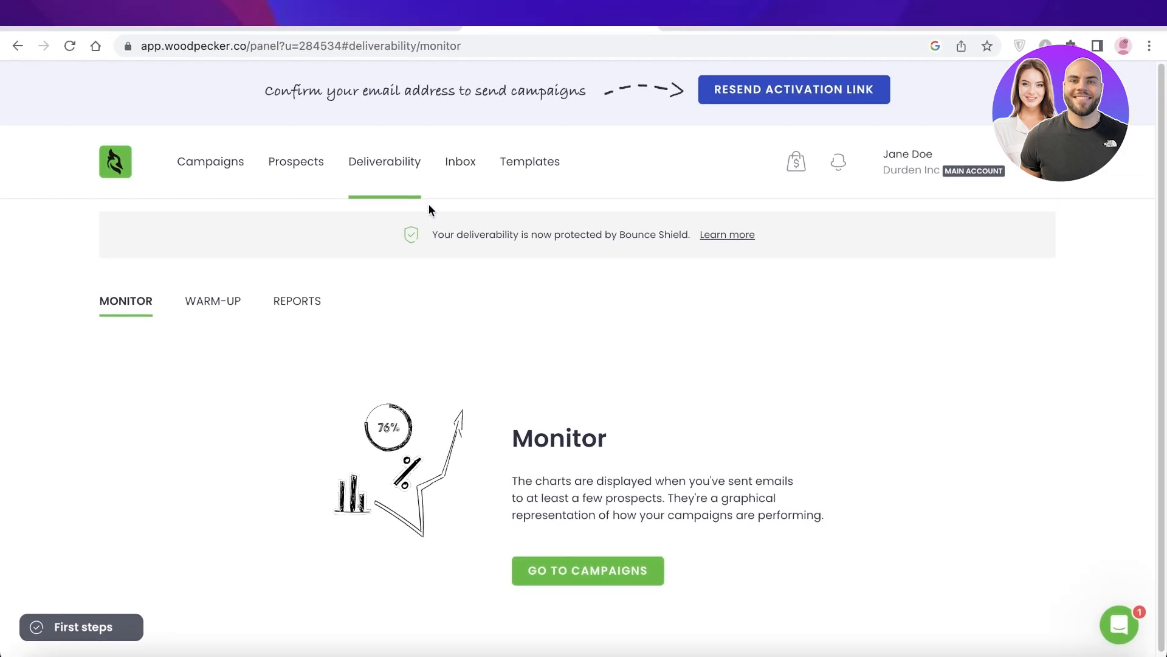
{"action": "mouse_move", "coordinate": [431, 216]}
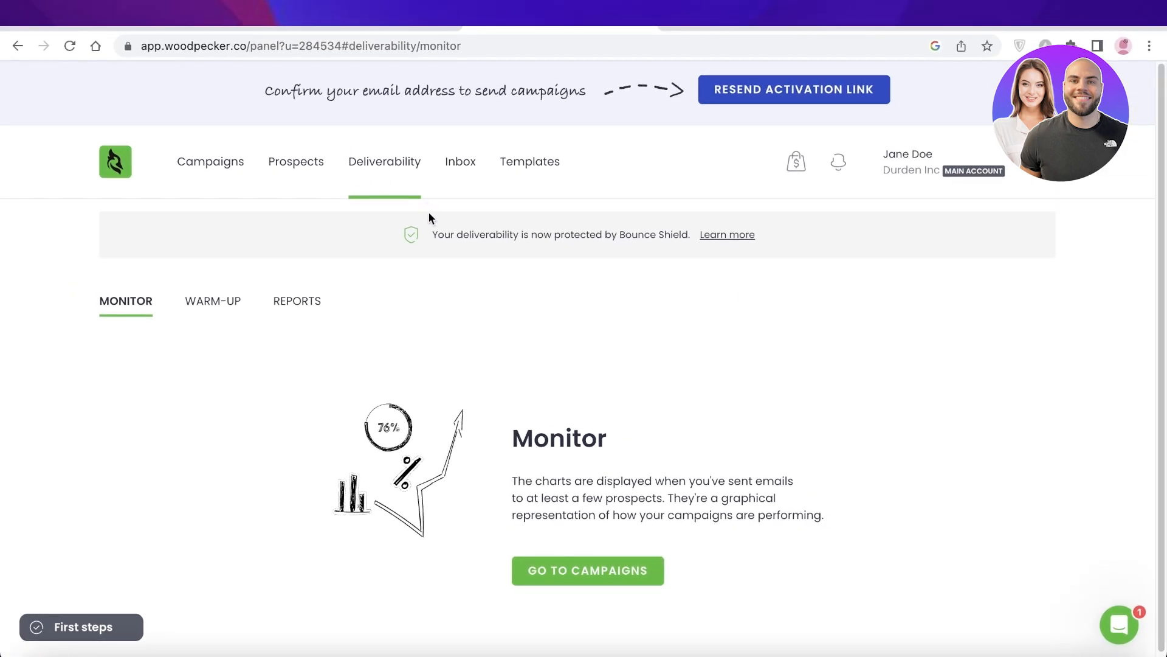